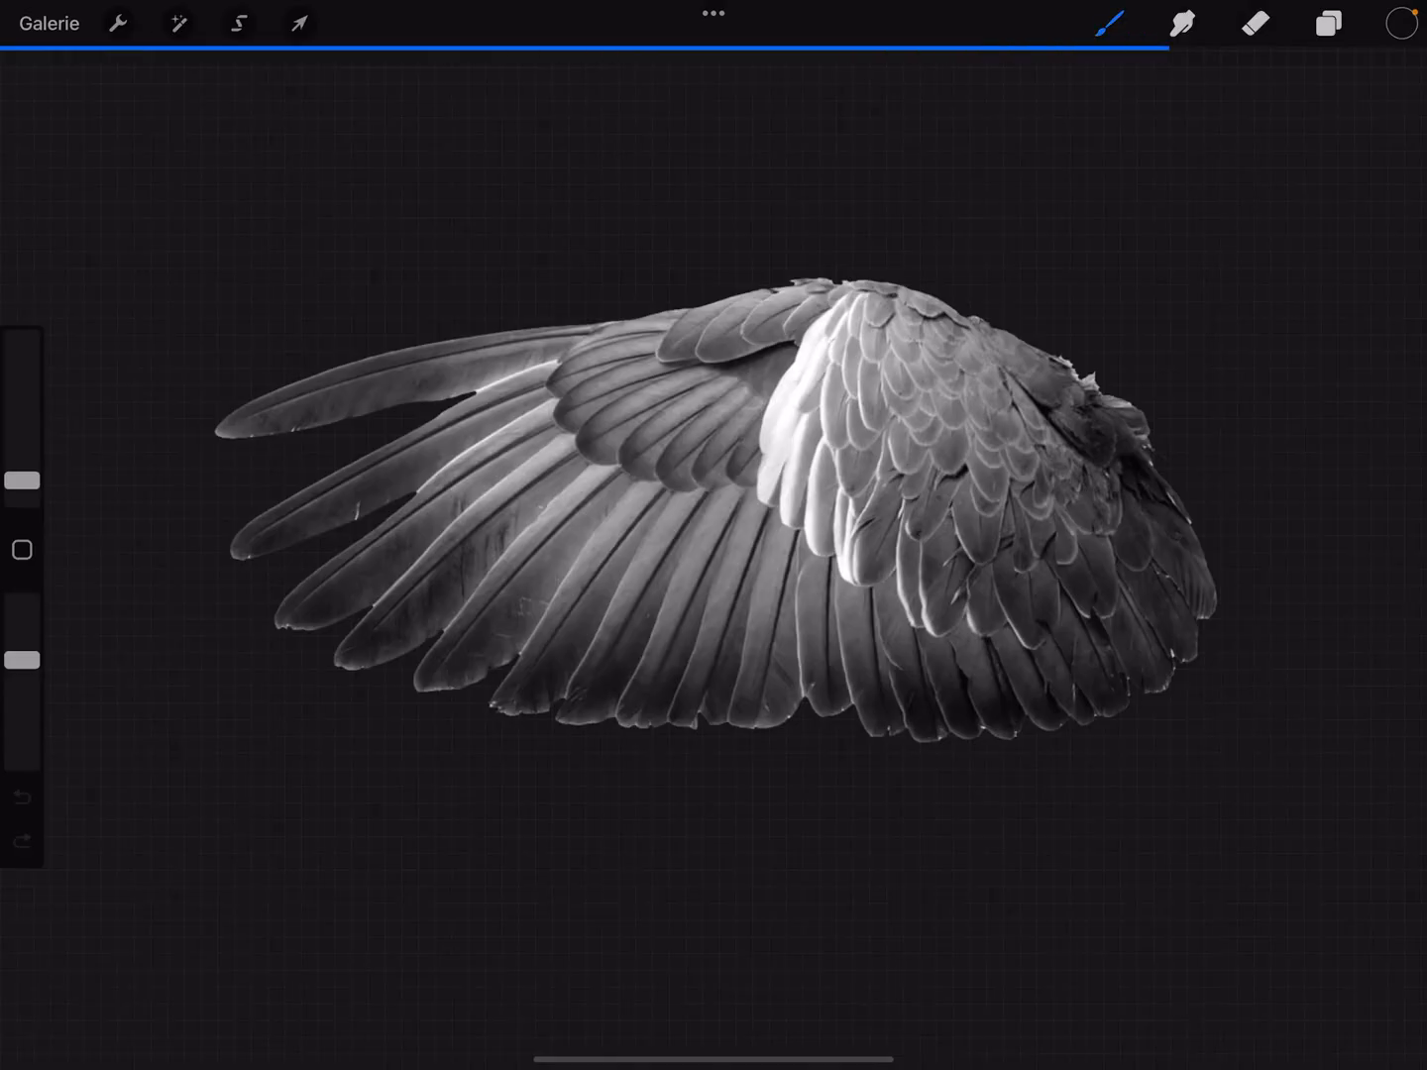
Step: Show the two cut-out feather layers and hide the coloured wing layer in the Layers panel
left_click(1328, 24)
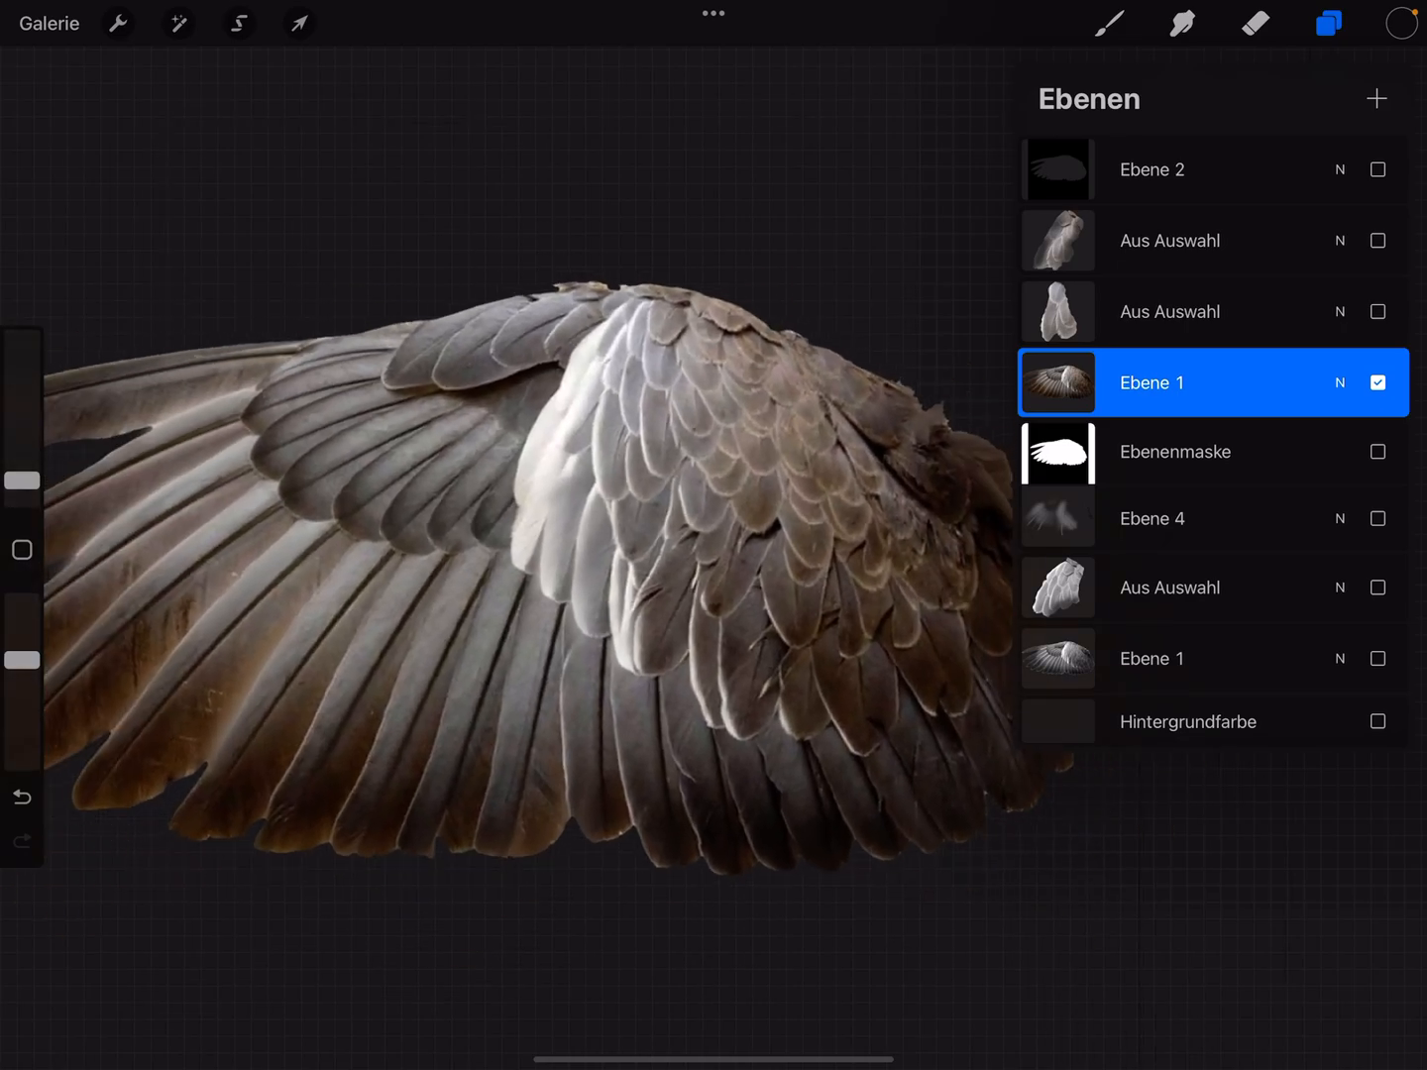
left_click(1376, 240)
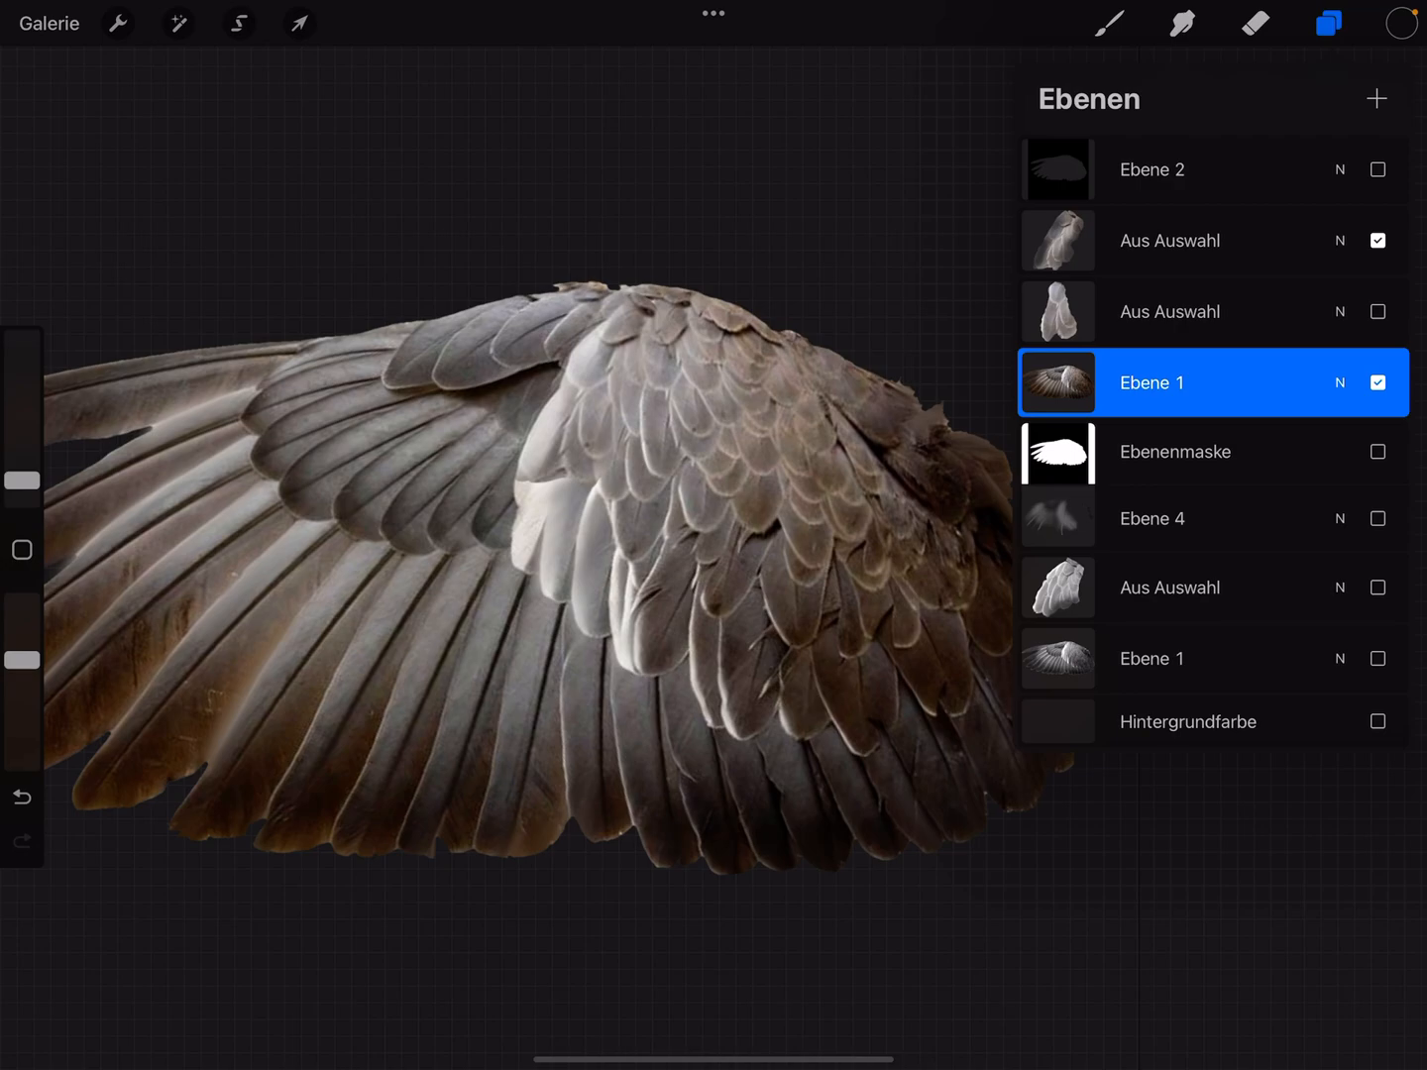
left_click(1376, 311)
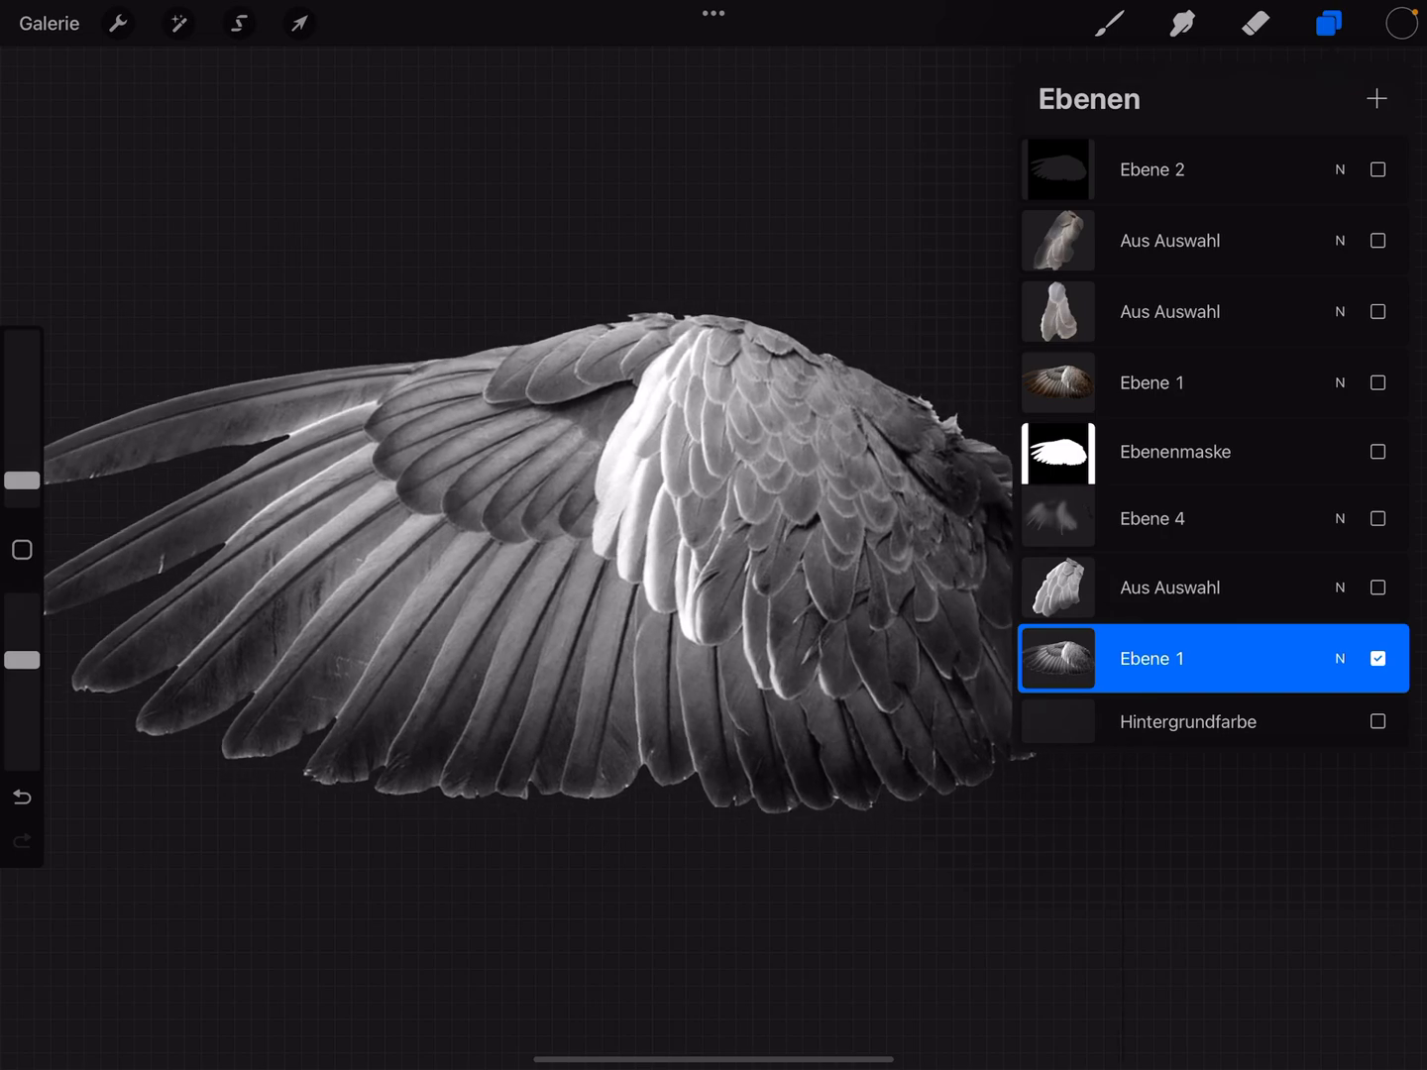
left_click(1375, 587)
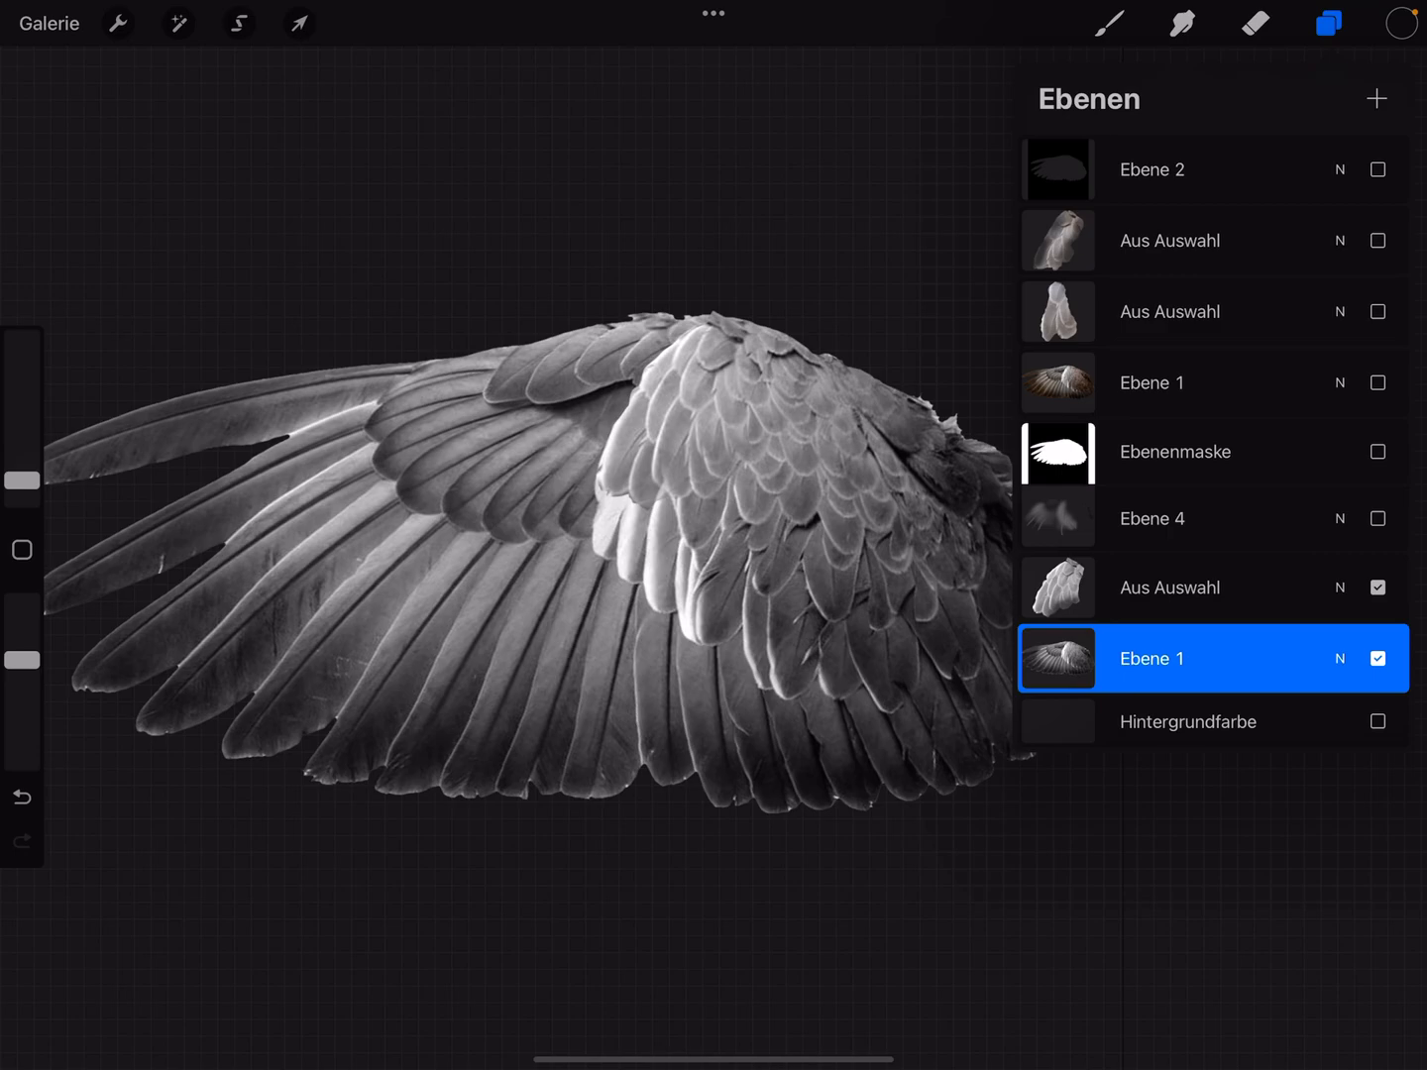
Step: Reopen the Layers panel and show the coloured wing layer over the grayscale base
left_click(1328, 24)
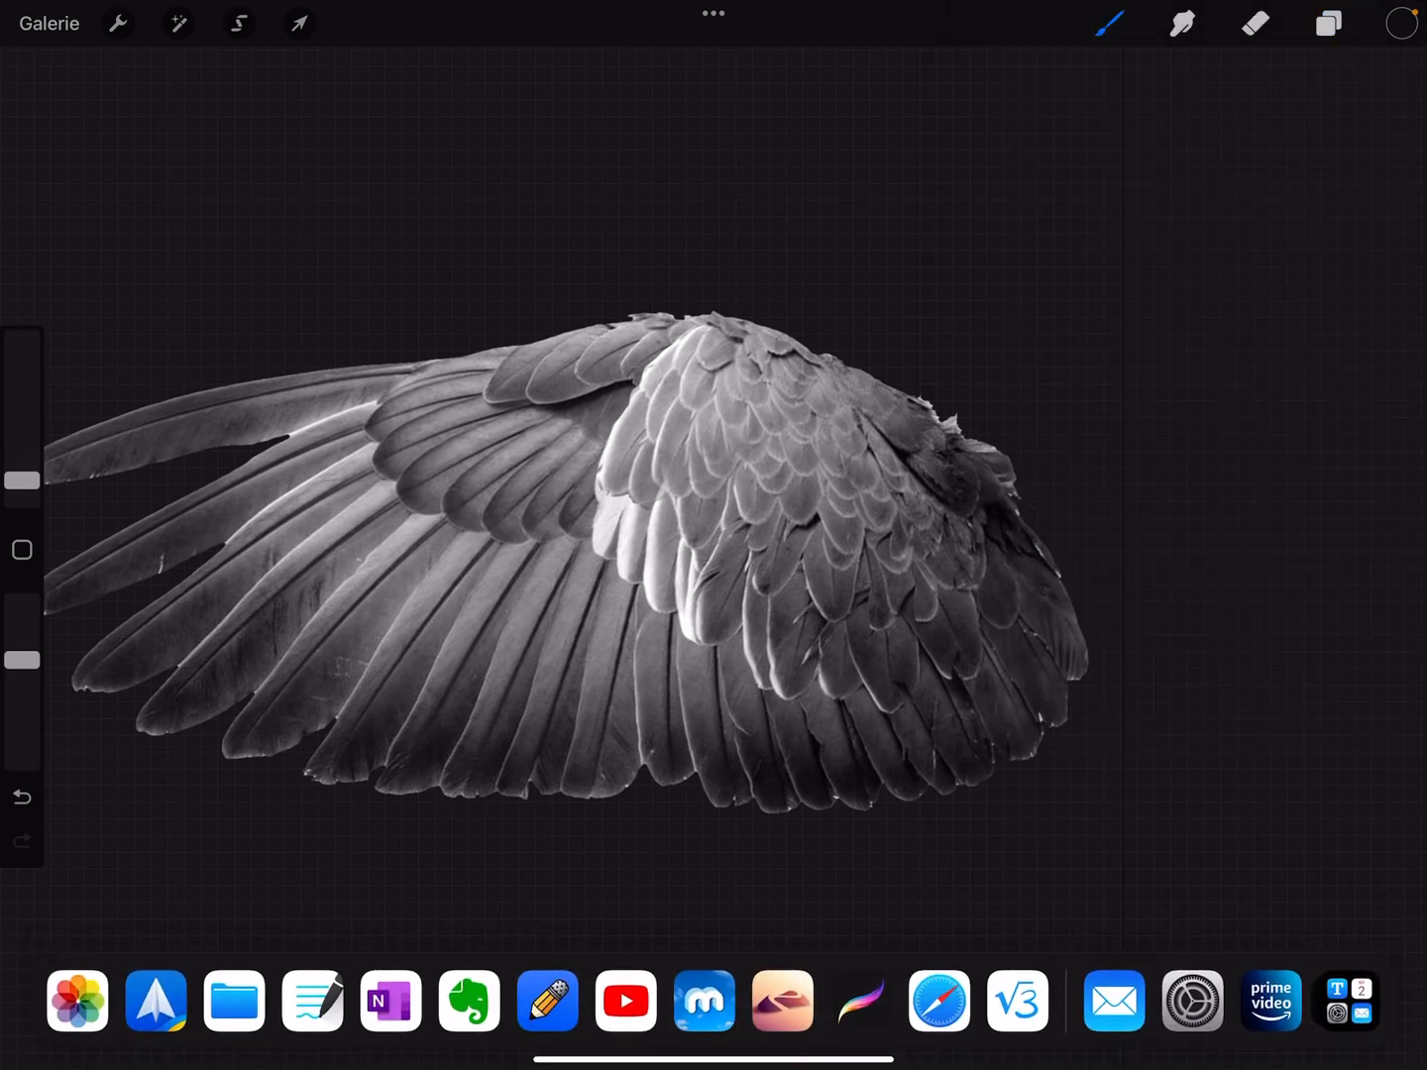
left_click(1329, 24)
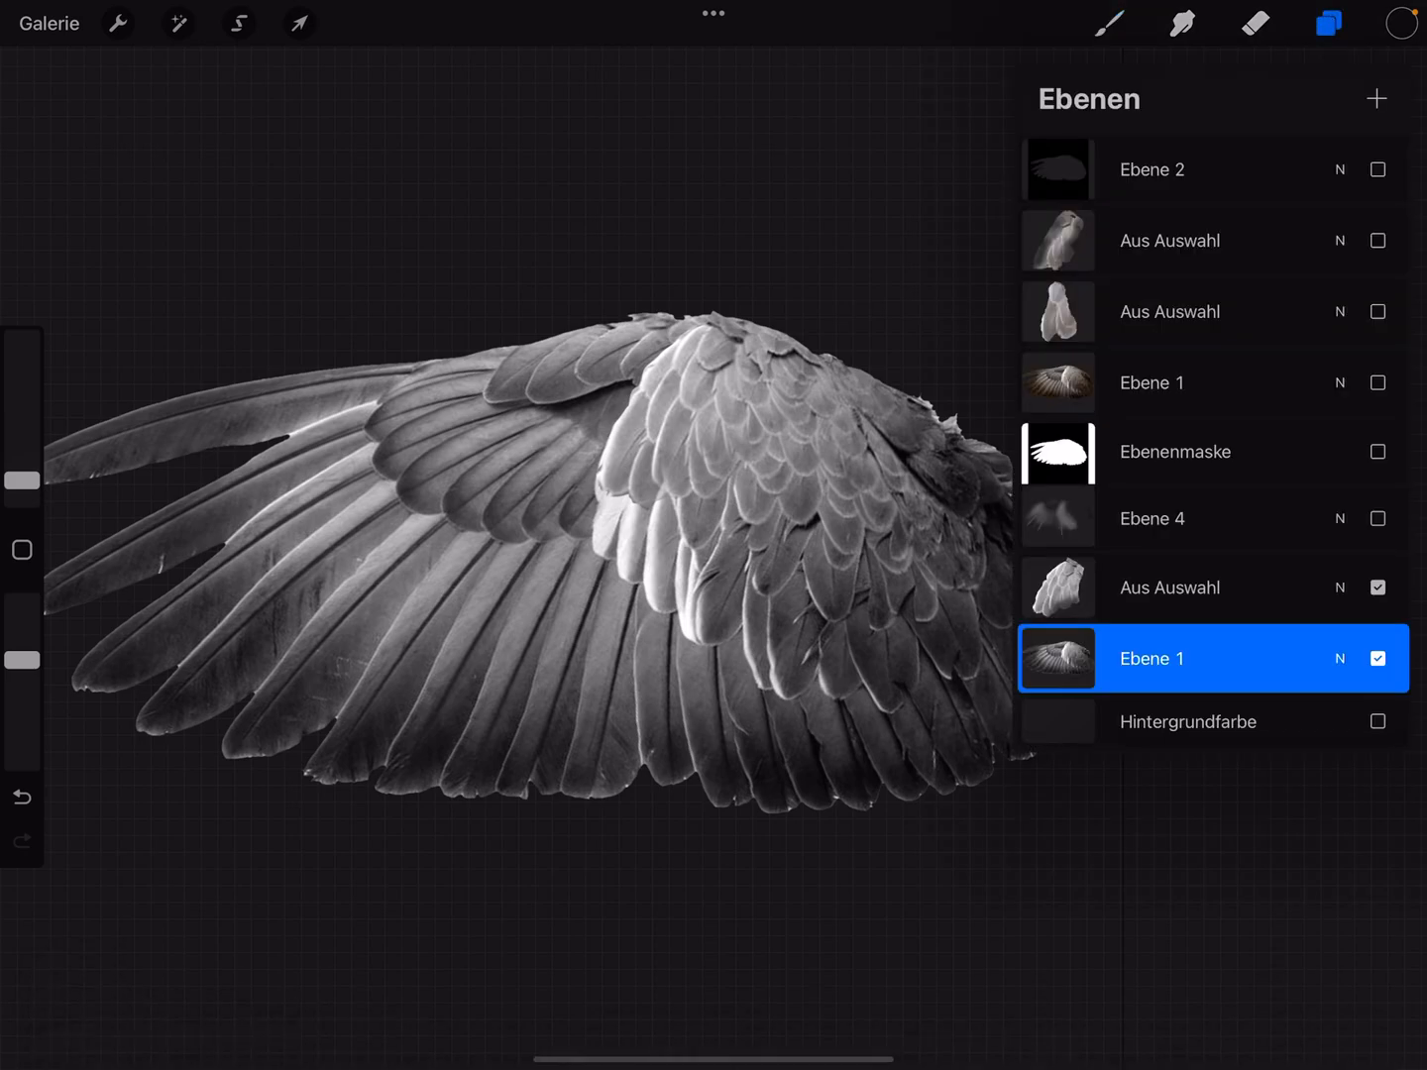
left_click(1376, 383)
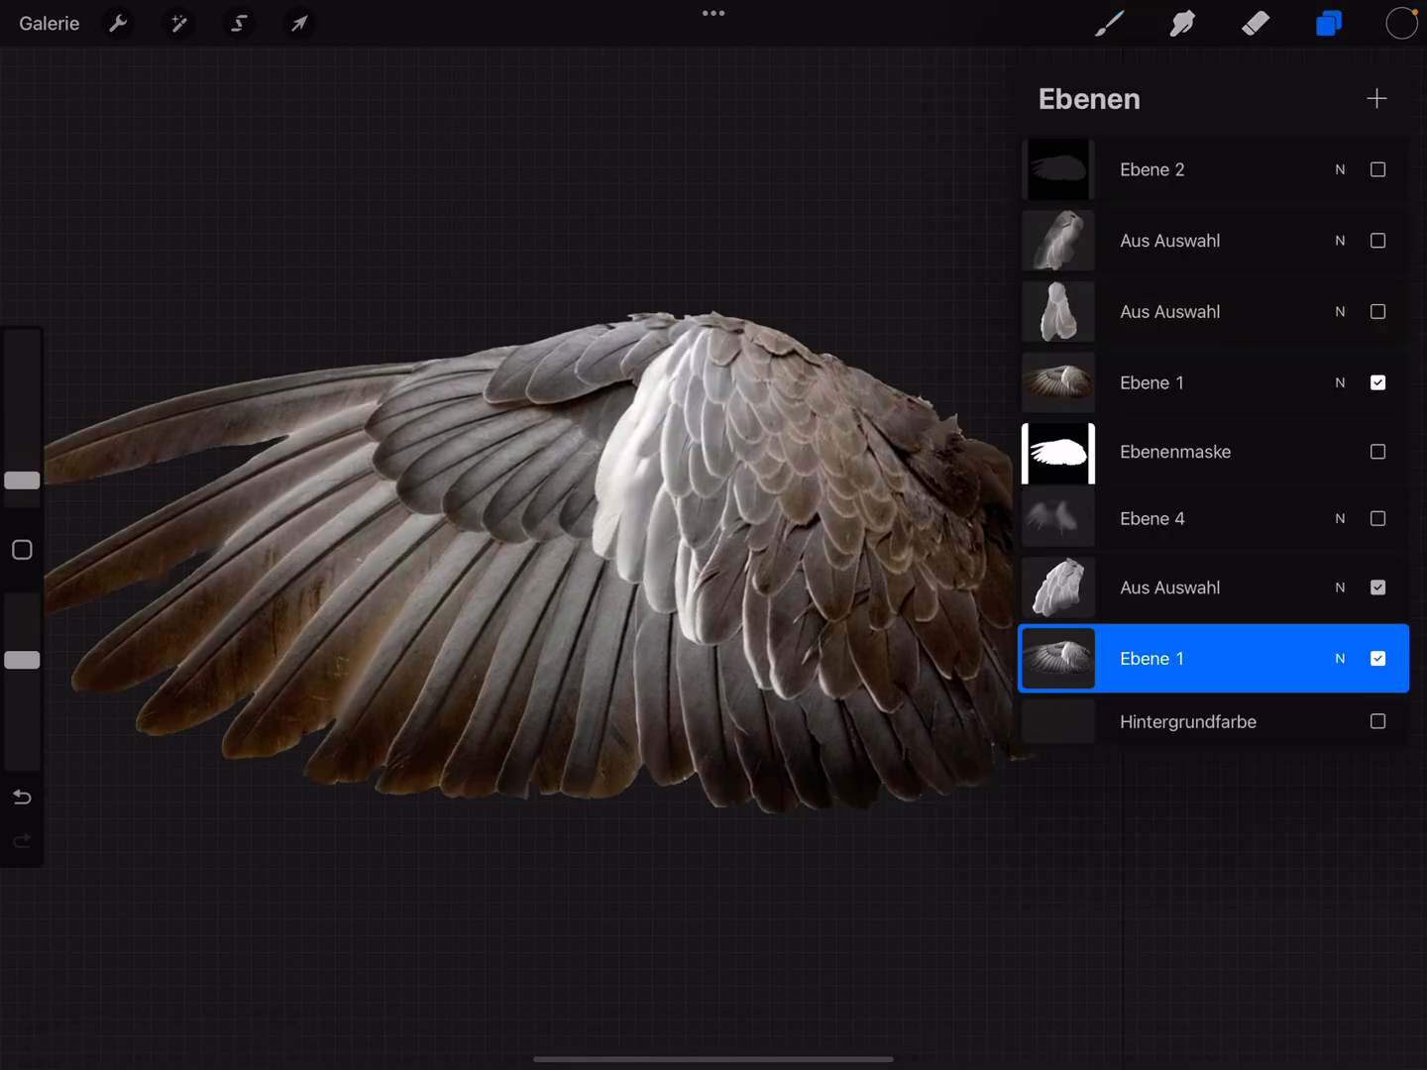
Step: Switch to Nomad Sculpt and start a new scene holding only the default sphere
left_click(1377, 658)
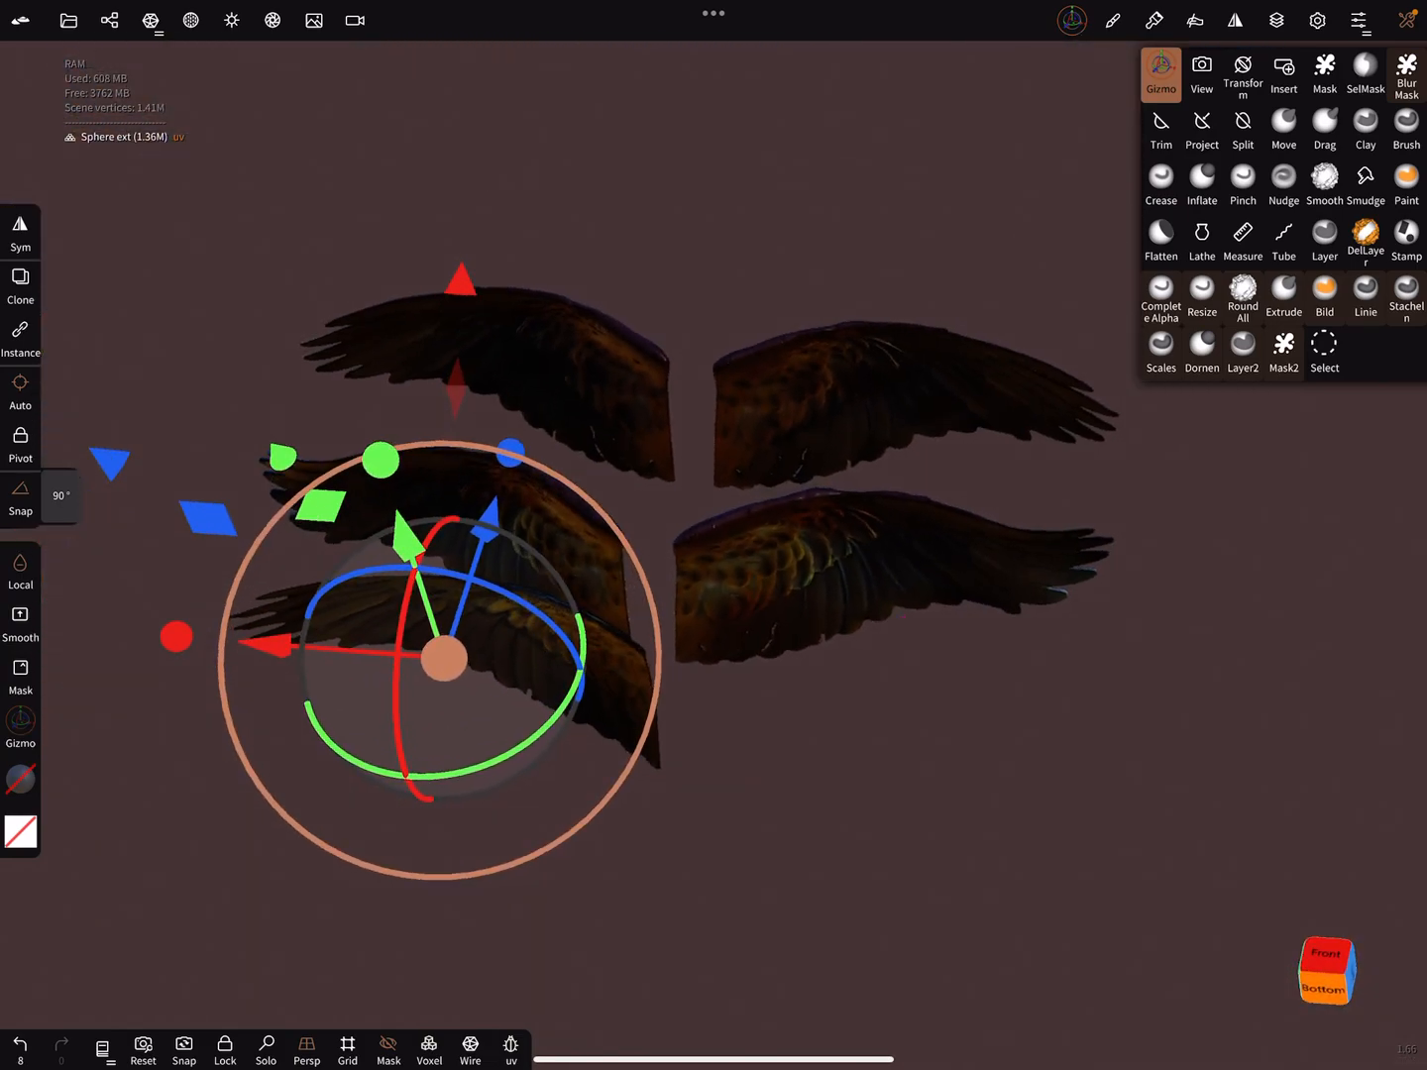
left_click(67, 20)
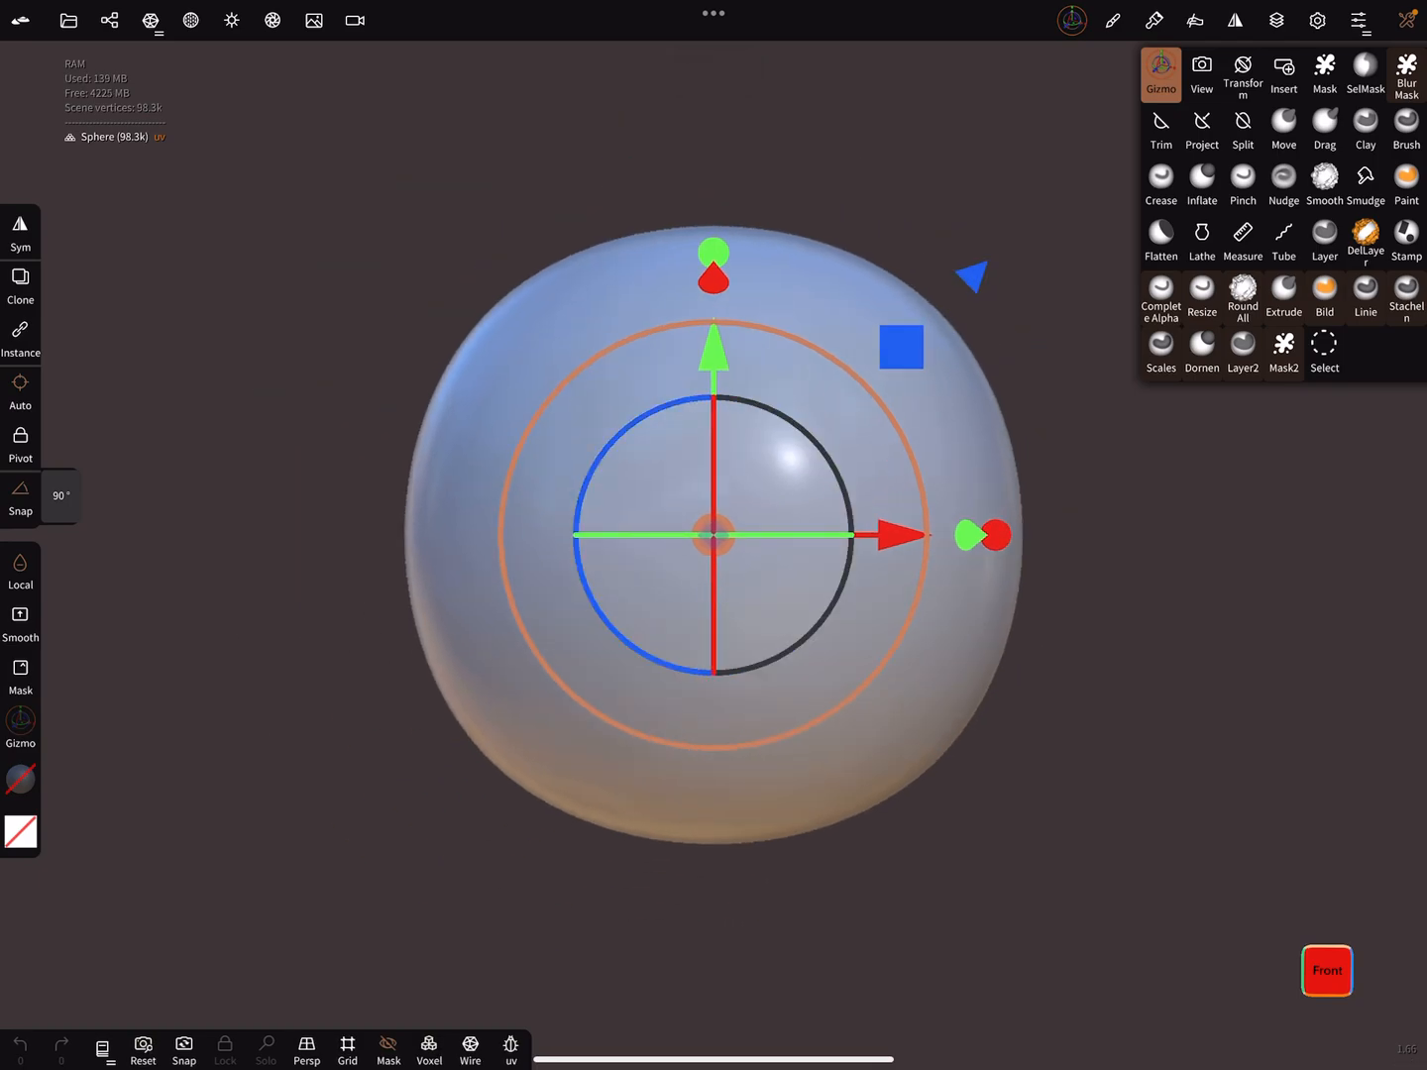
Step: Enable DynTopo on the sphere, accepting the loss of multiresolution levels
left_click(470, 1045)
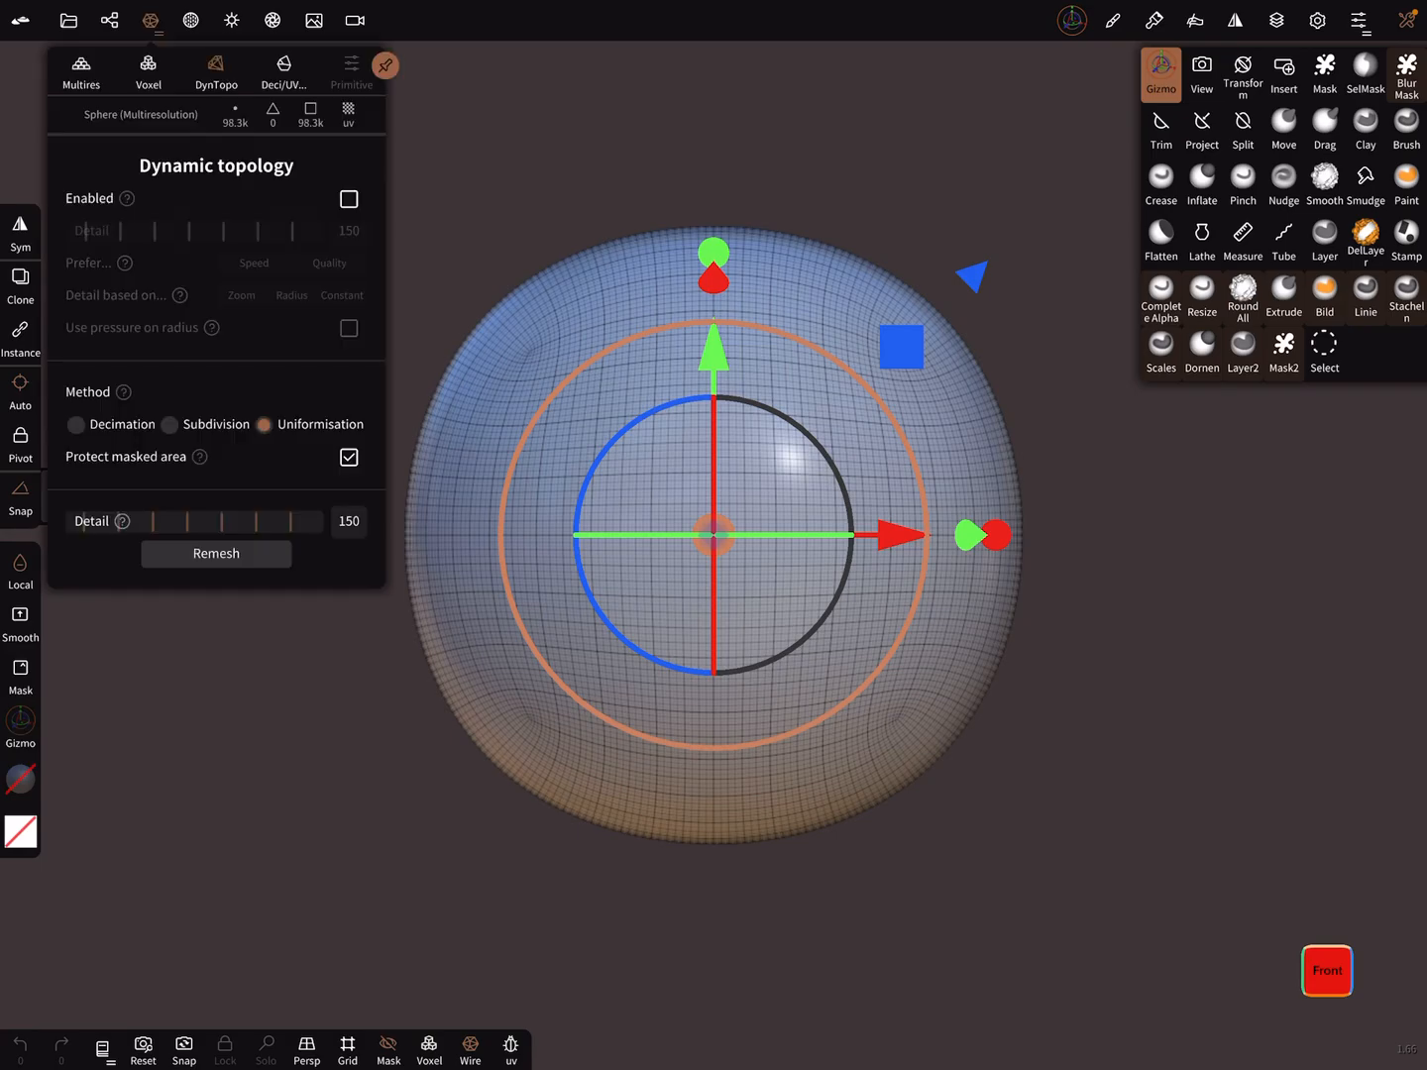
left_click(349, 199)
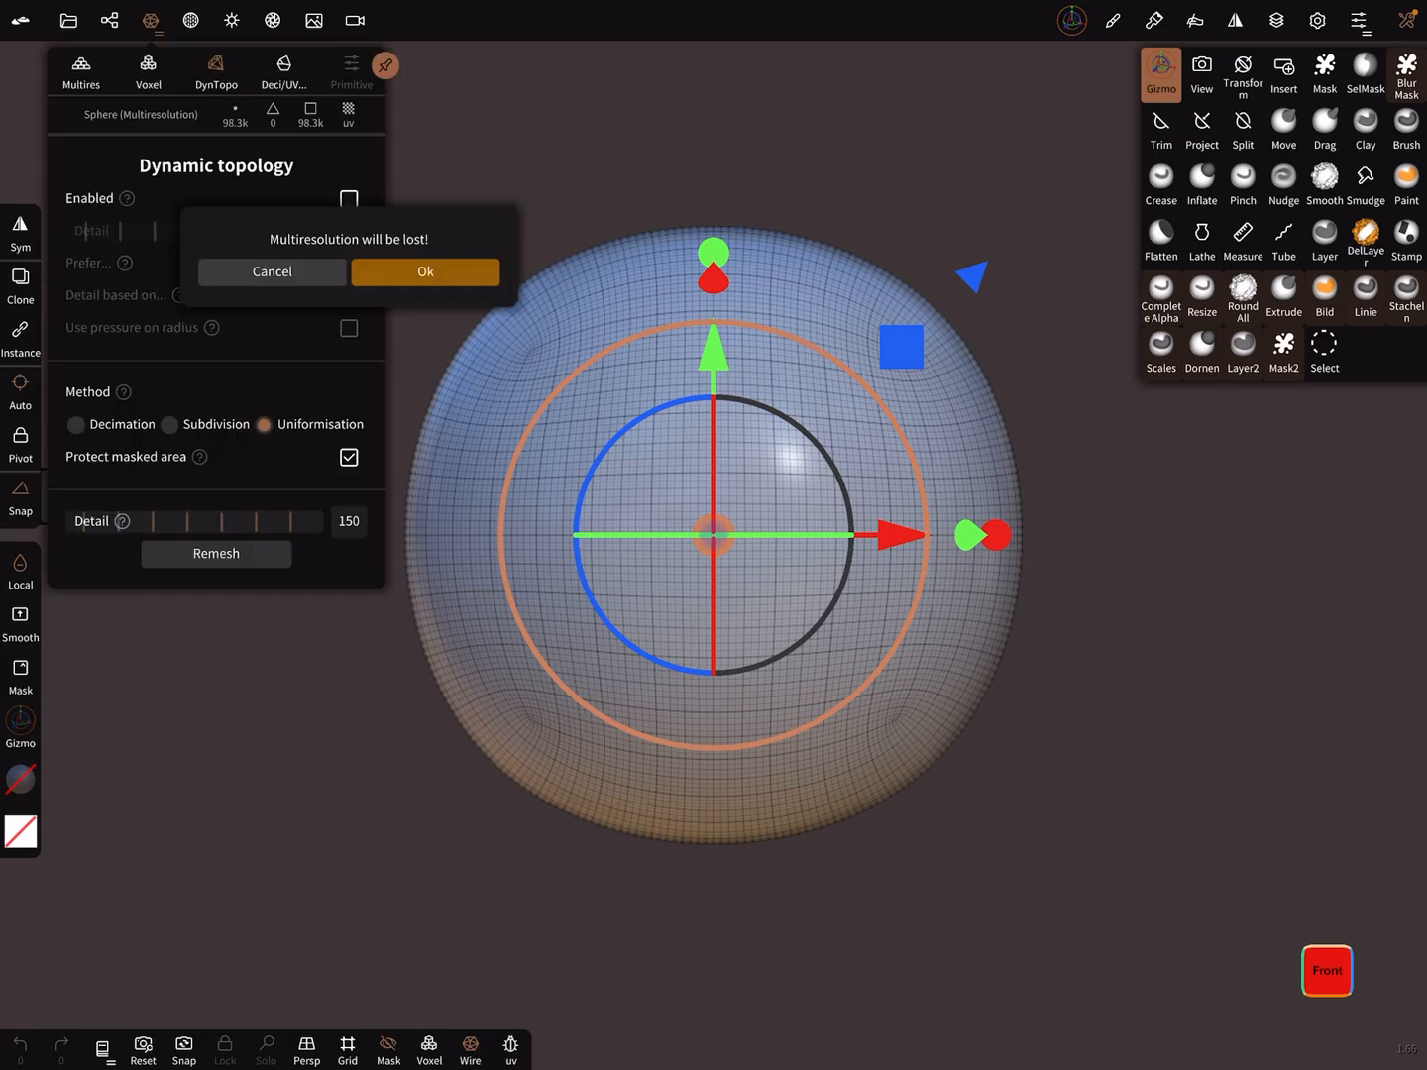
left_click(425, 271)
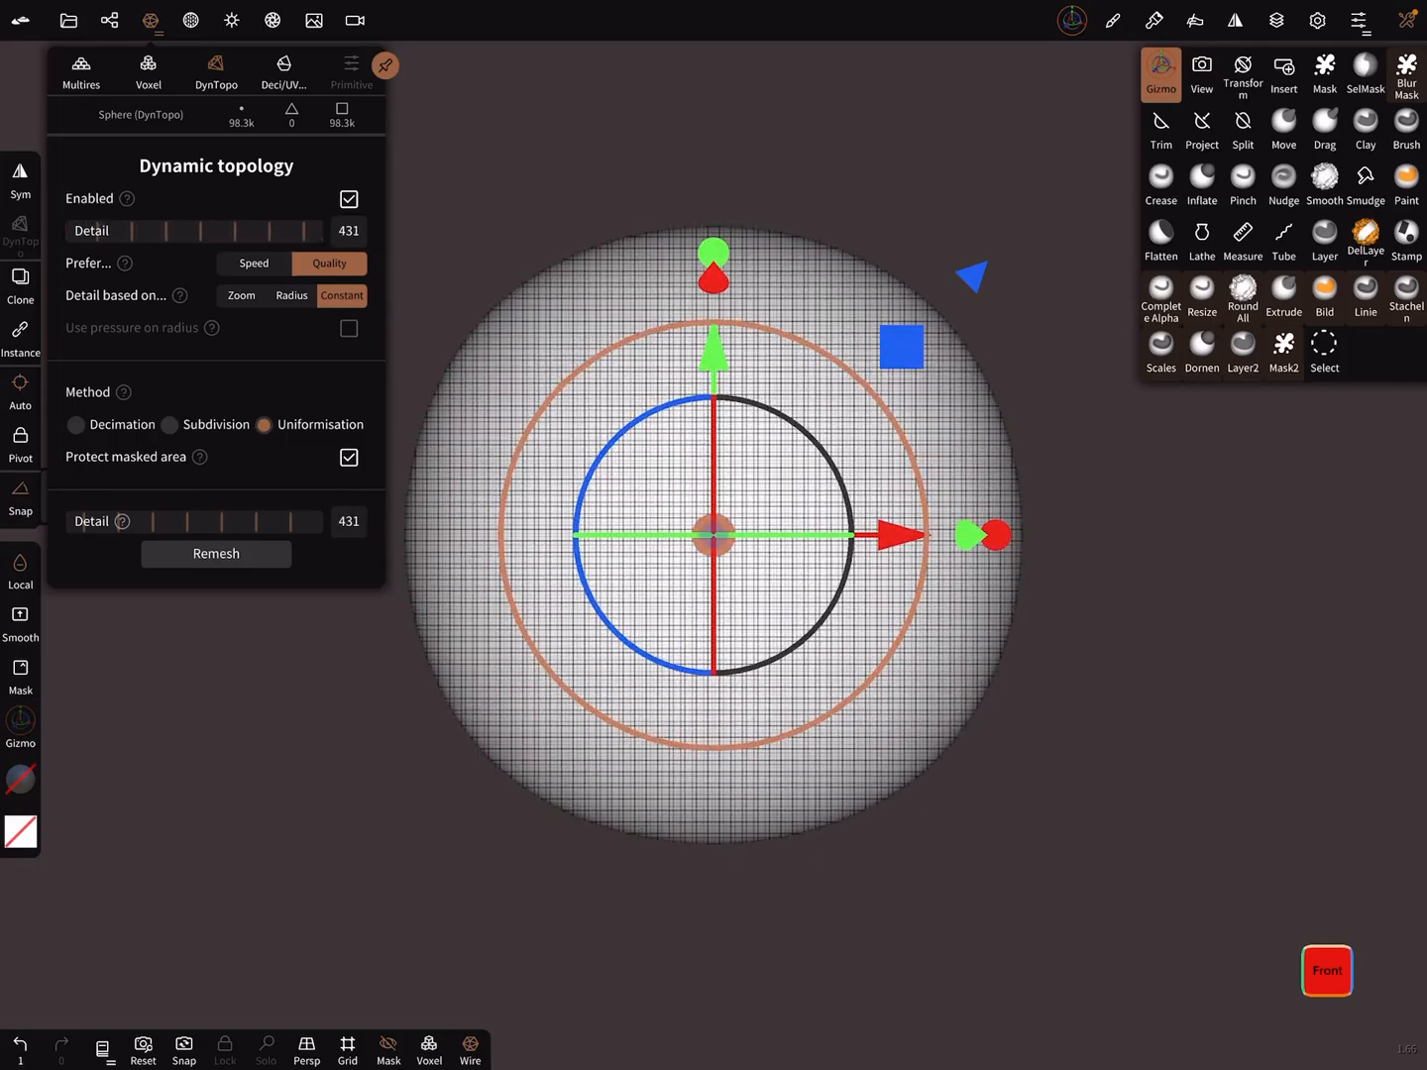
left_click(1406, 238)
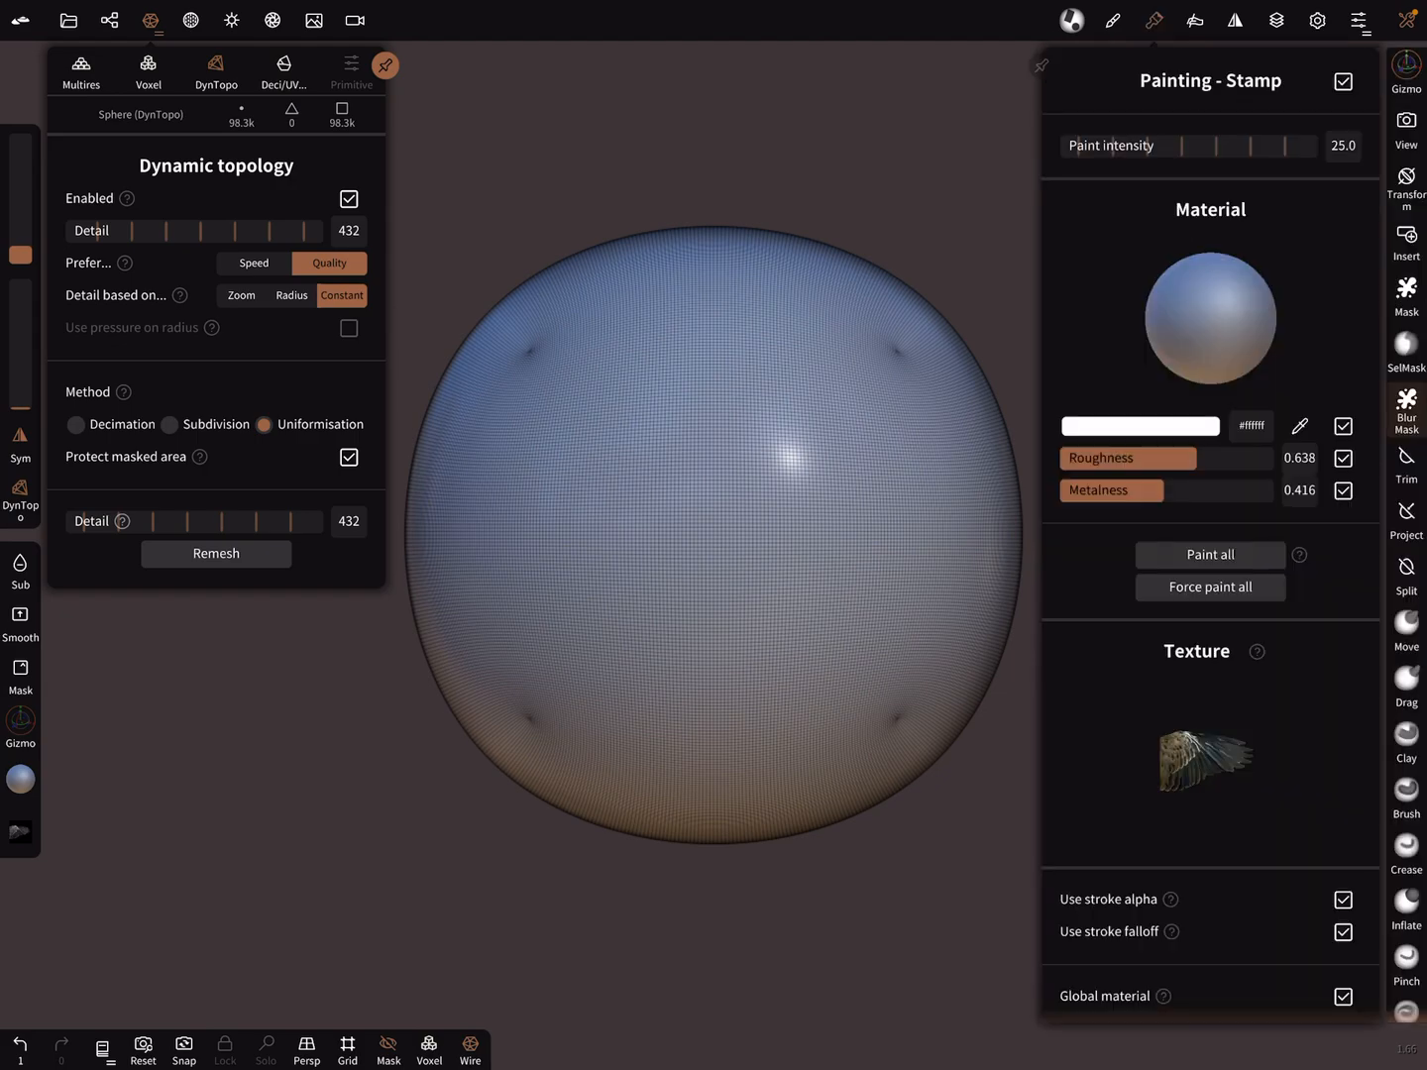
Step: Set the wing photo as the stamp paint texture with paint intensity 25
left_click(1203, 761)
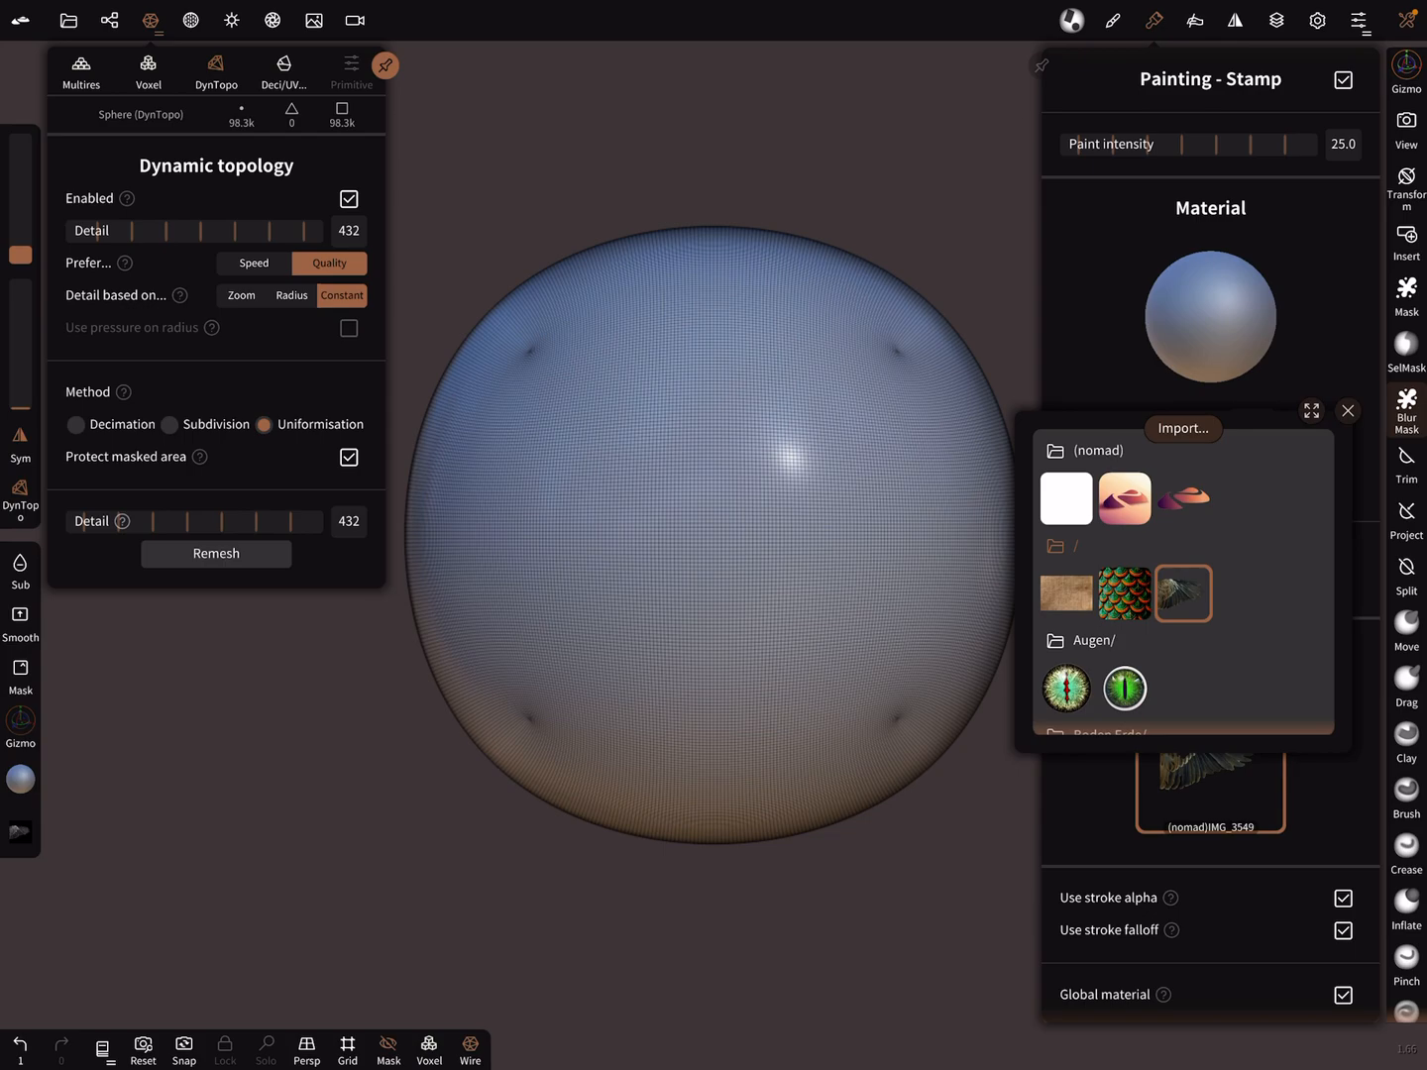
left_click(1348, 410)
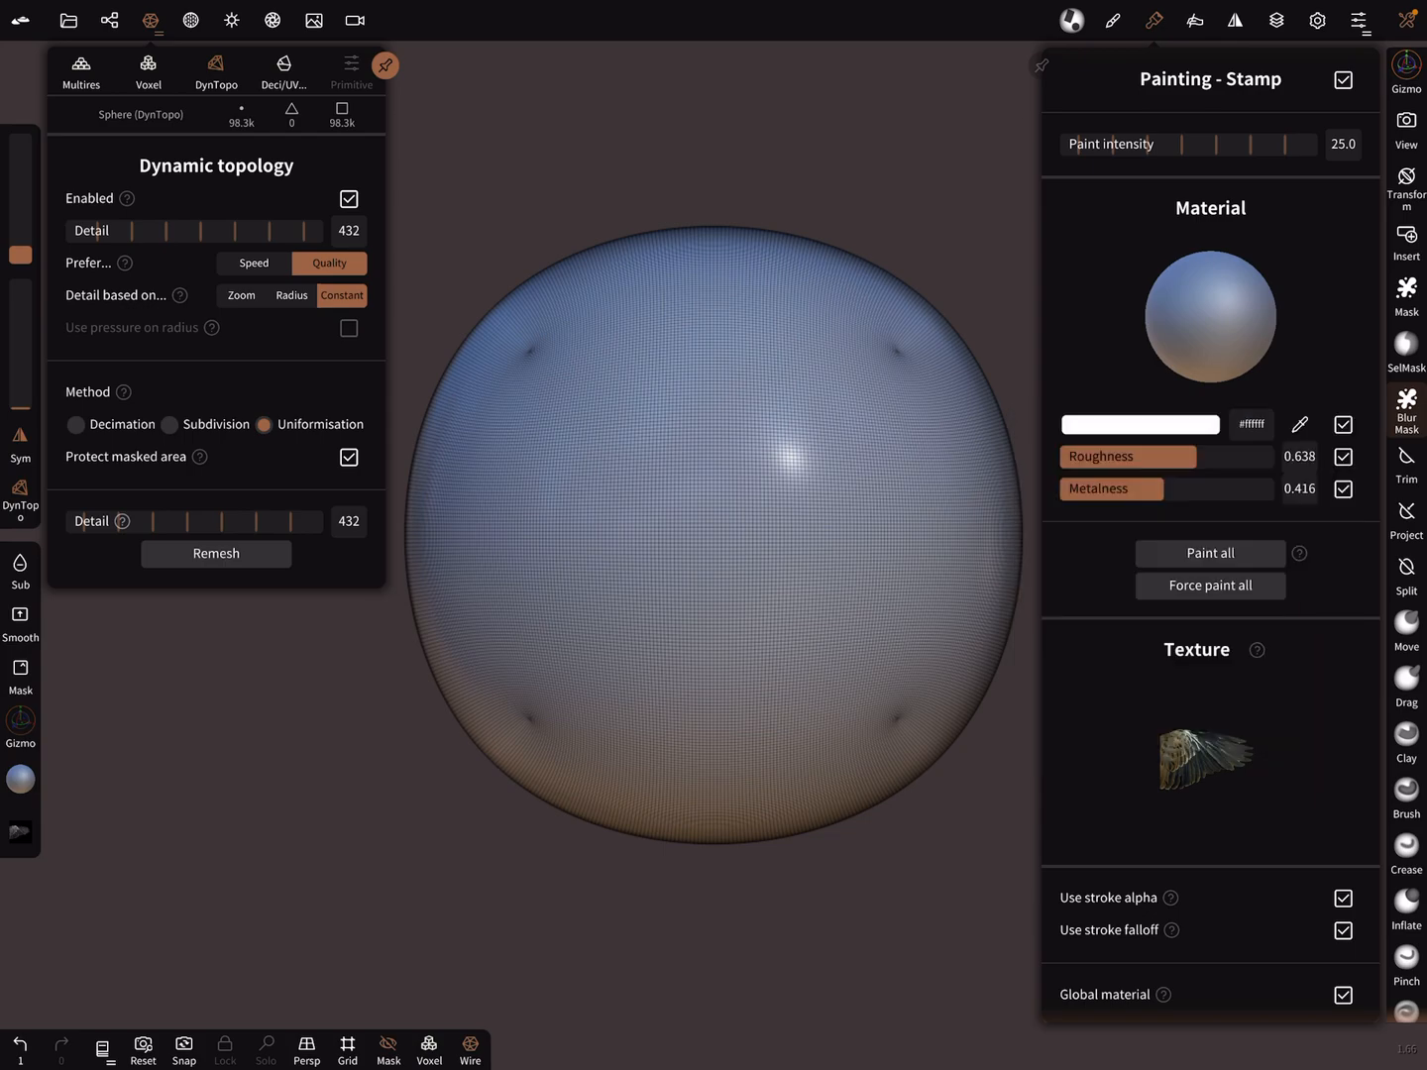
left_click(1140, 424)
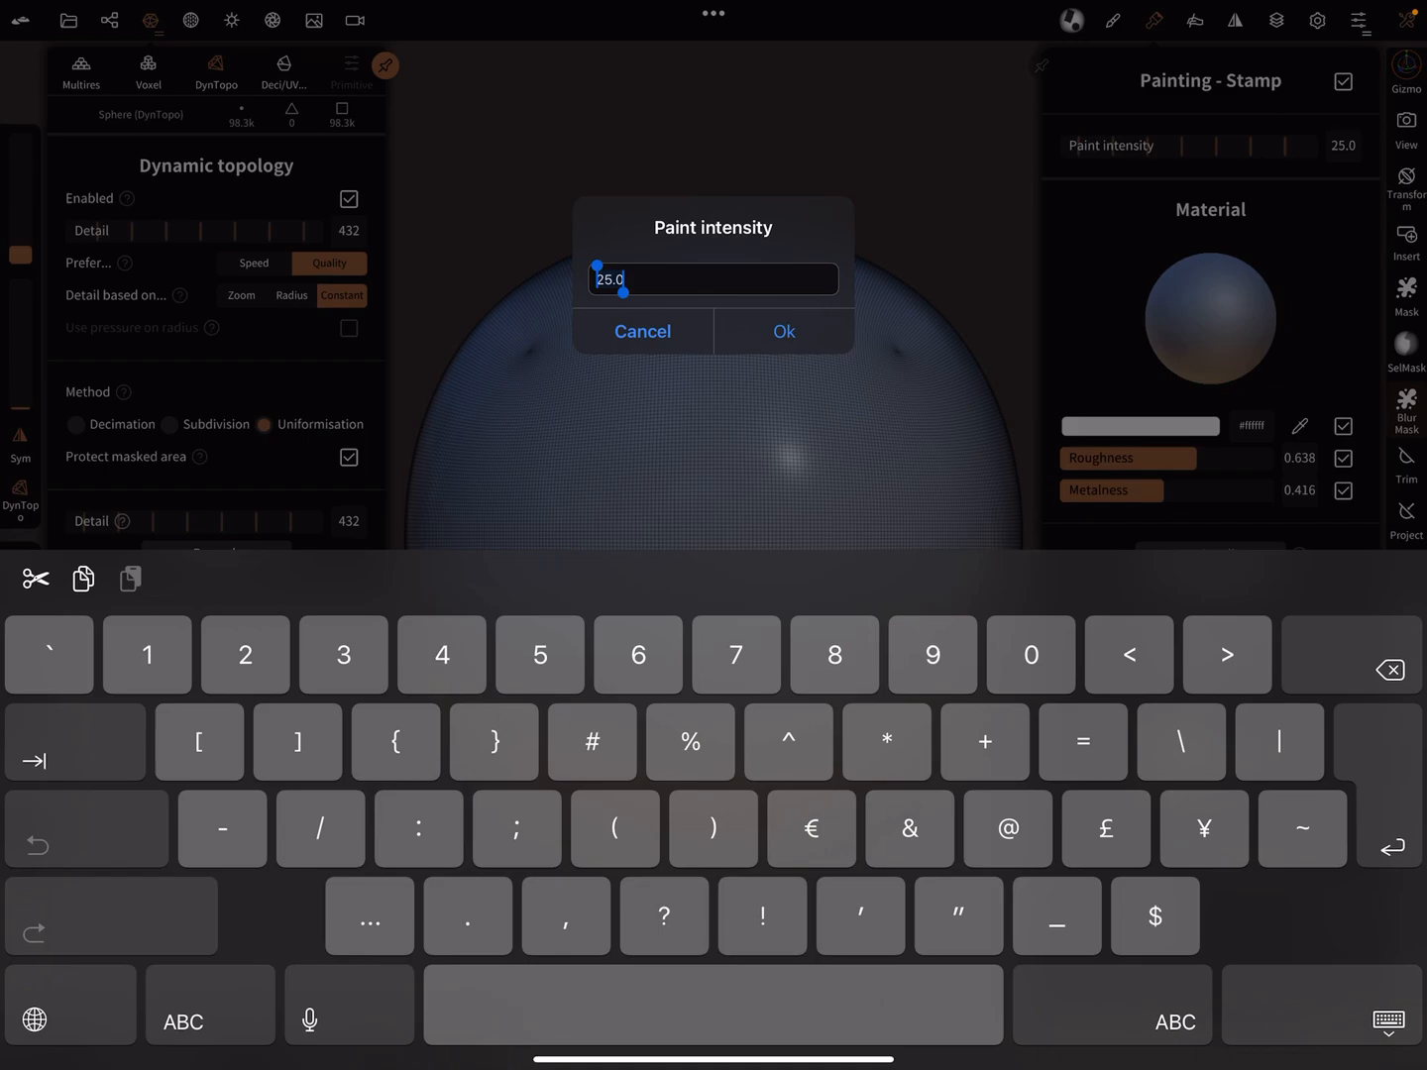
left_click(785, 331)
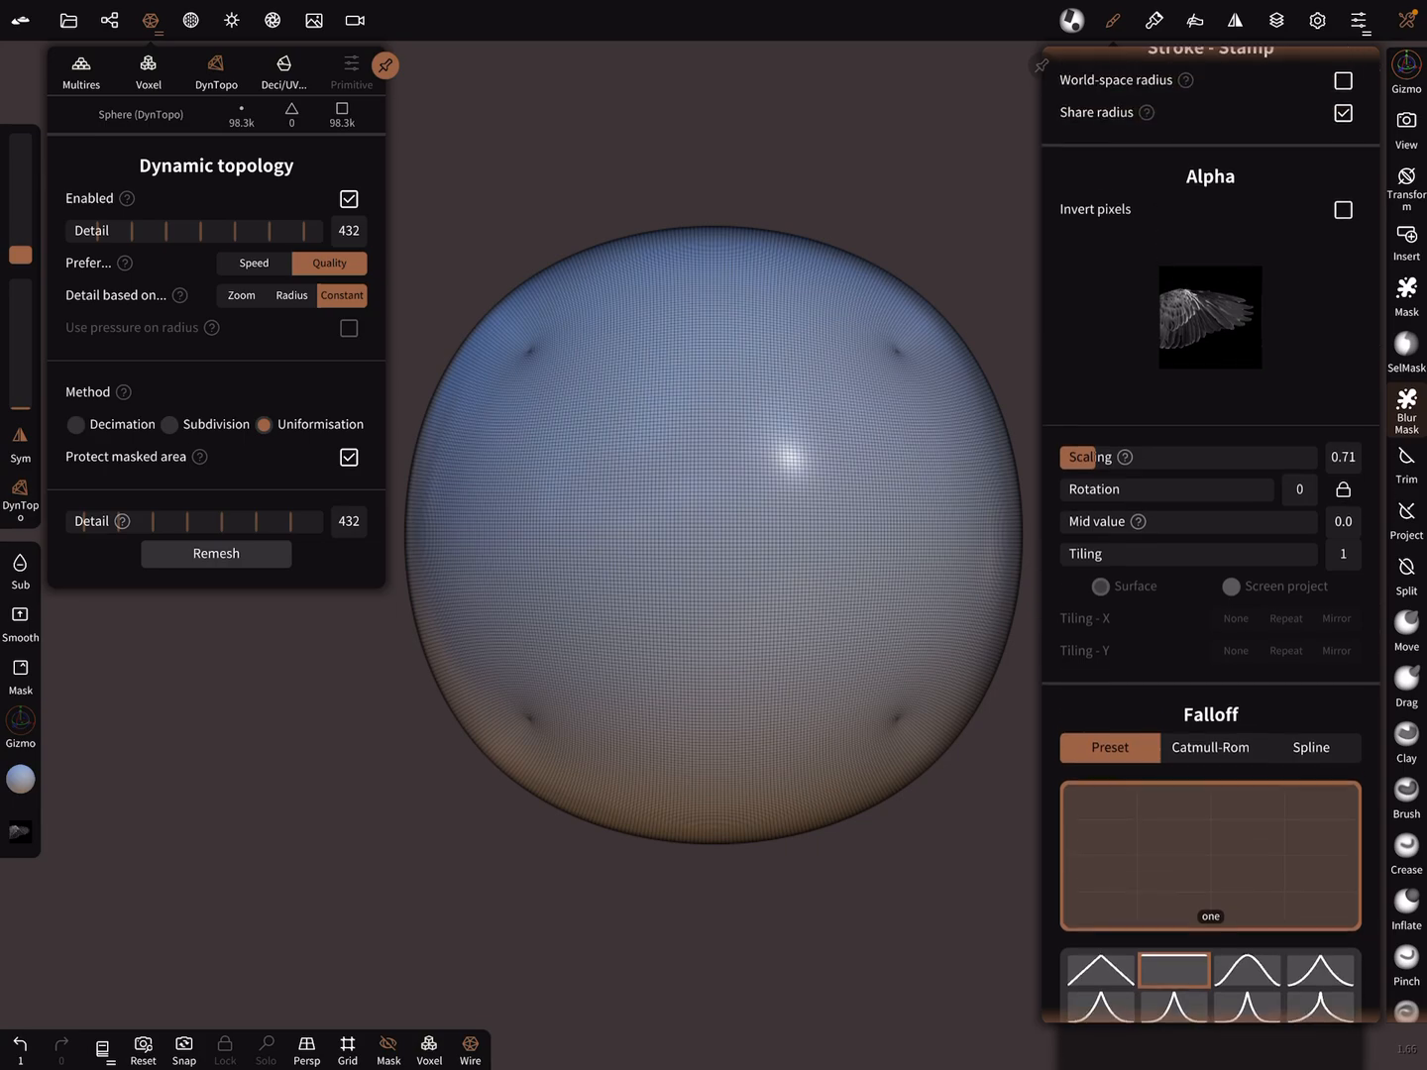
Step: Import the wing photo from Photos as the stamp brush's alpha
scroll("down", 3)
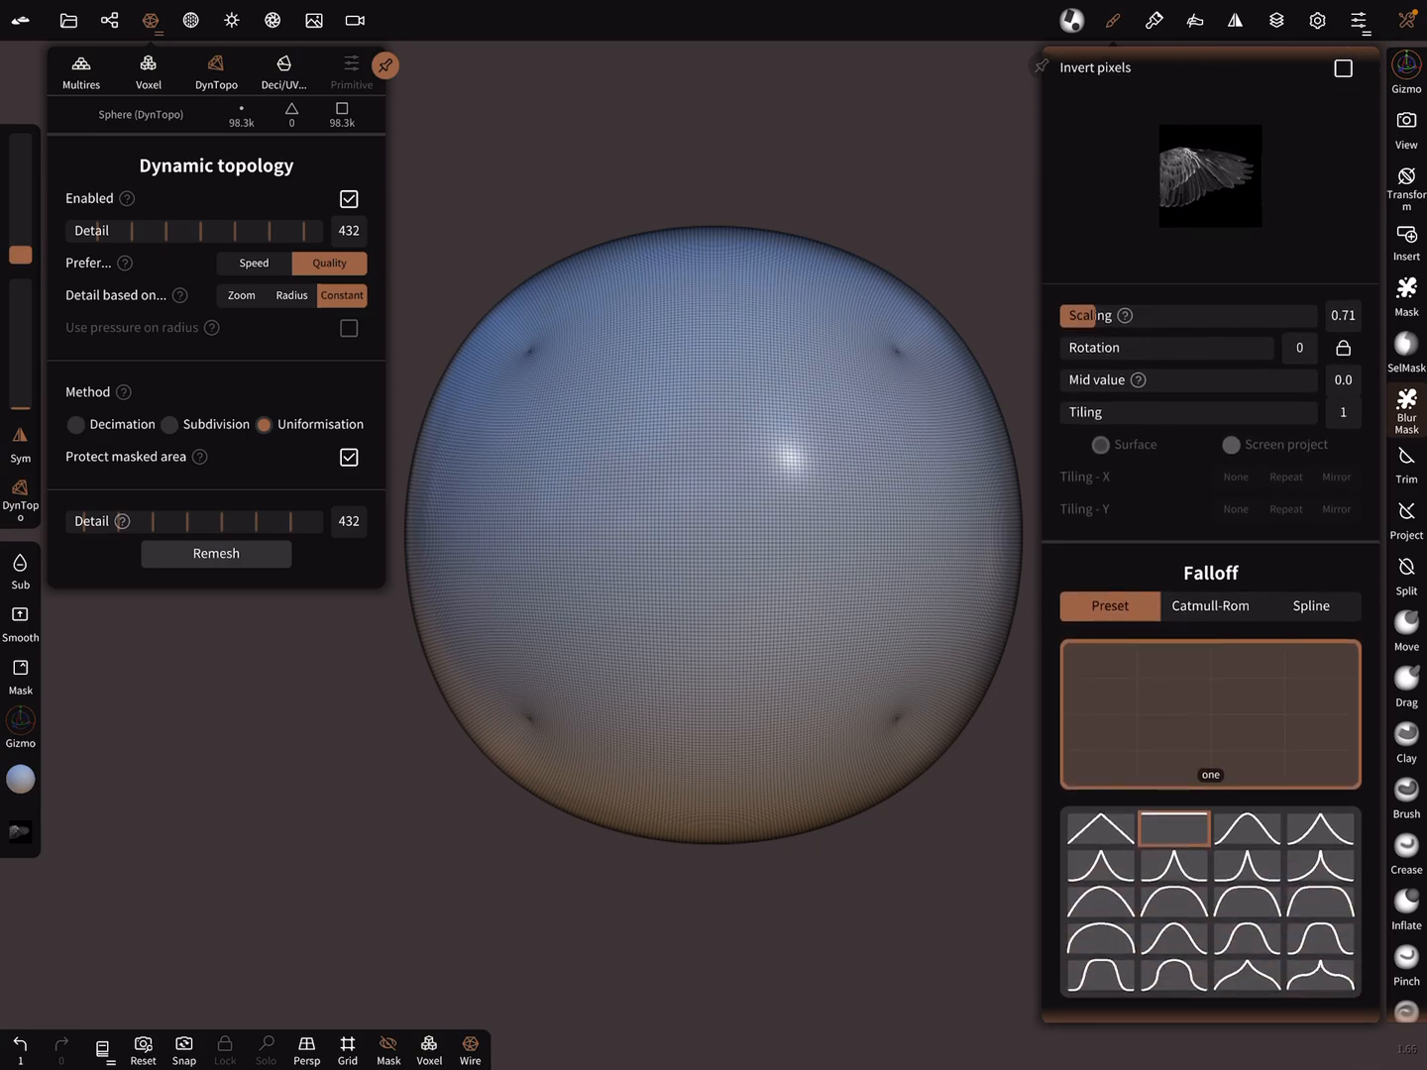
left_click(1209, 174)
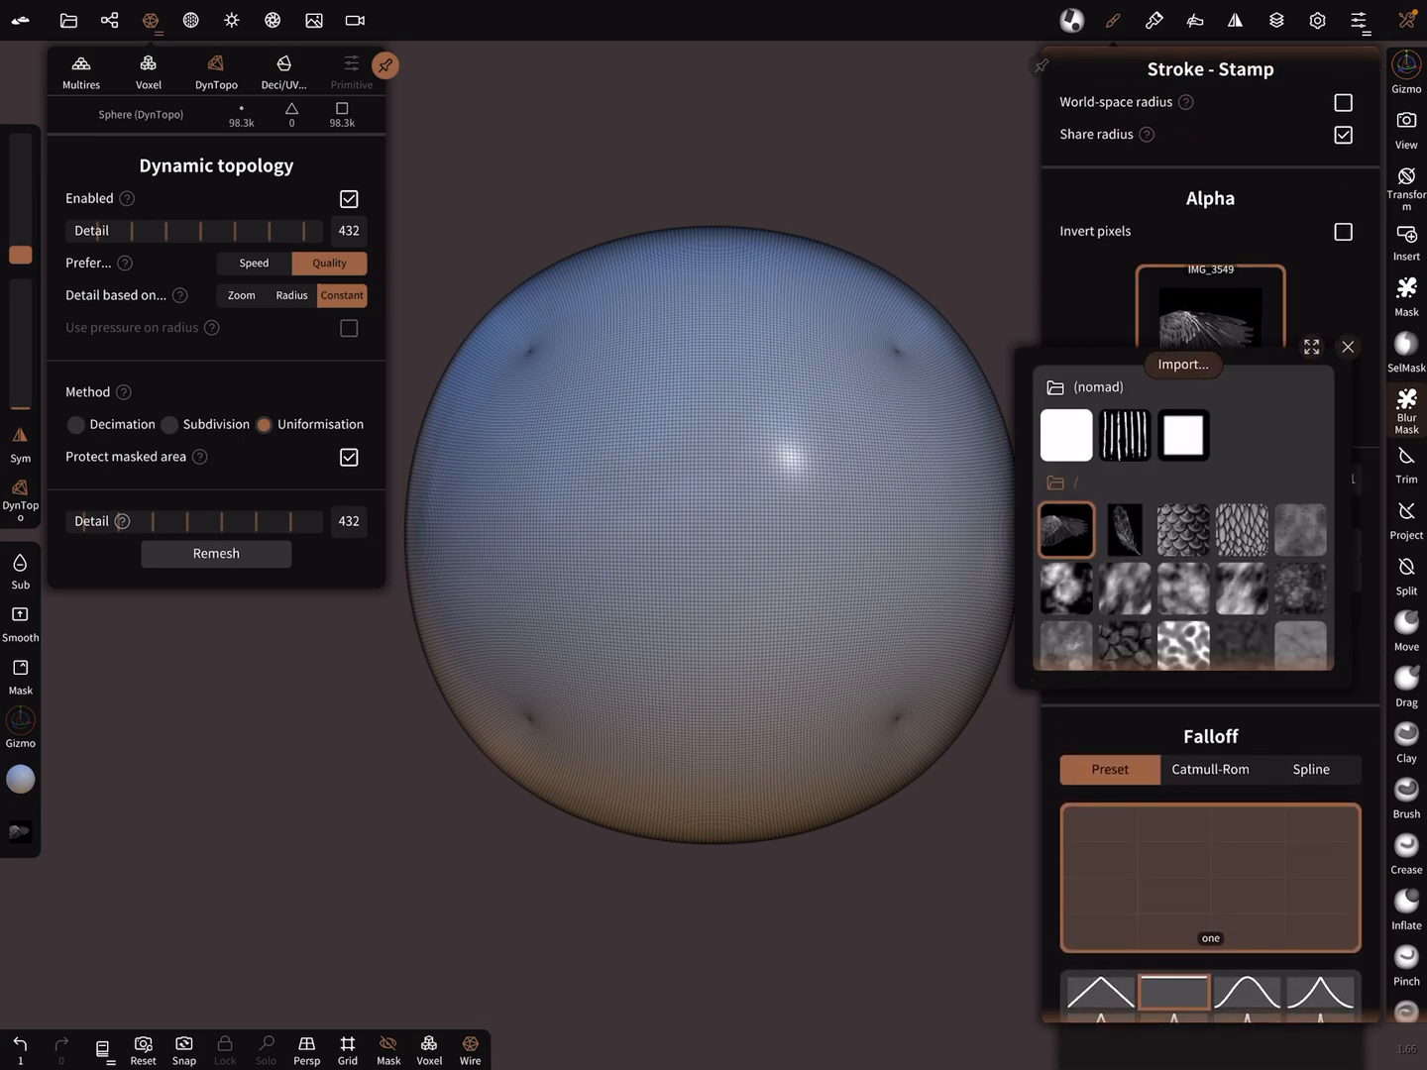
left_click(1181, 365)
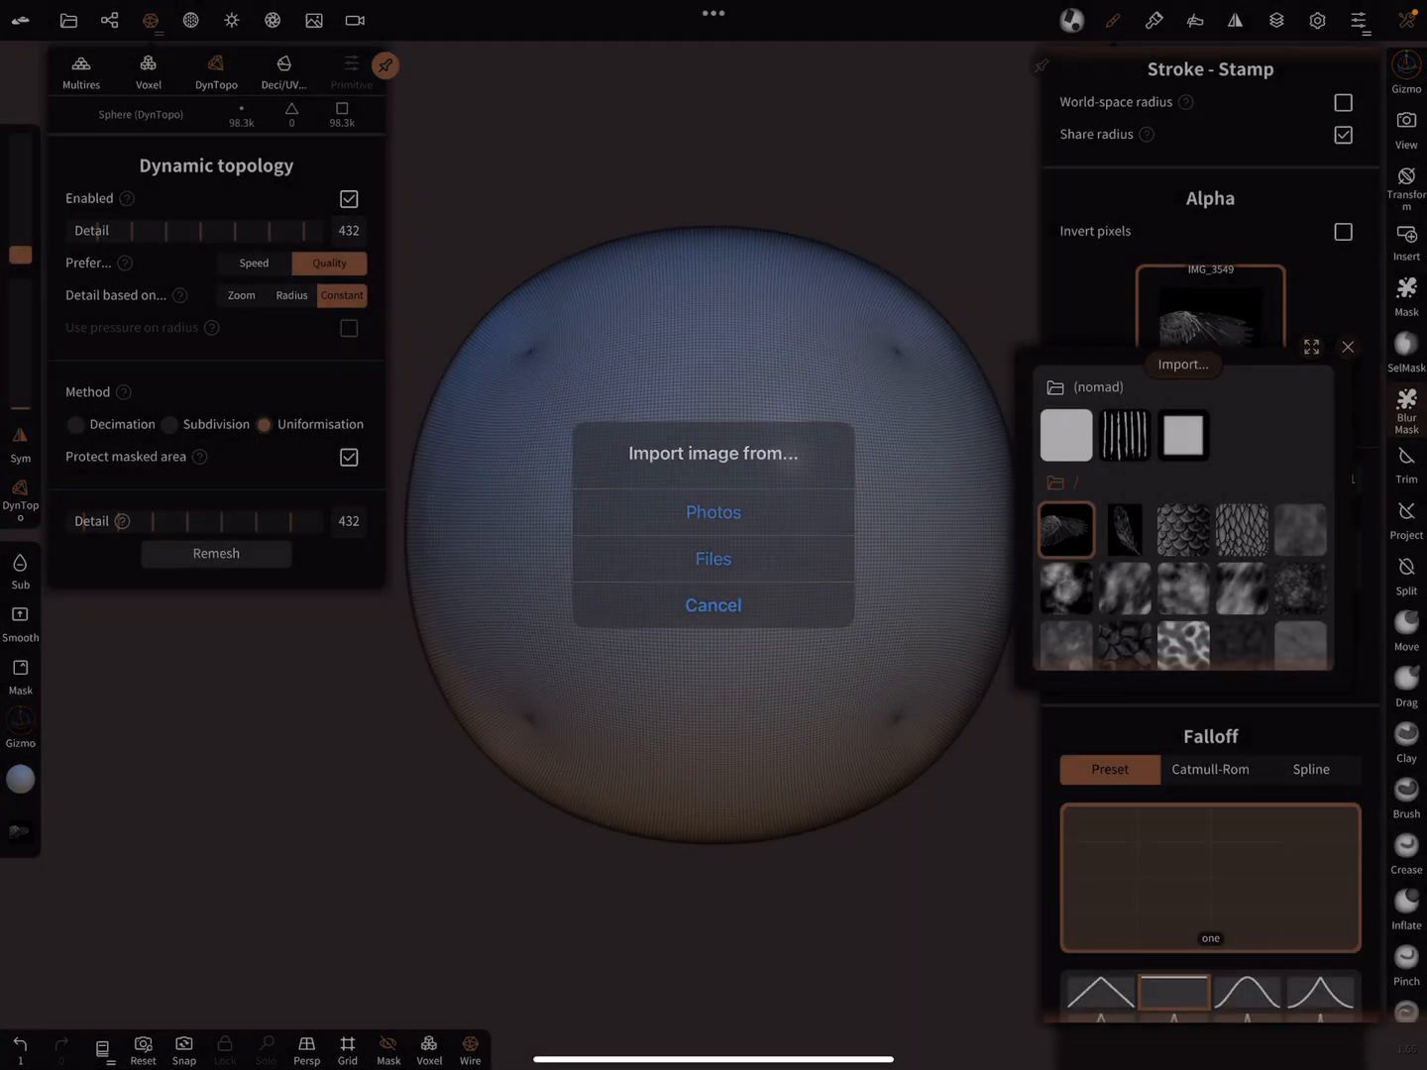
left_click(713, 511)
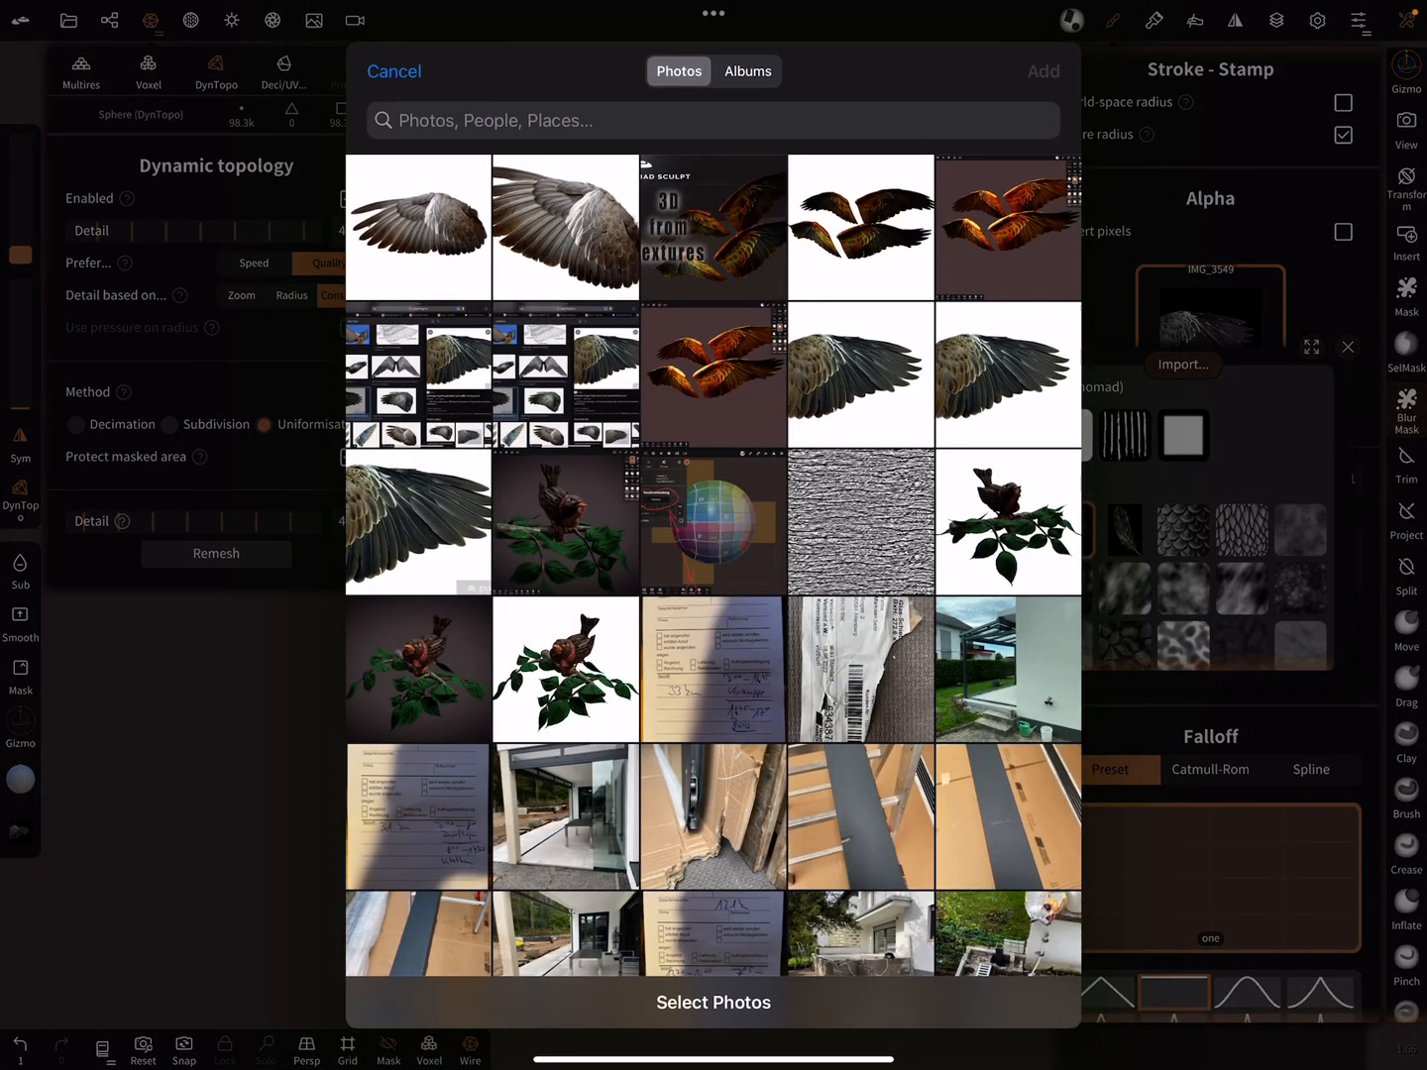
left_click(392, 71)
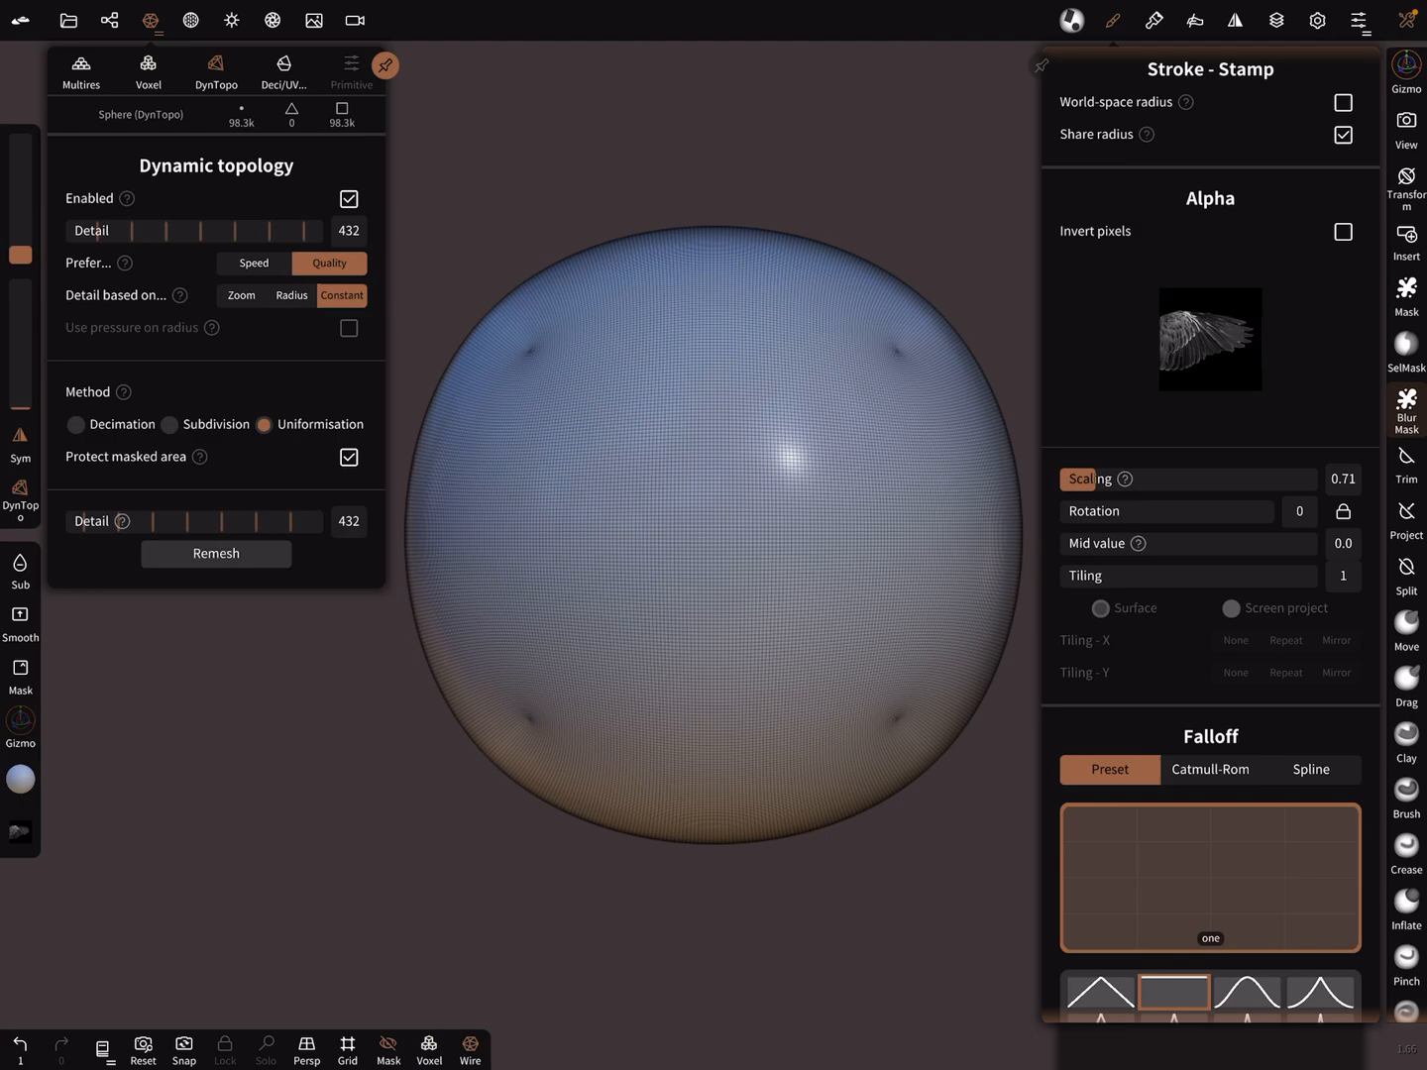
scroll("down", 3)
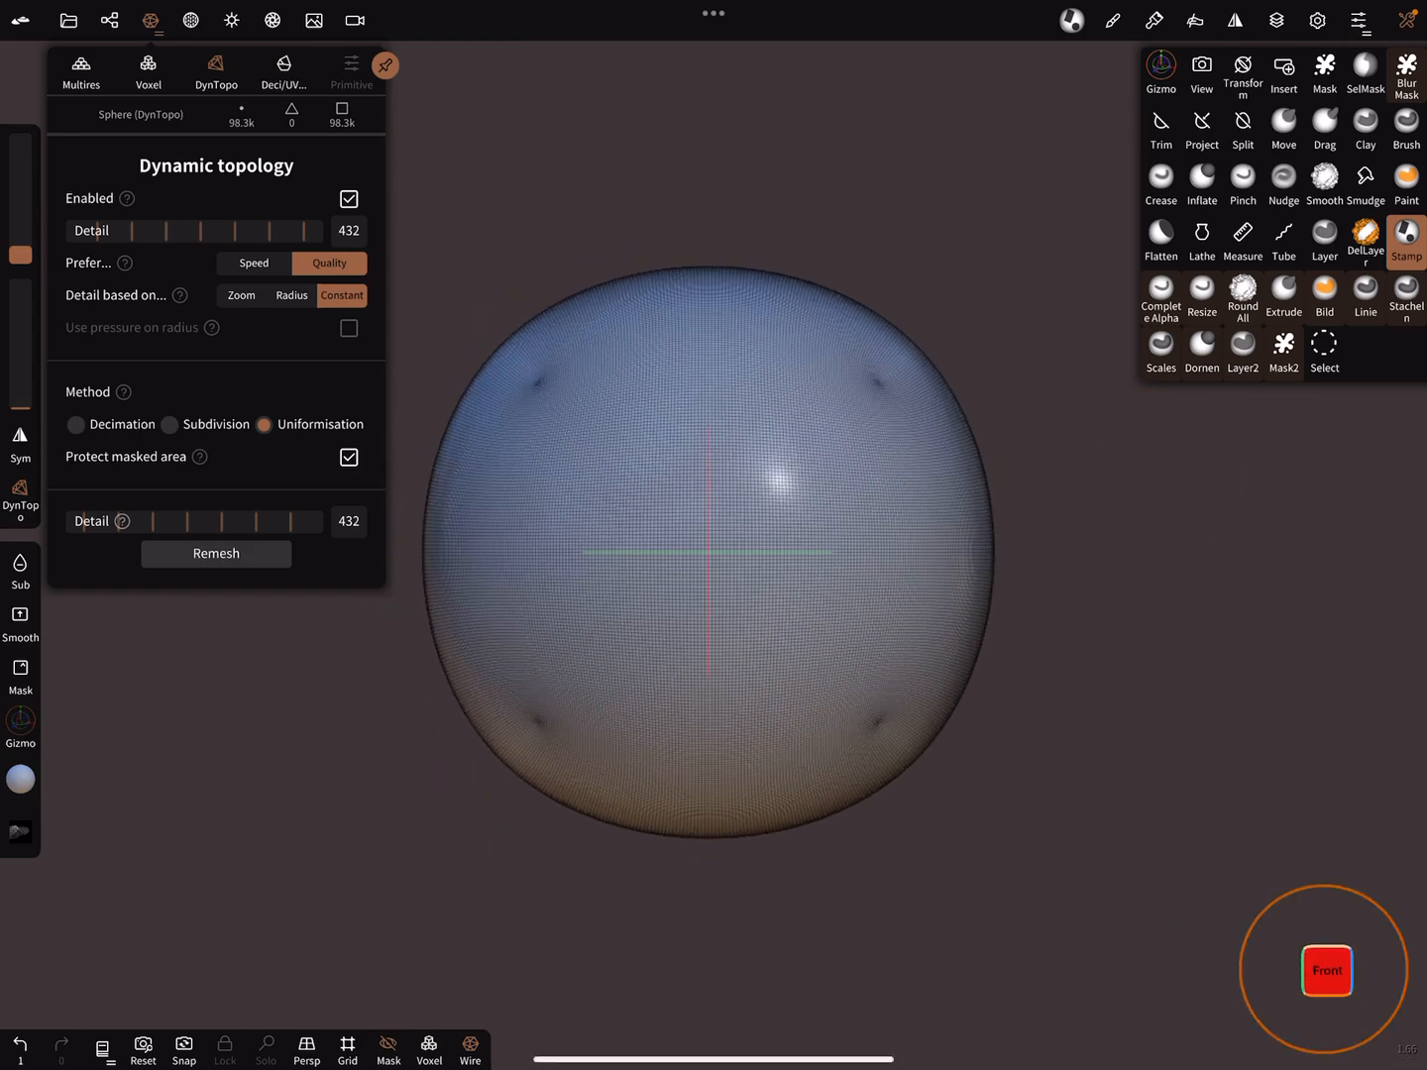
left_click(470, 1050)
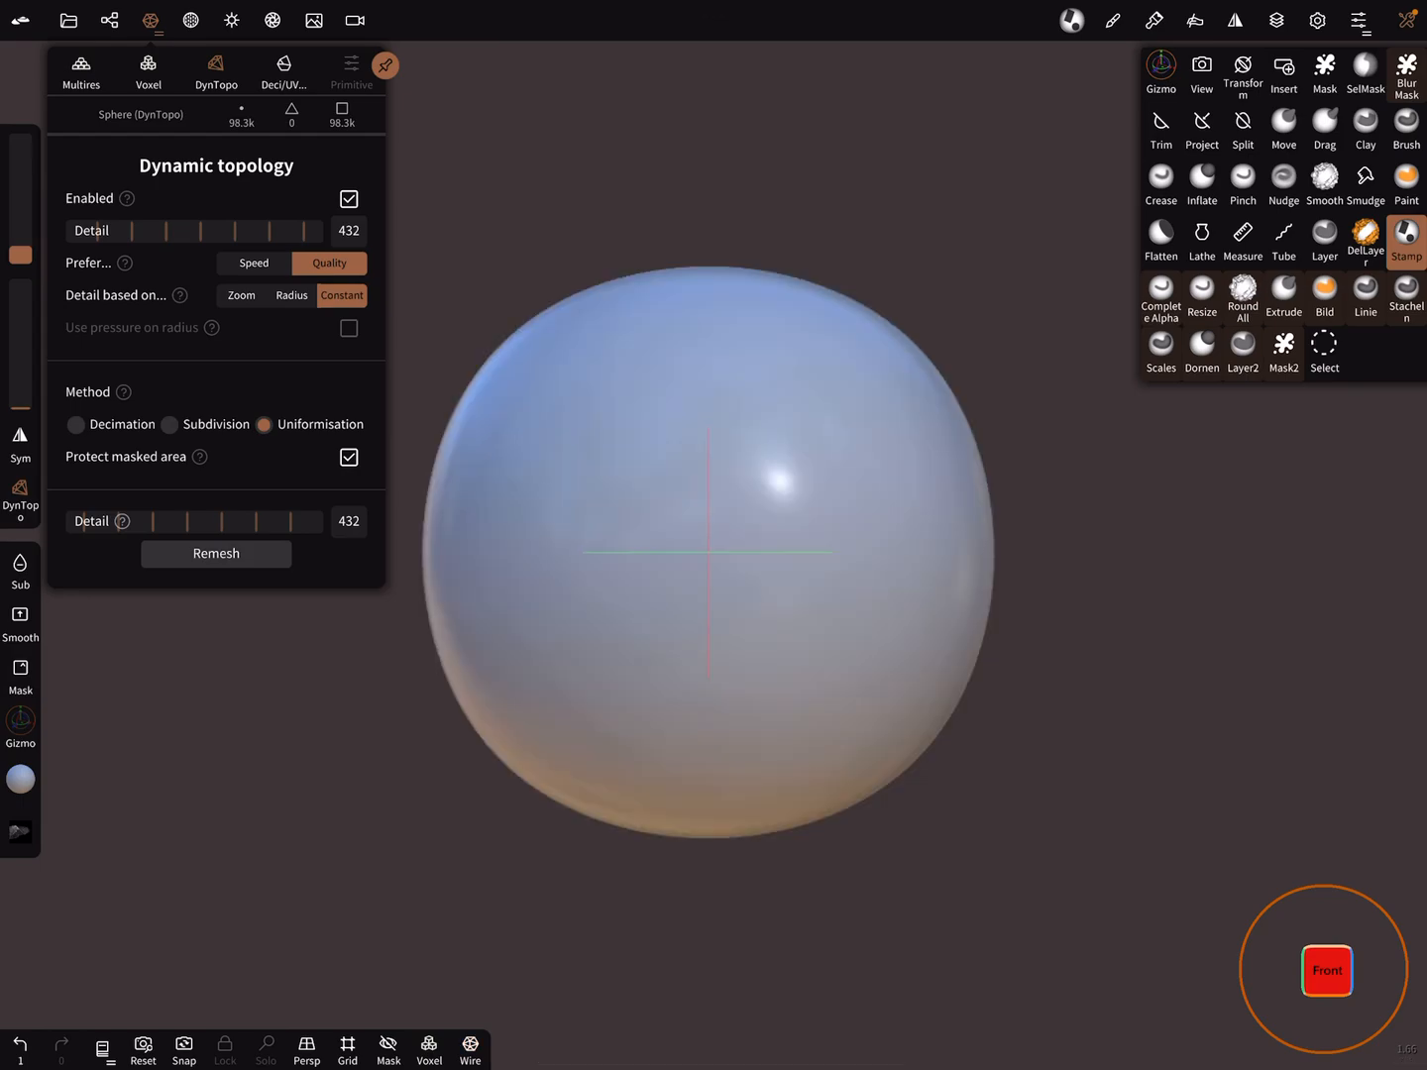
left_click(709, 551)
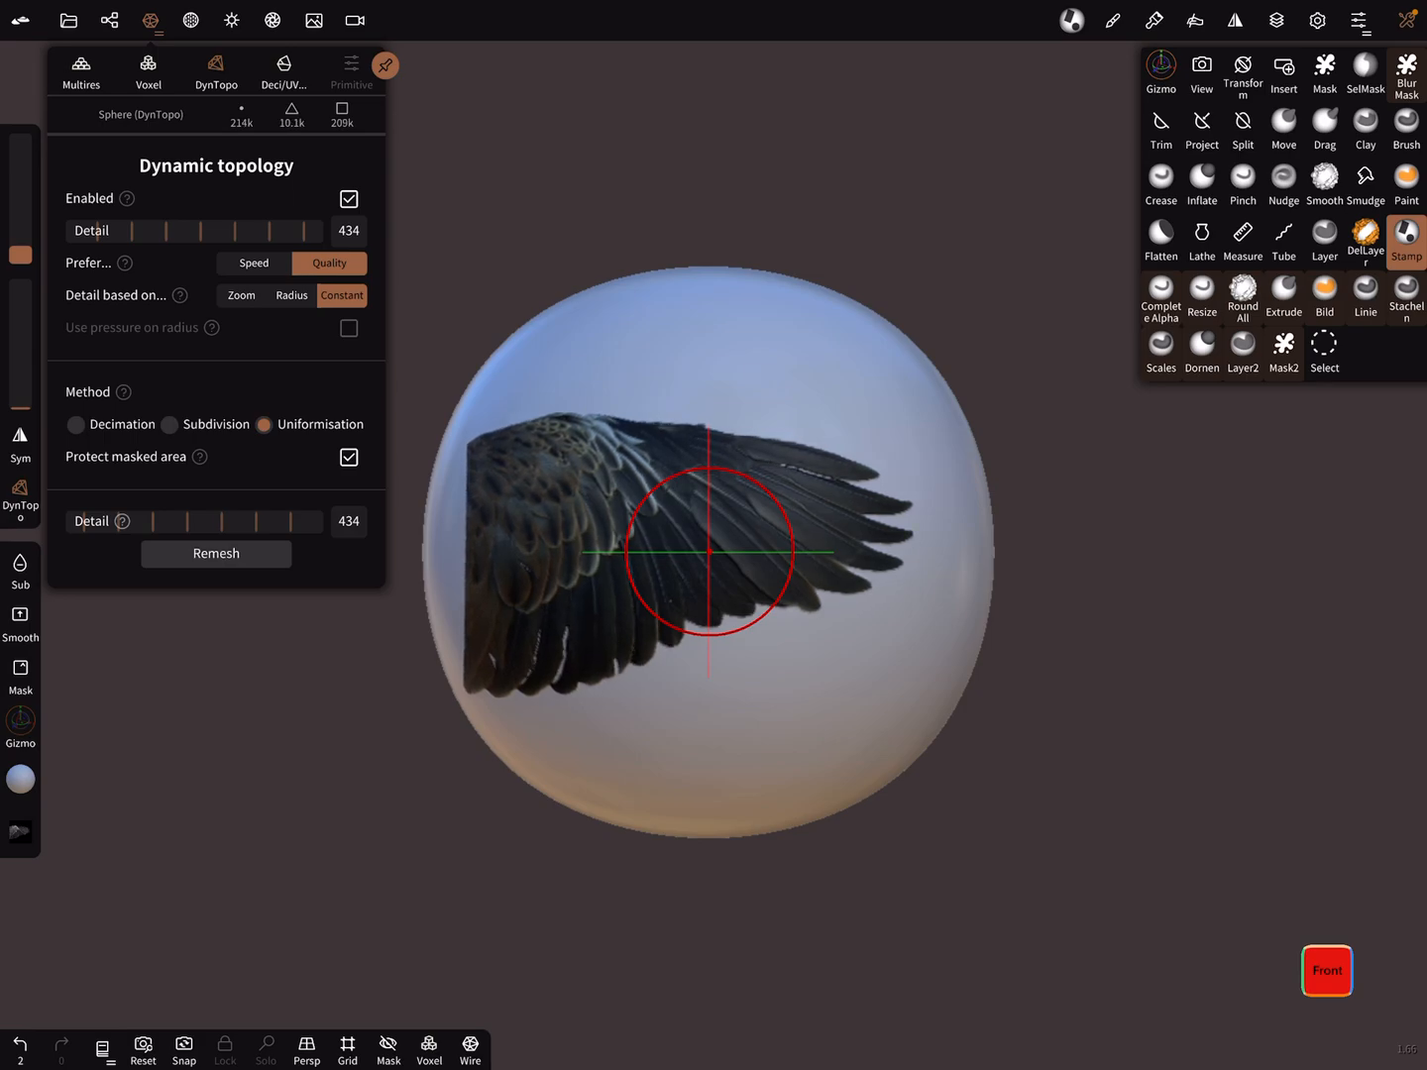
mouse_move(712, 206)
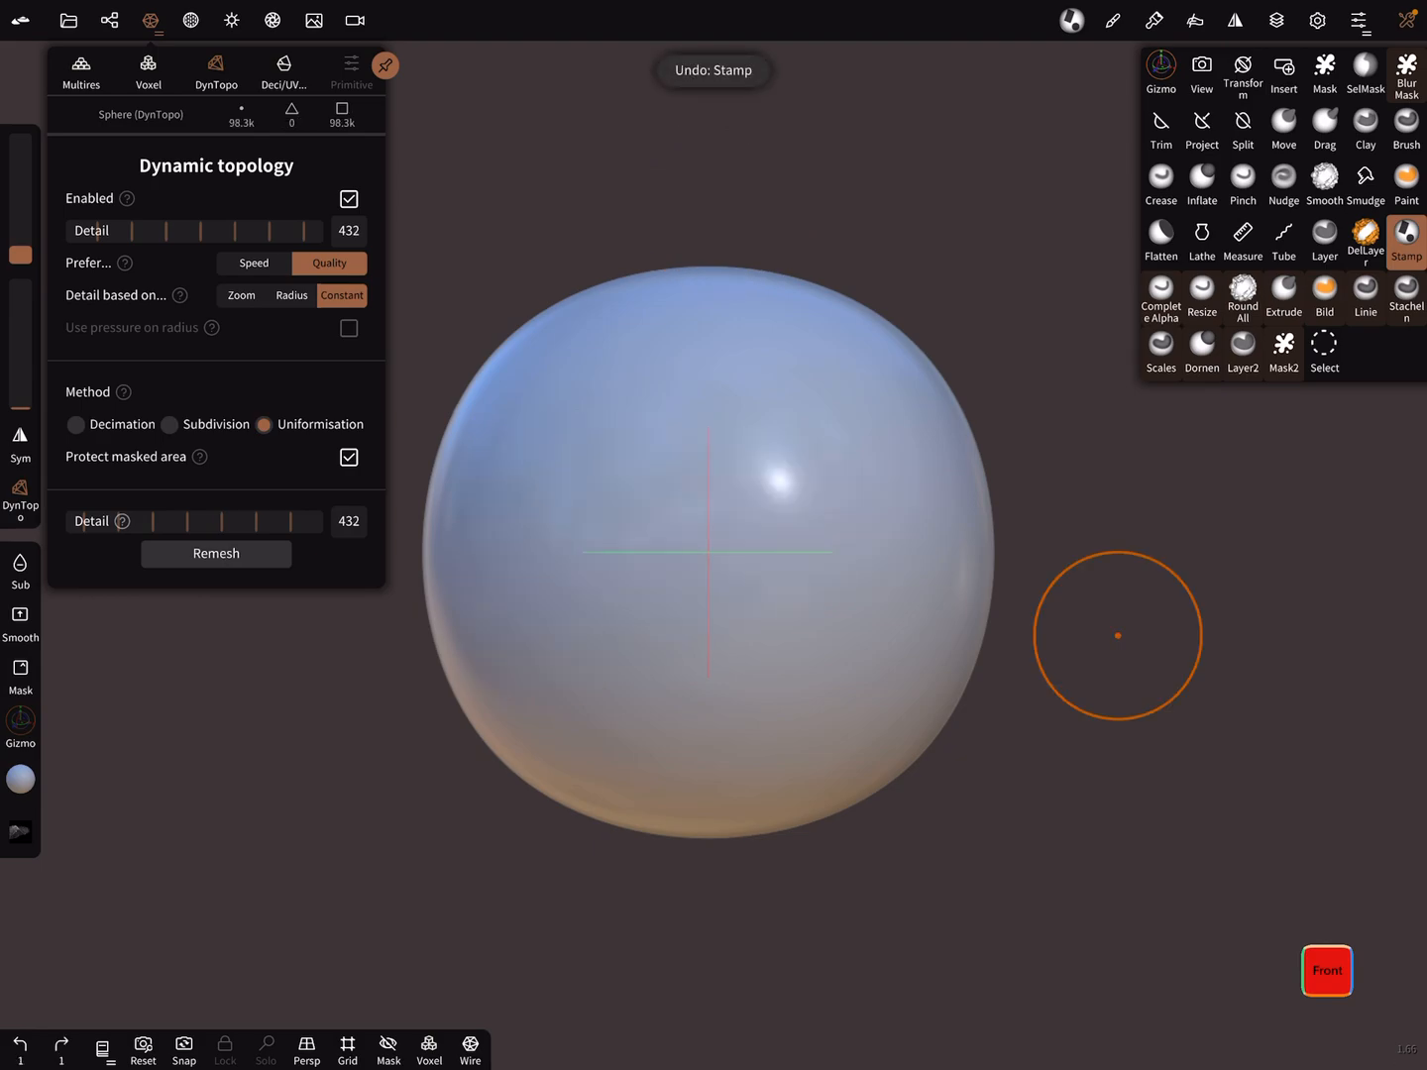
left_click(1277, 20)
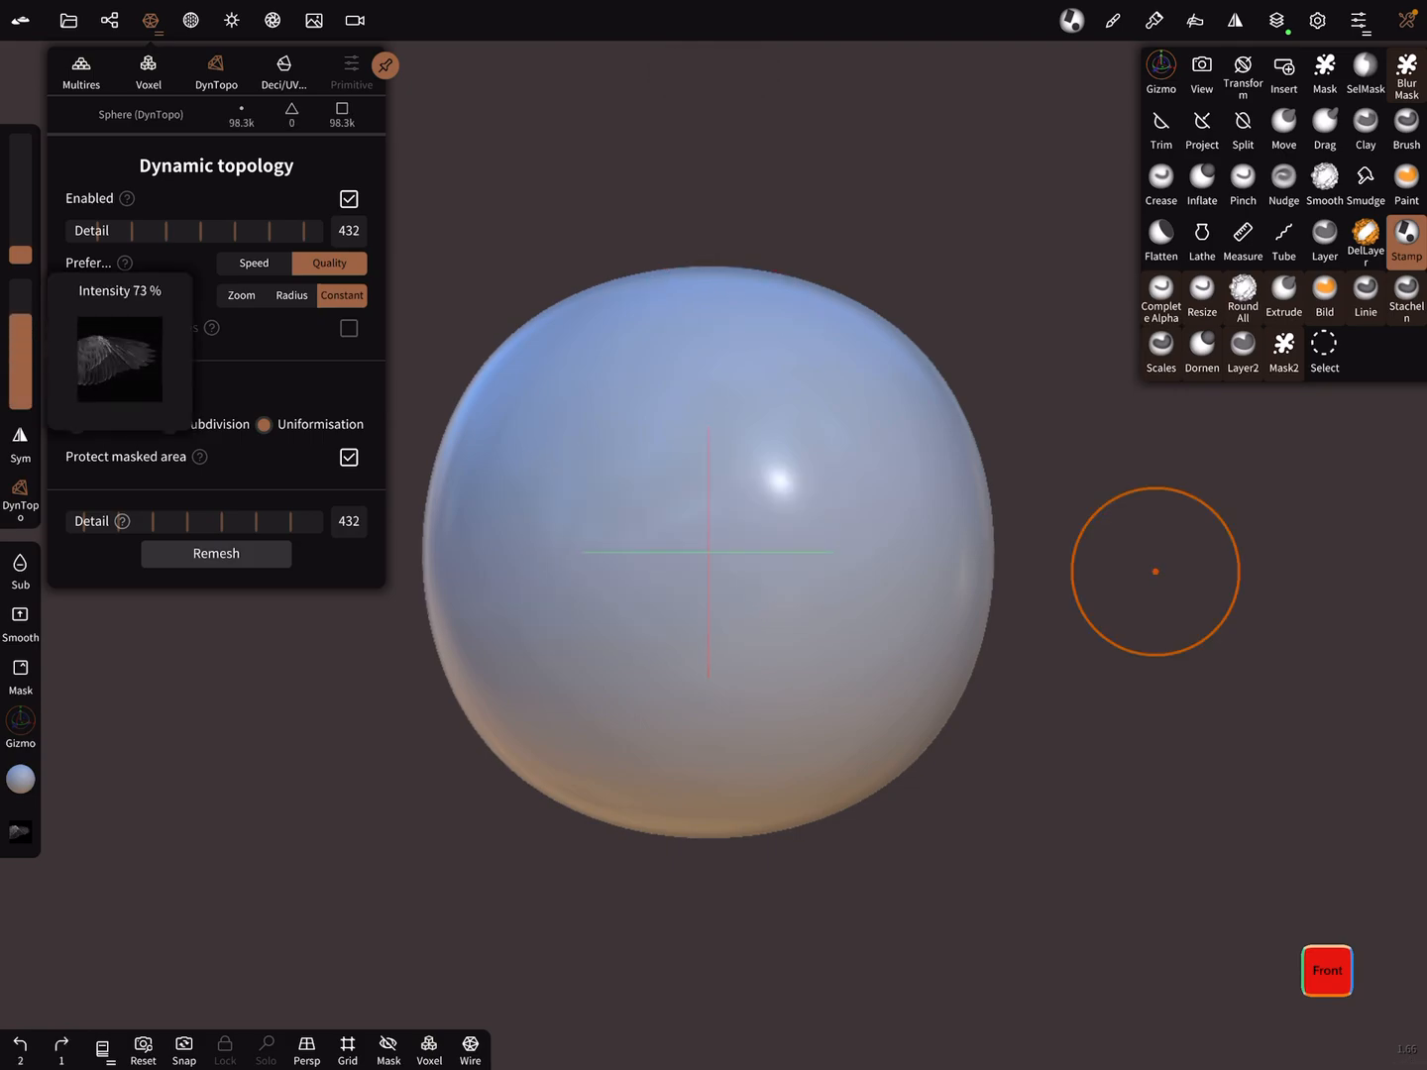
left_click(710, 551)
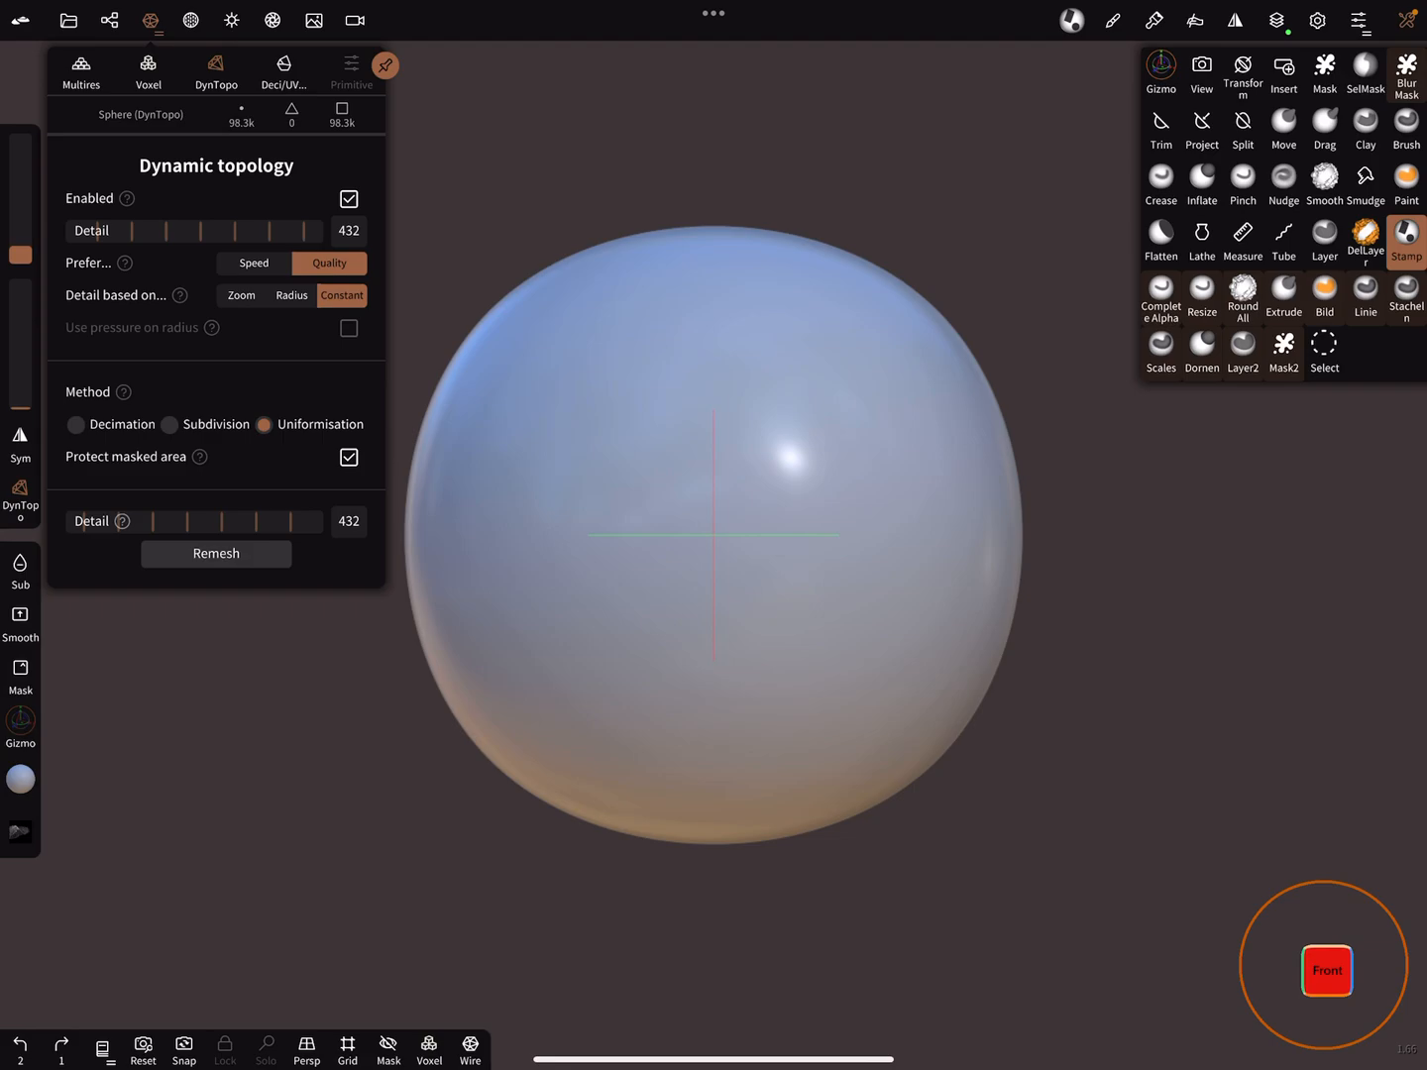
left_click(714, 535)
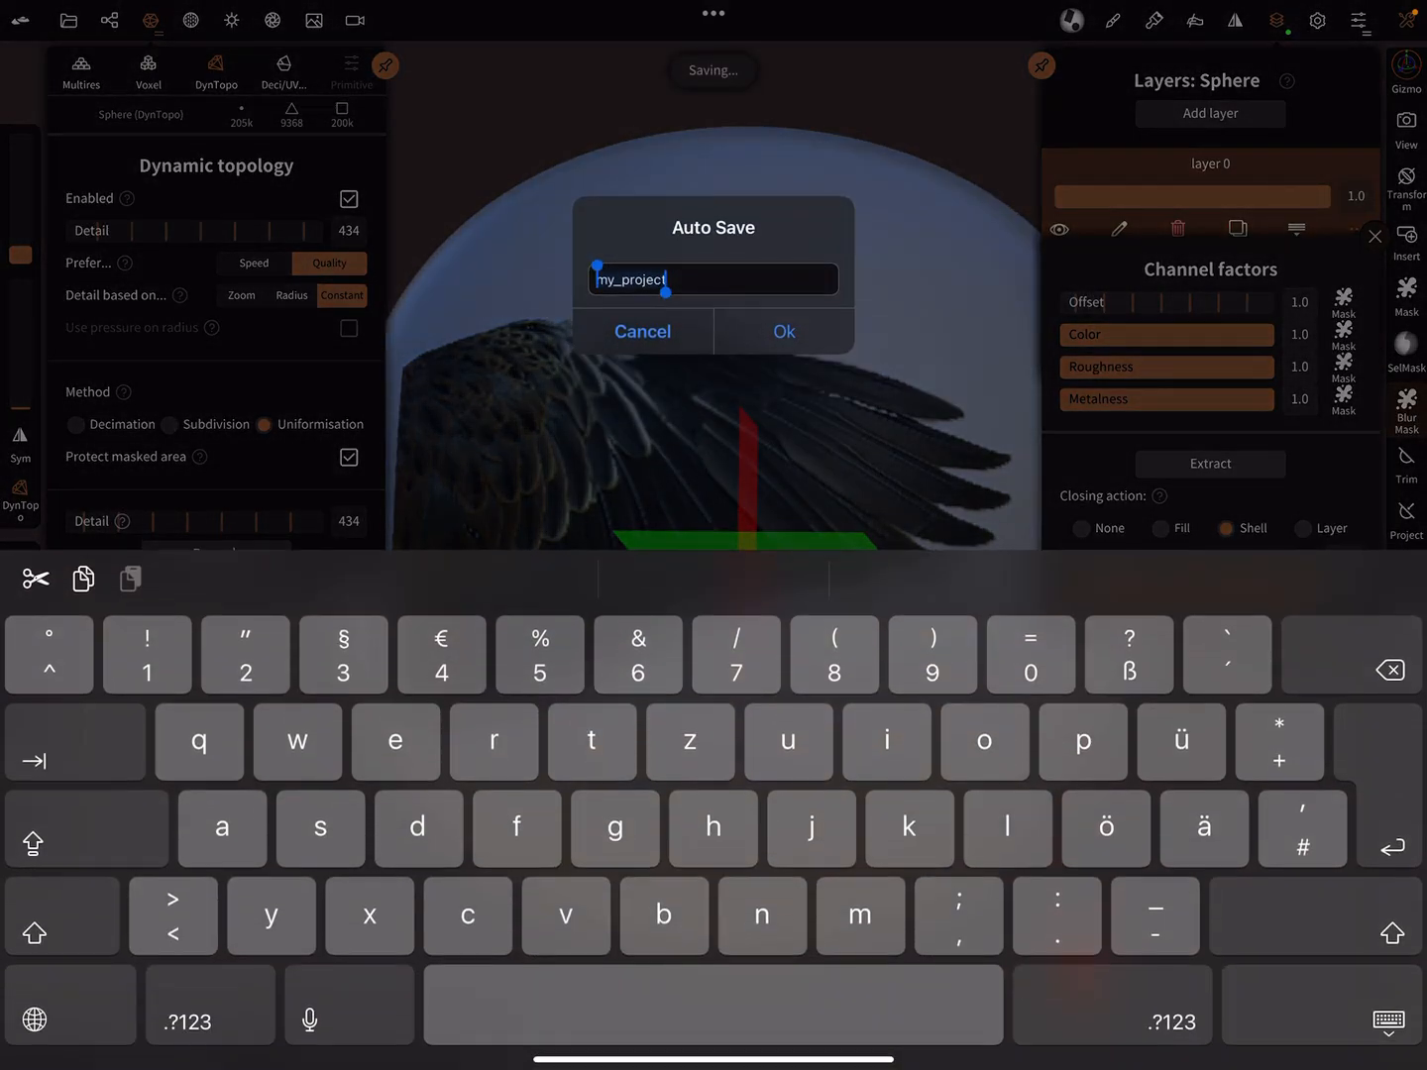
Step: Confirm the Auto Save dialog, saving the project as my_project
left_click(783, 332)
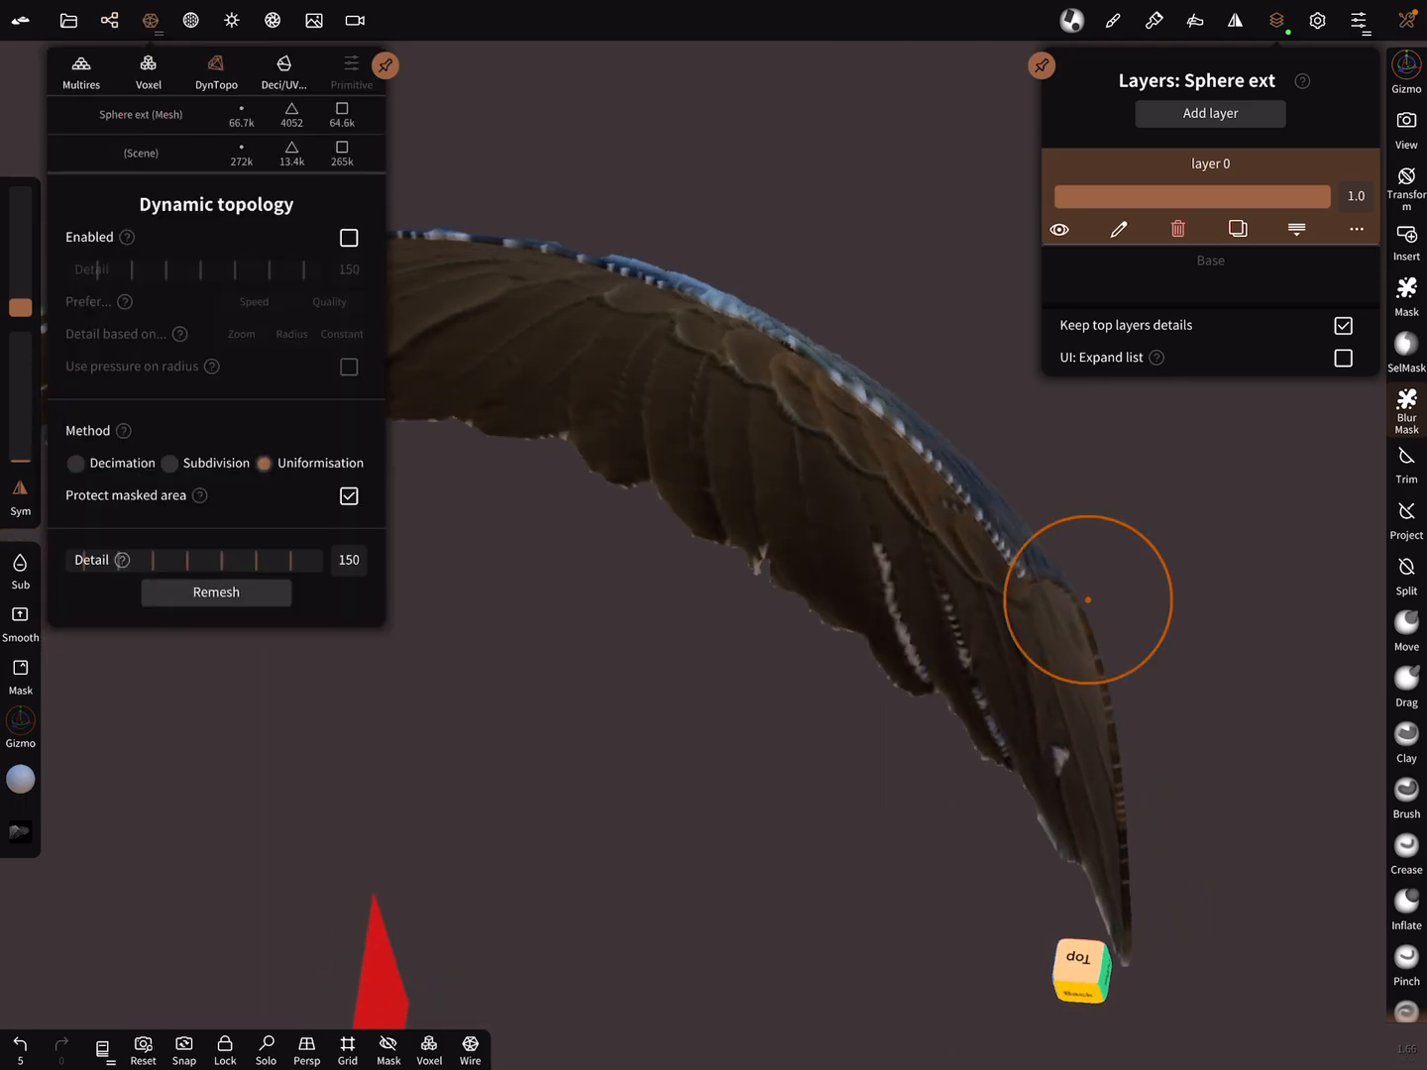
Step: Voxel-remesh the extracted wing at resolution 468, about 300k polygons
left_click(147, 71)
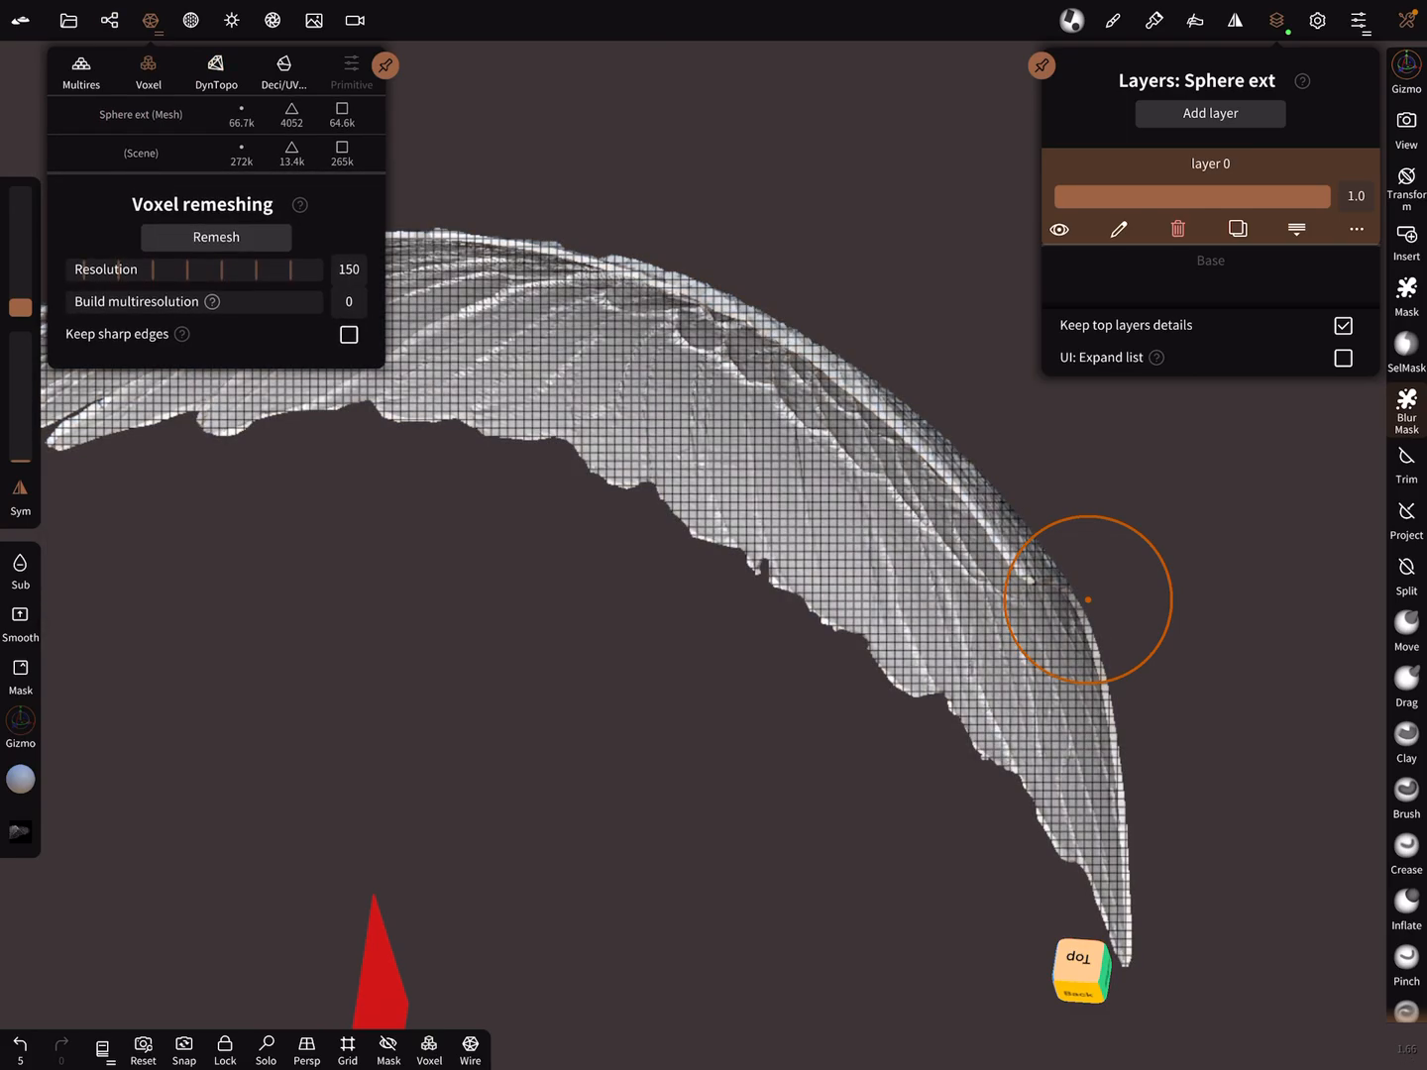
left_click_drag(109, 270, 298, 270)
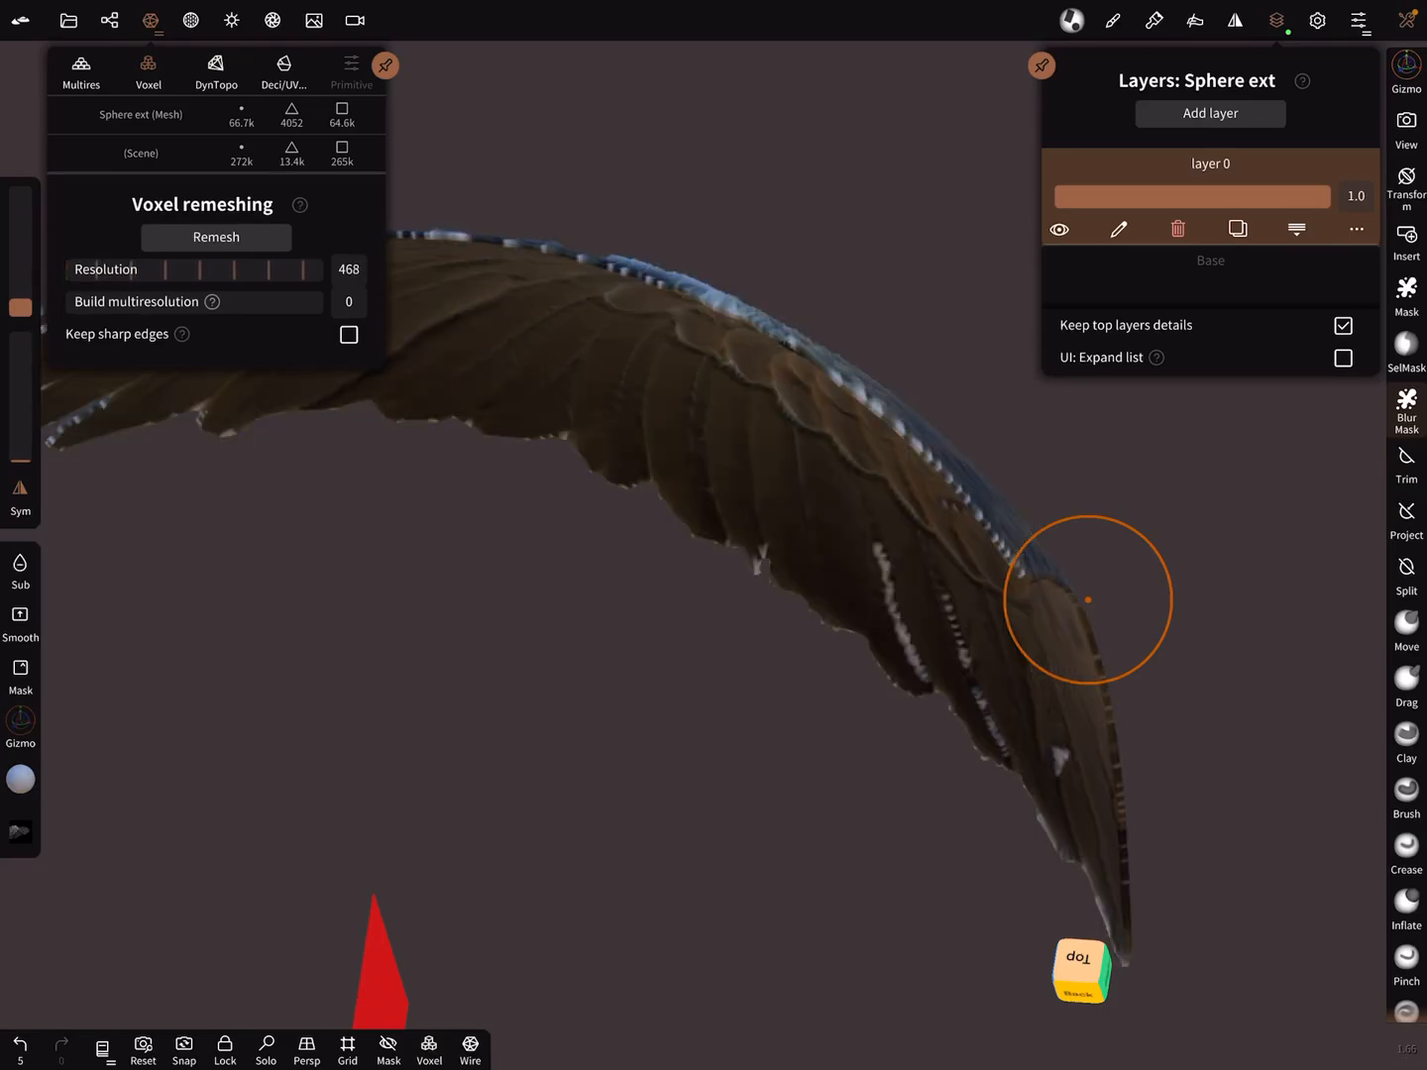
left_click(214, 238)
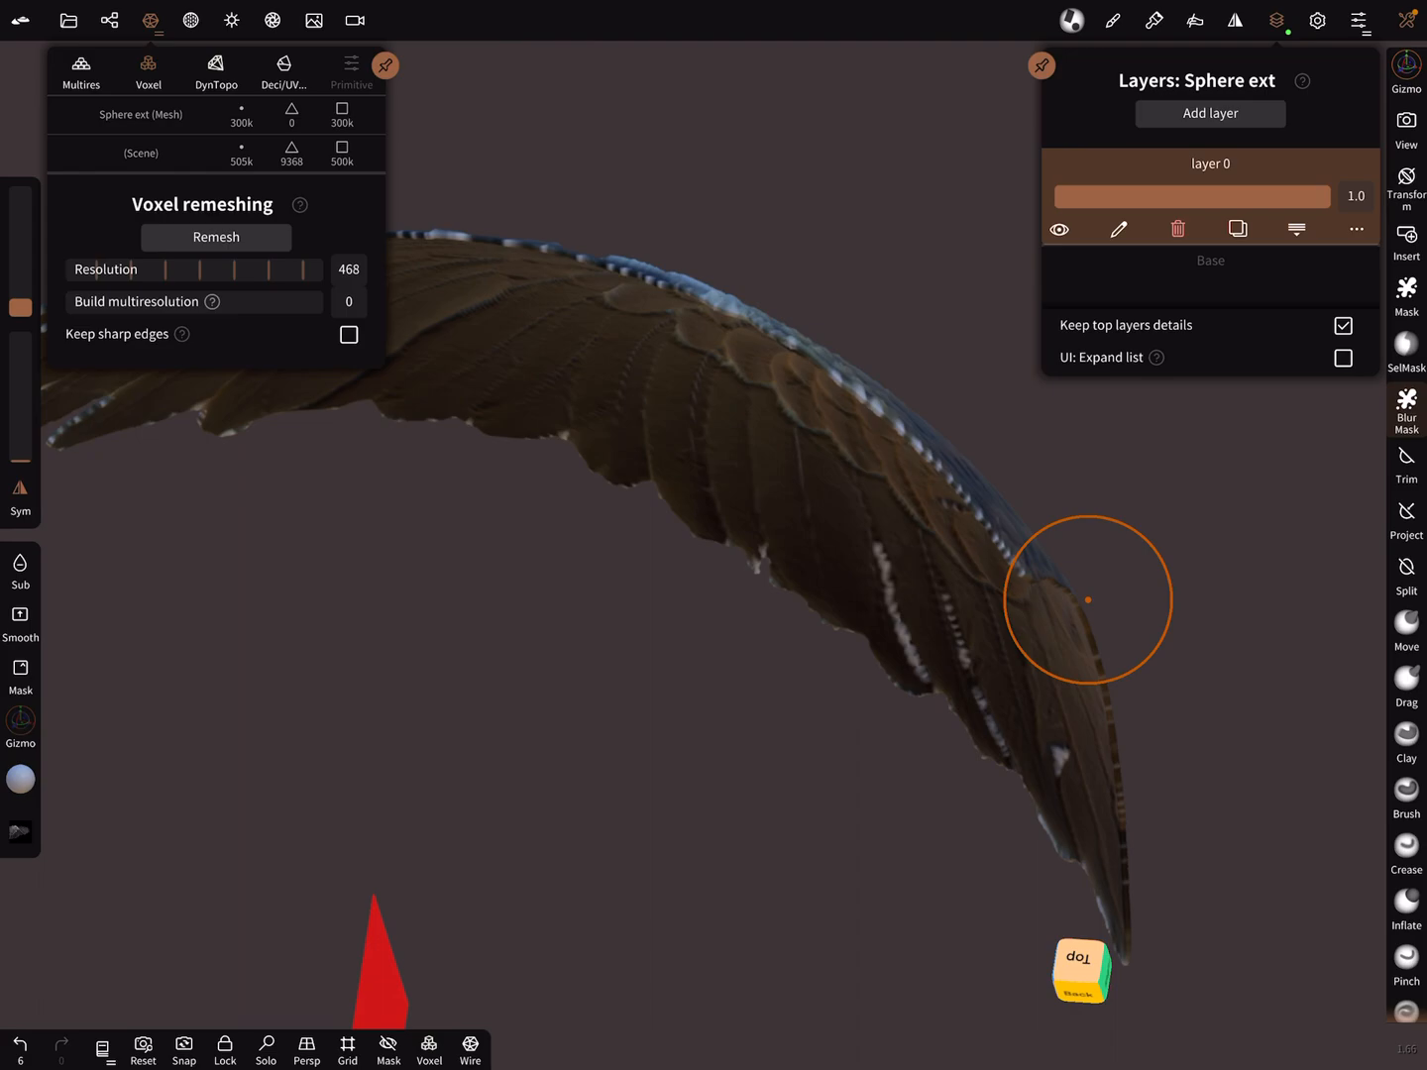
left_click(230, 19)
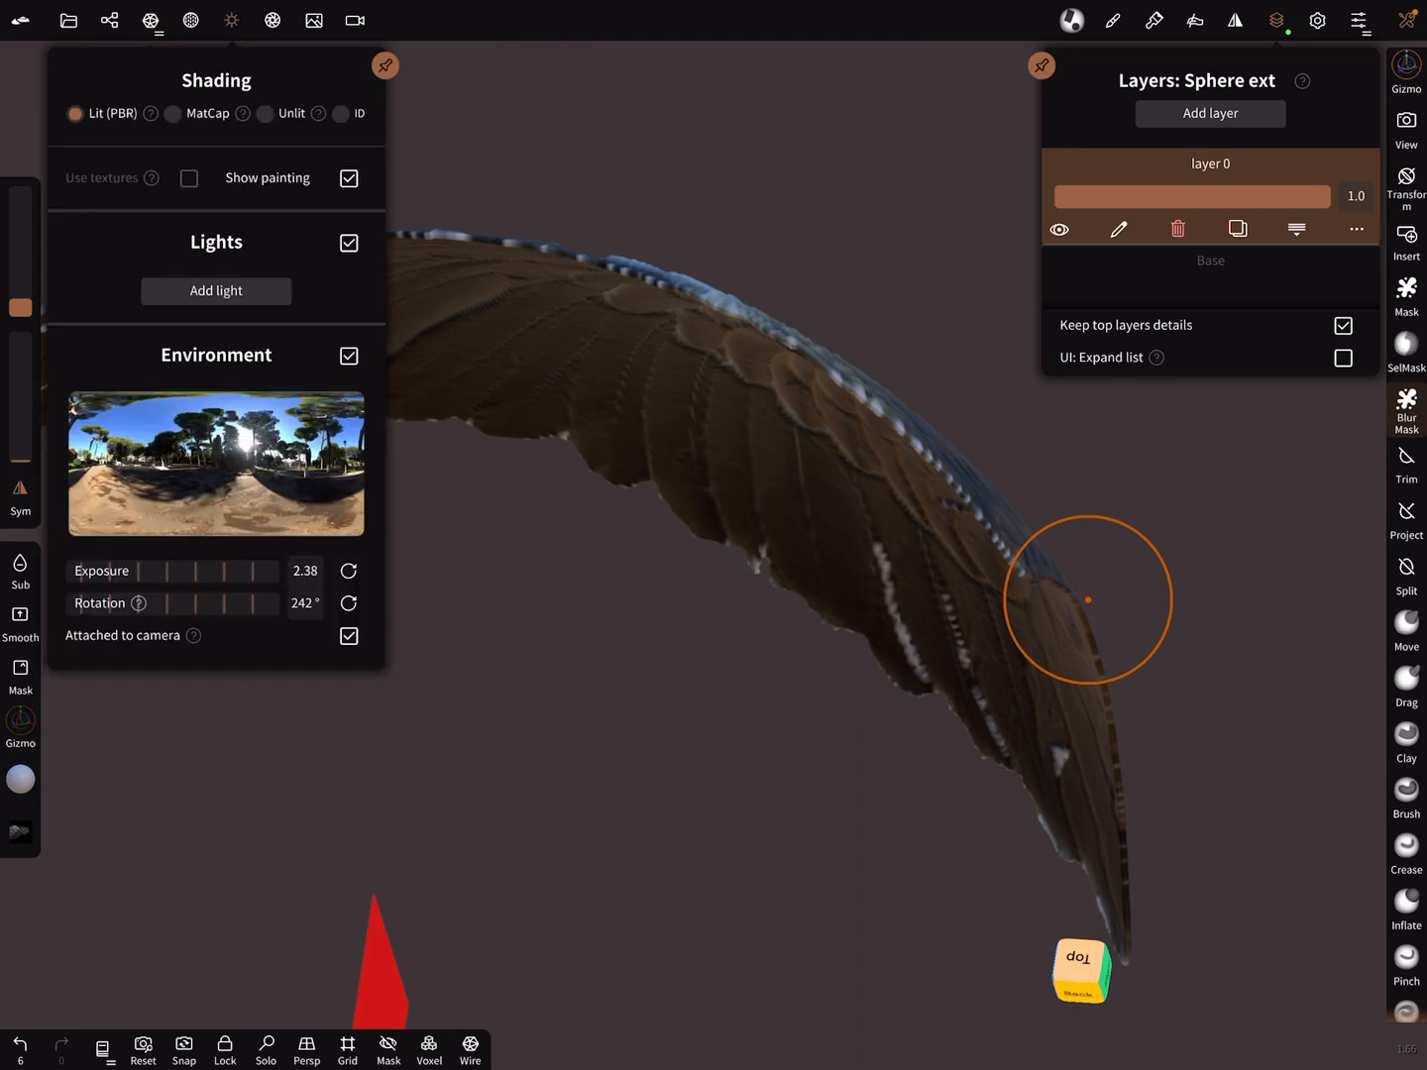
left_click(349, 178)
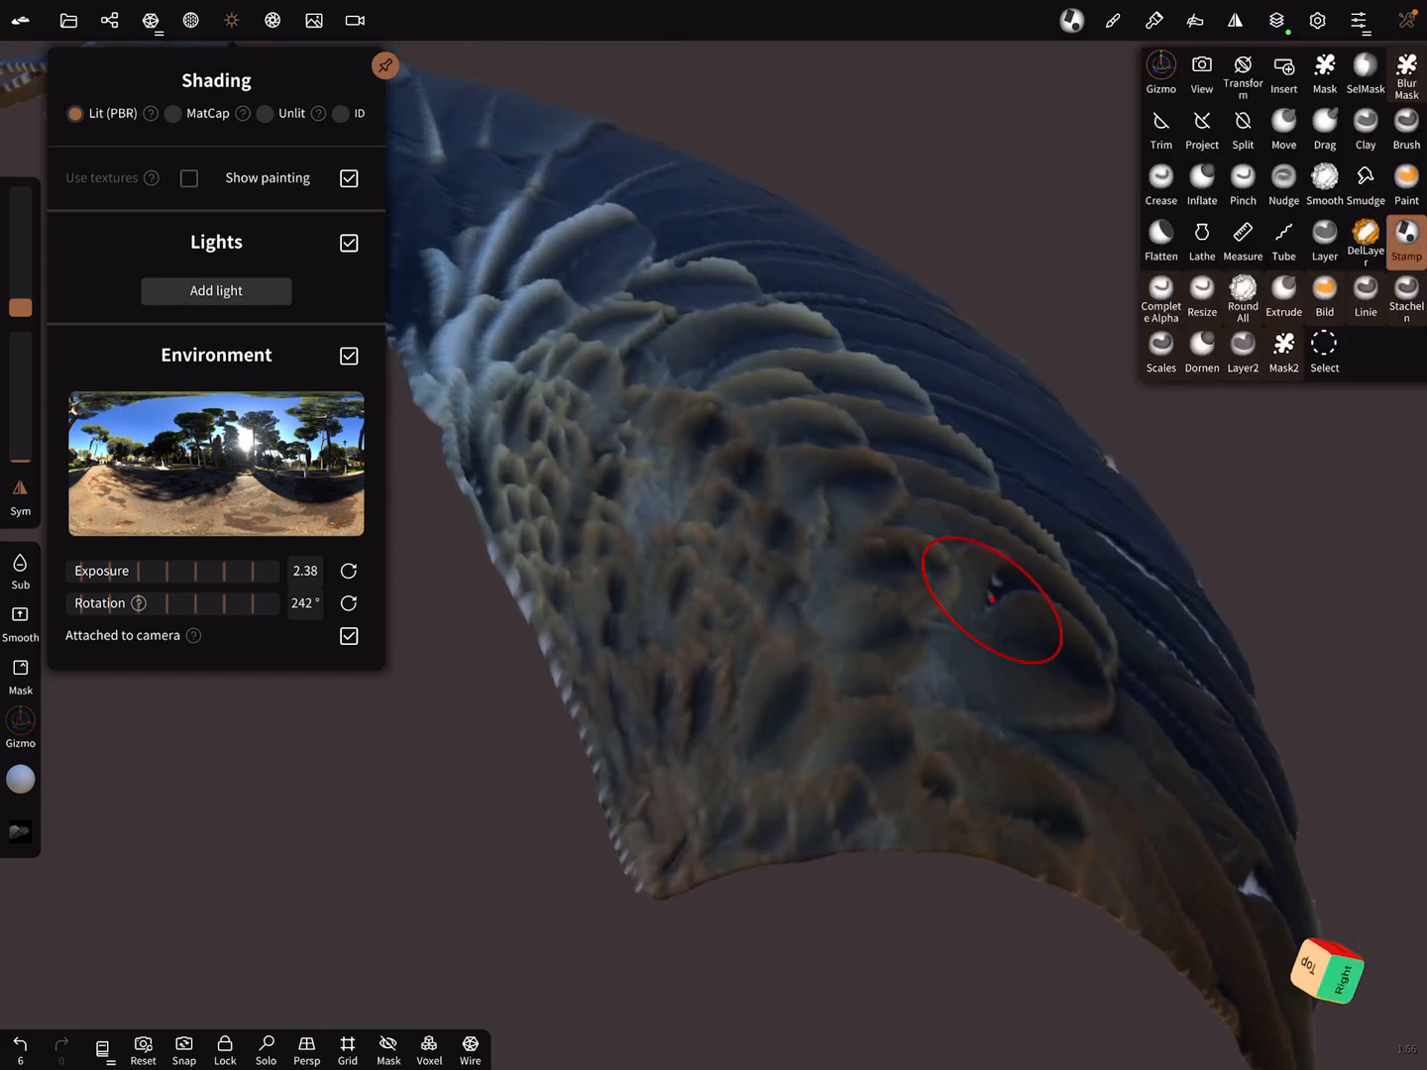
Step: Inflate the covert feathers at the wing's upper edge, undoing and redoing a bad stroke
left_click(1366, 184)
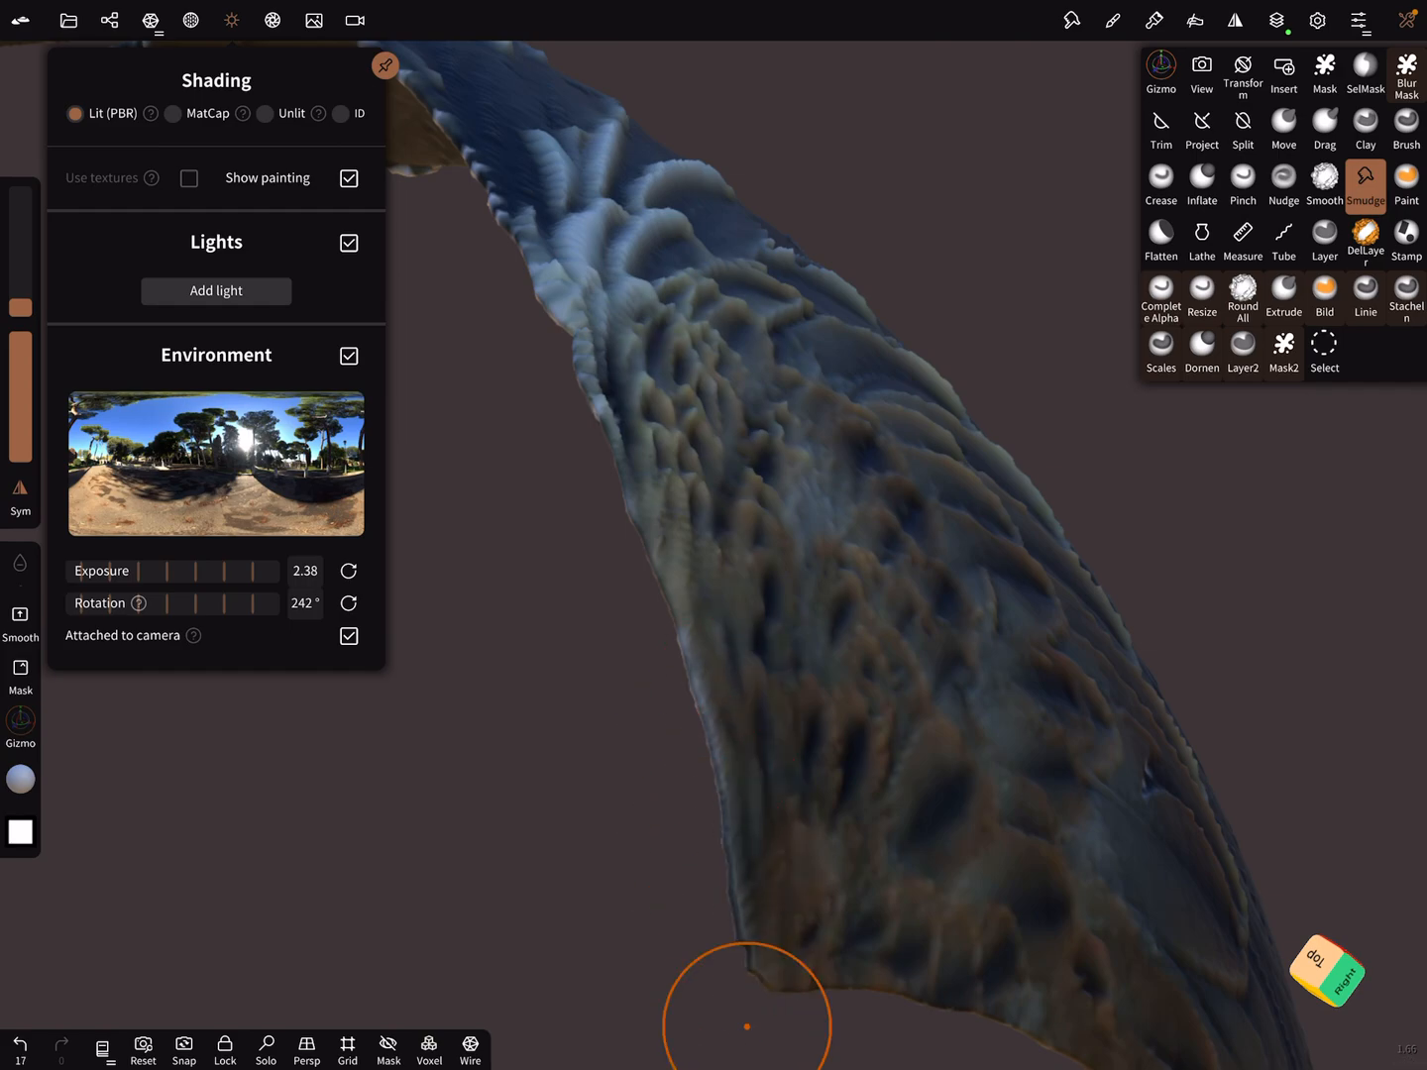
left_click(1201, 185)
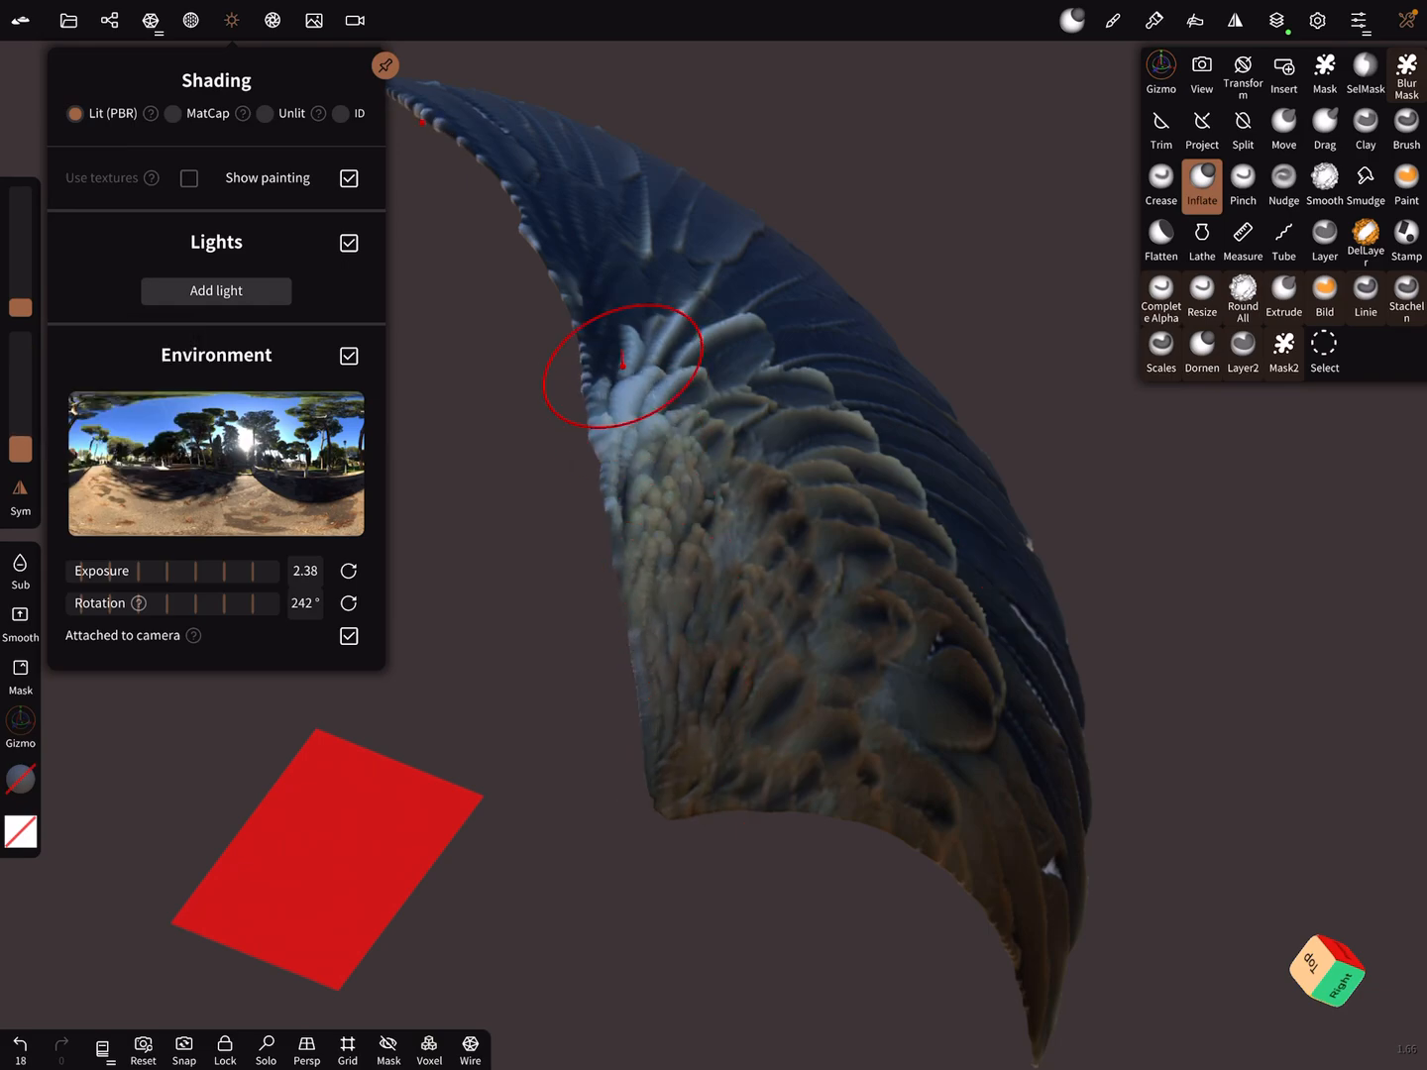
key("ctrl+z")
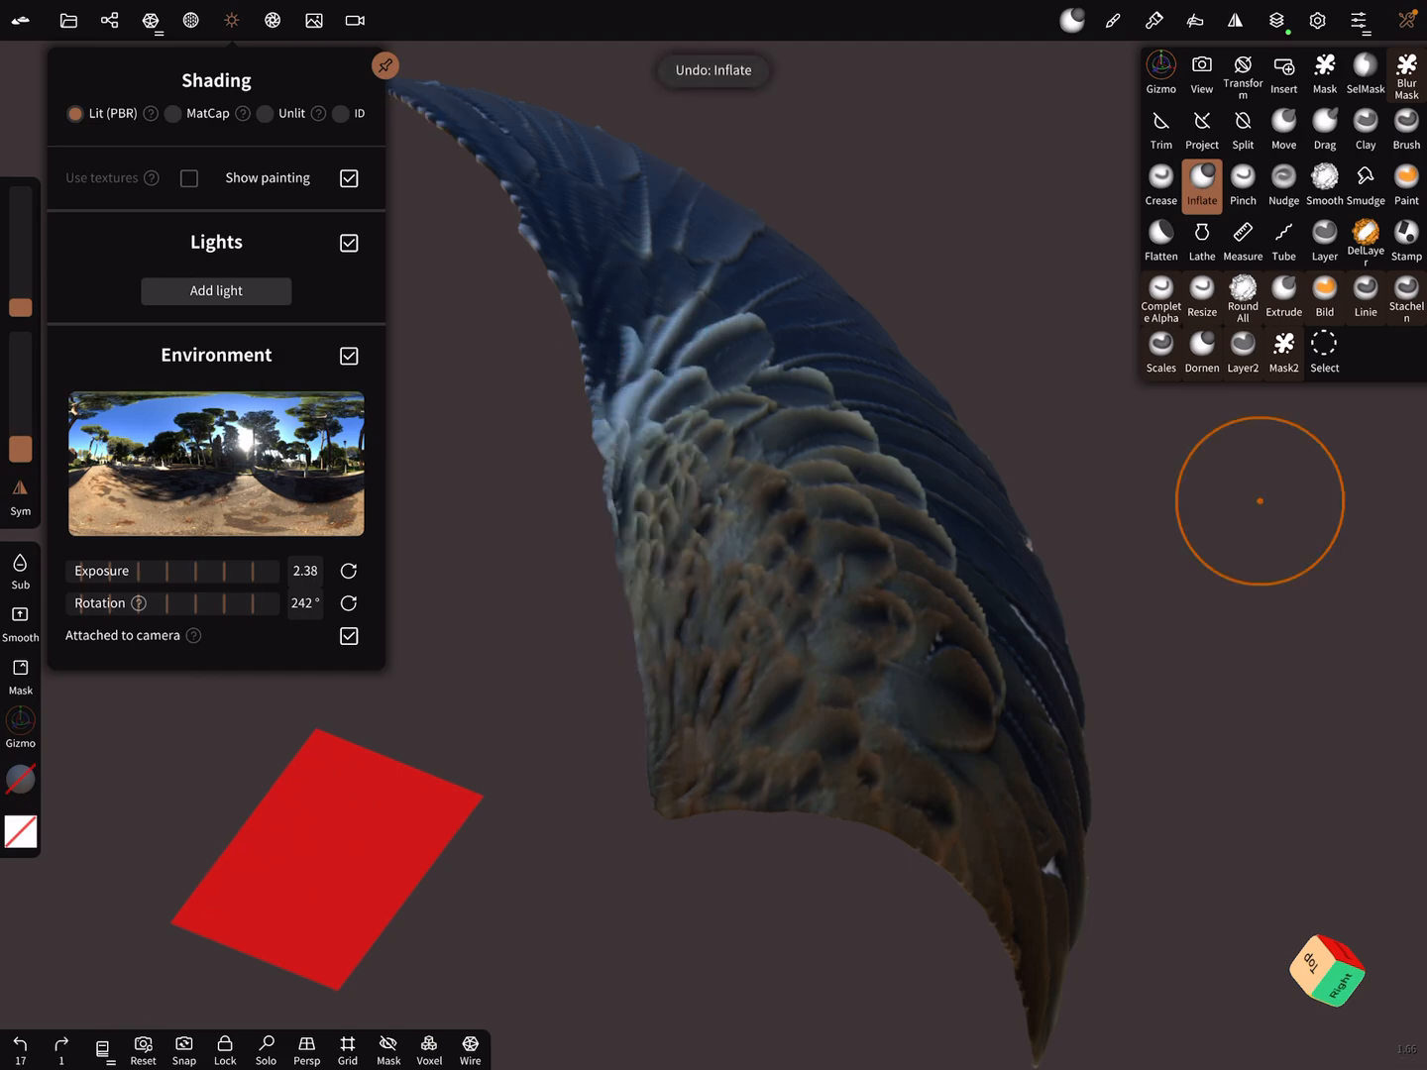
left_click(658, 520)
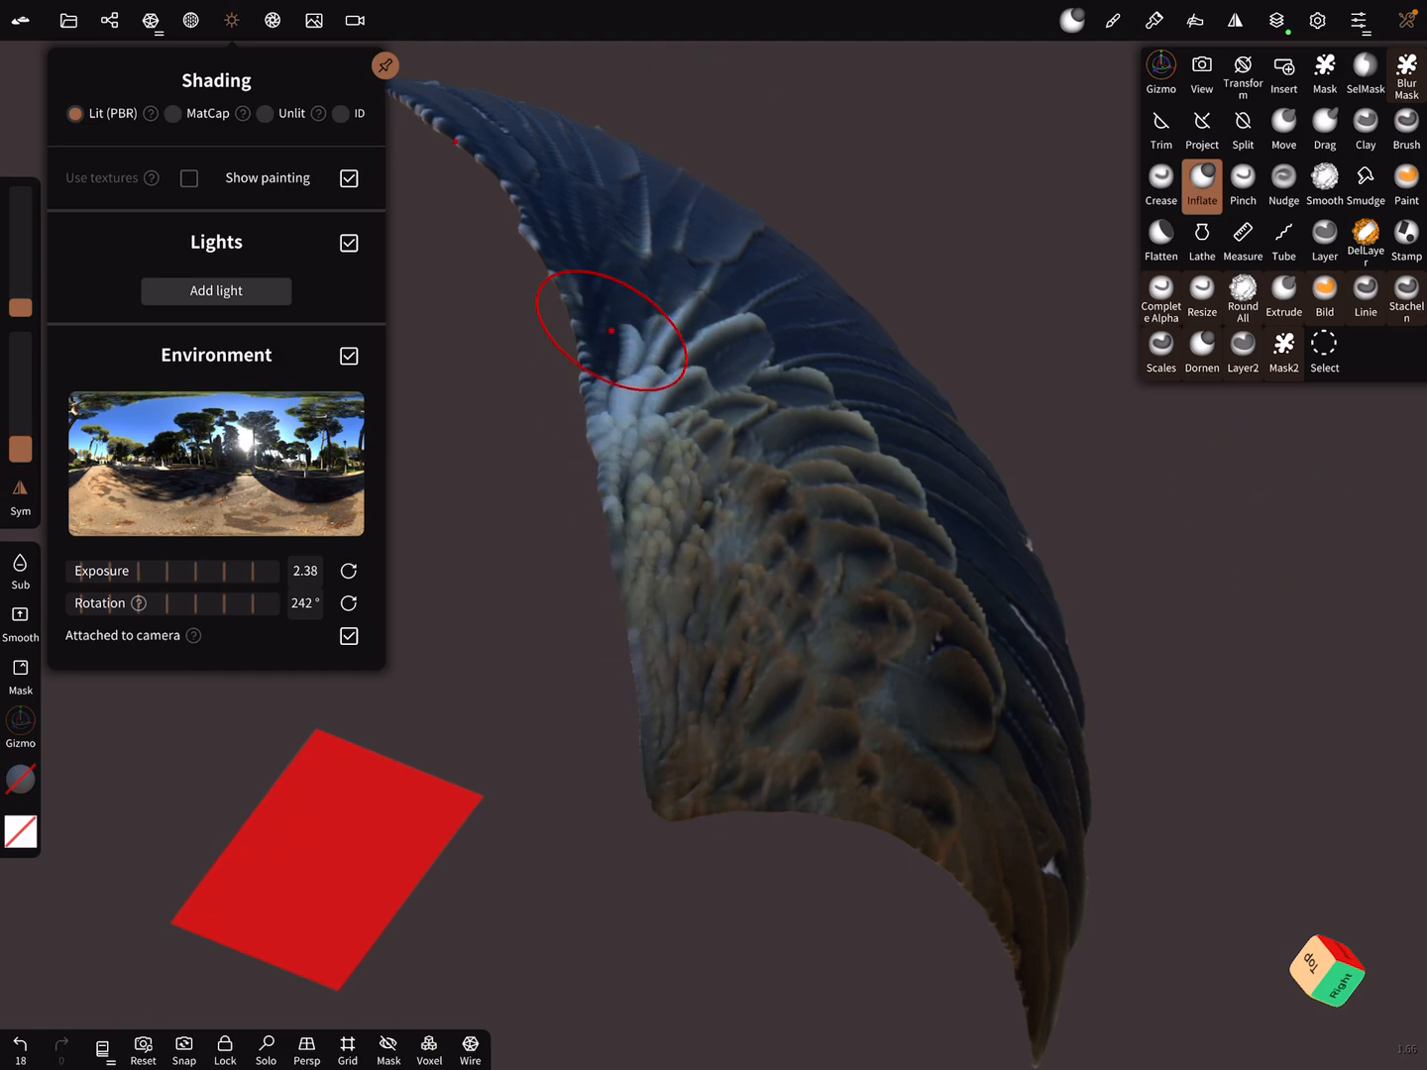
left_click(1324, 187)
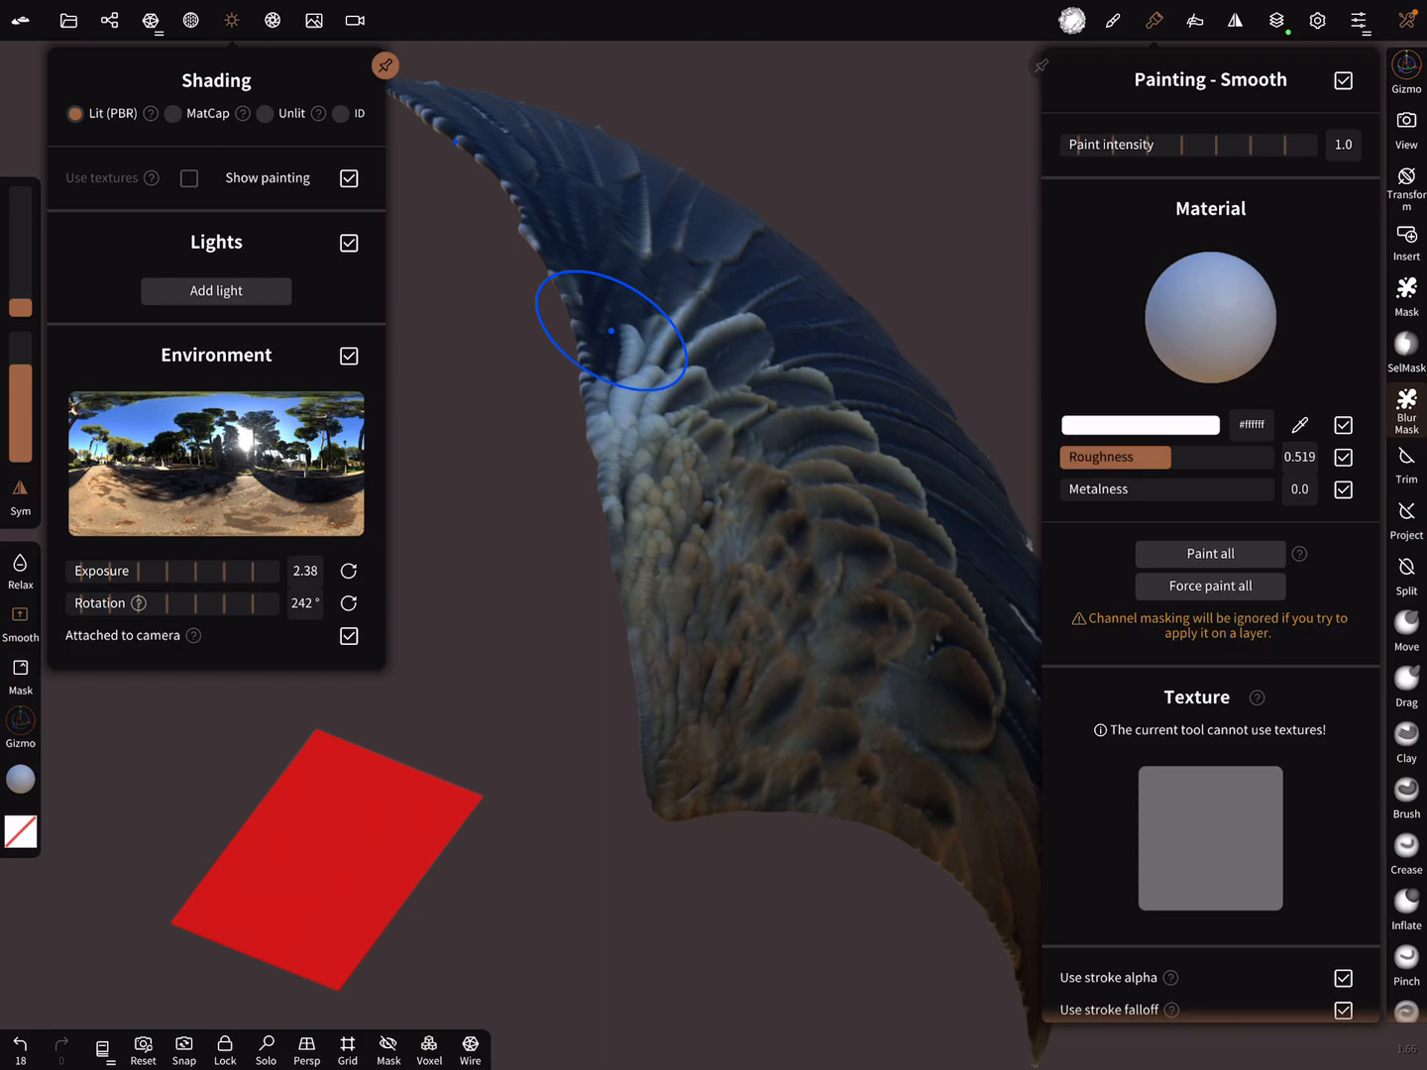
Step: Smooth the lumpy feathers in the wing's middle and near its right tip
left_click(1344, 81)
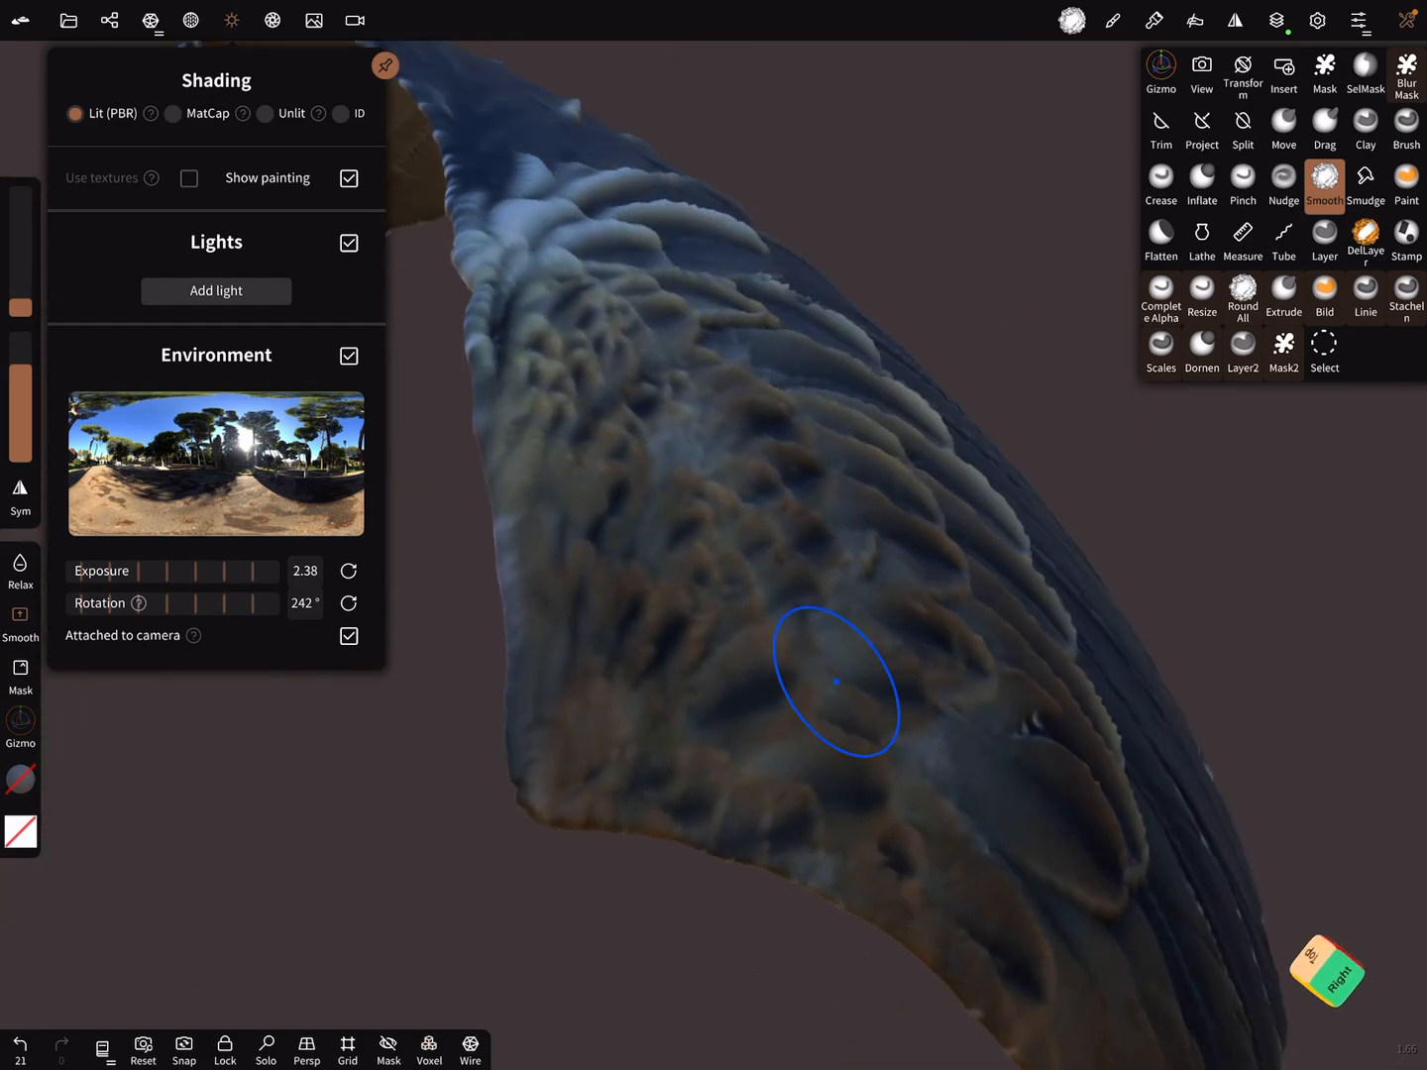
left_click(1201, 184)
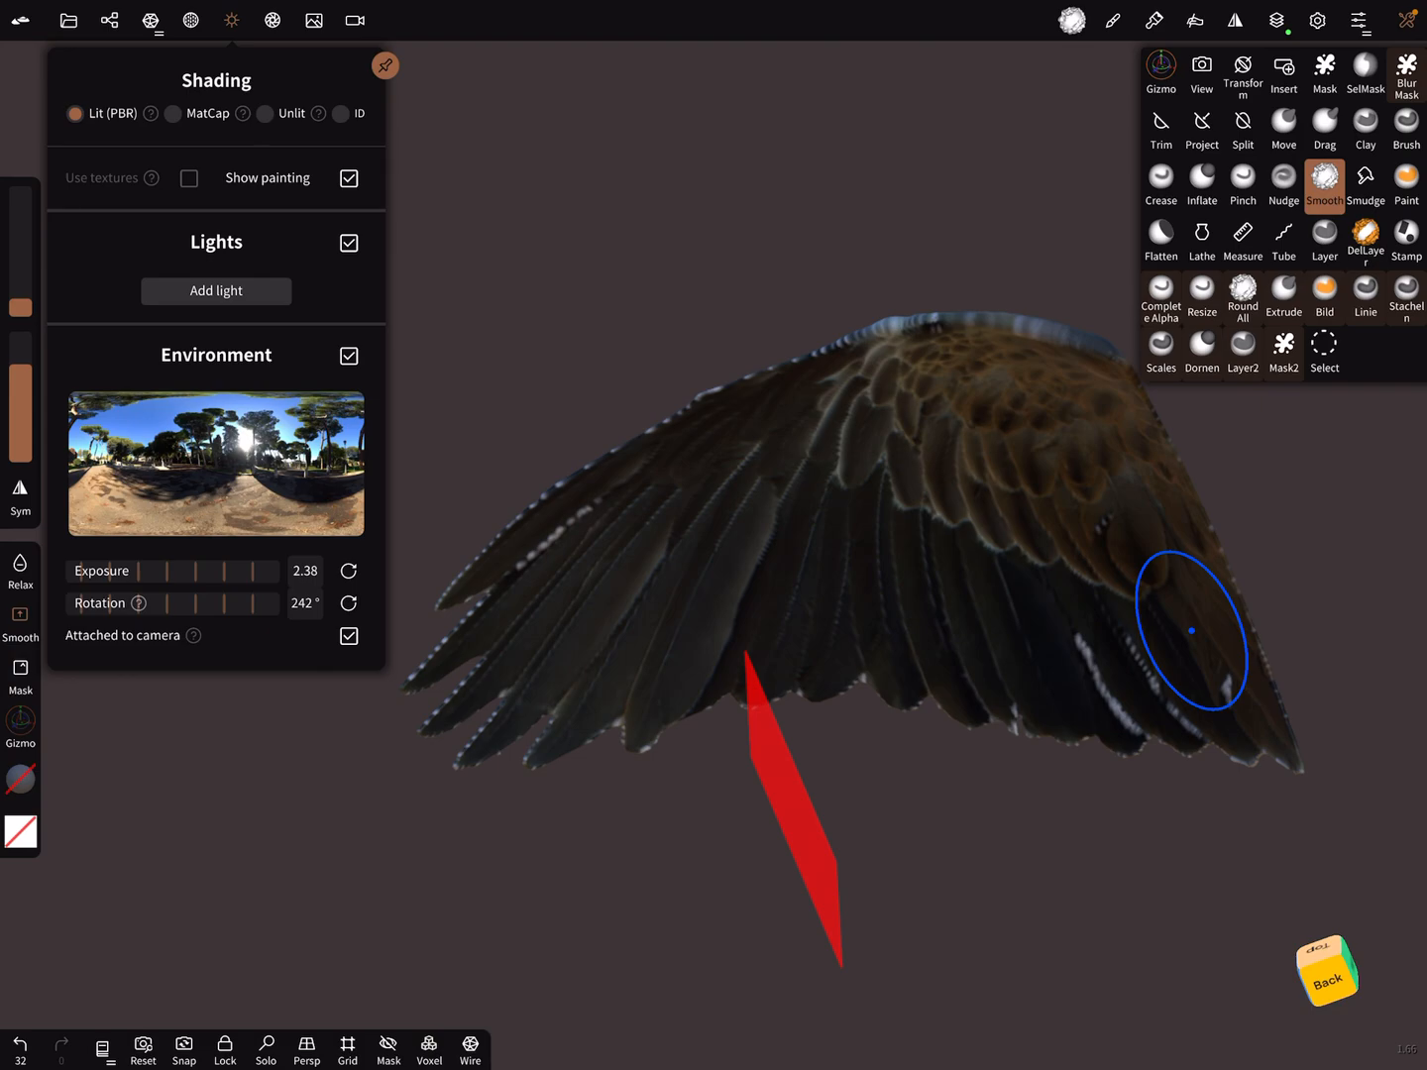
left_click(1365, 187)
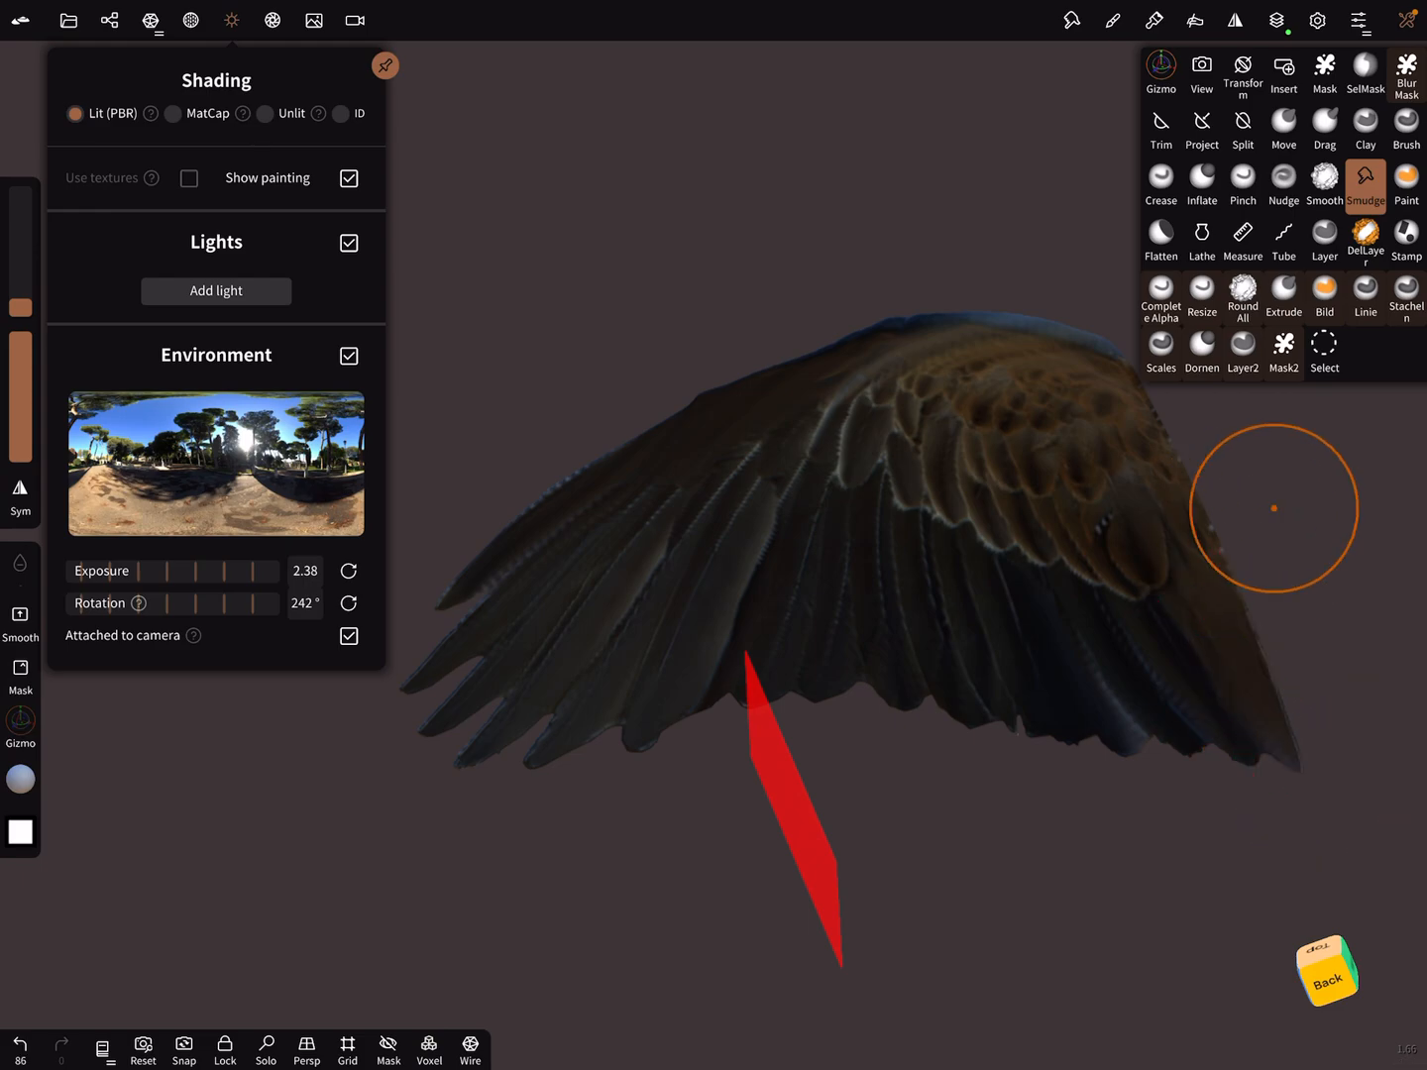
mouse_move(1110, 519)
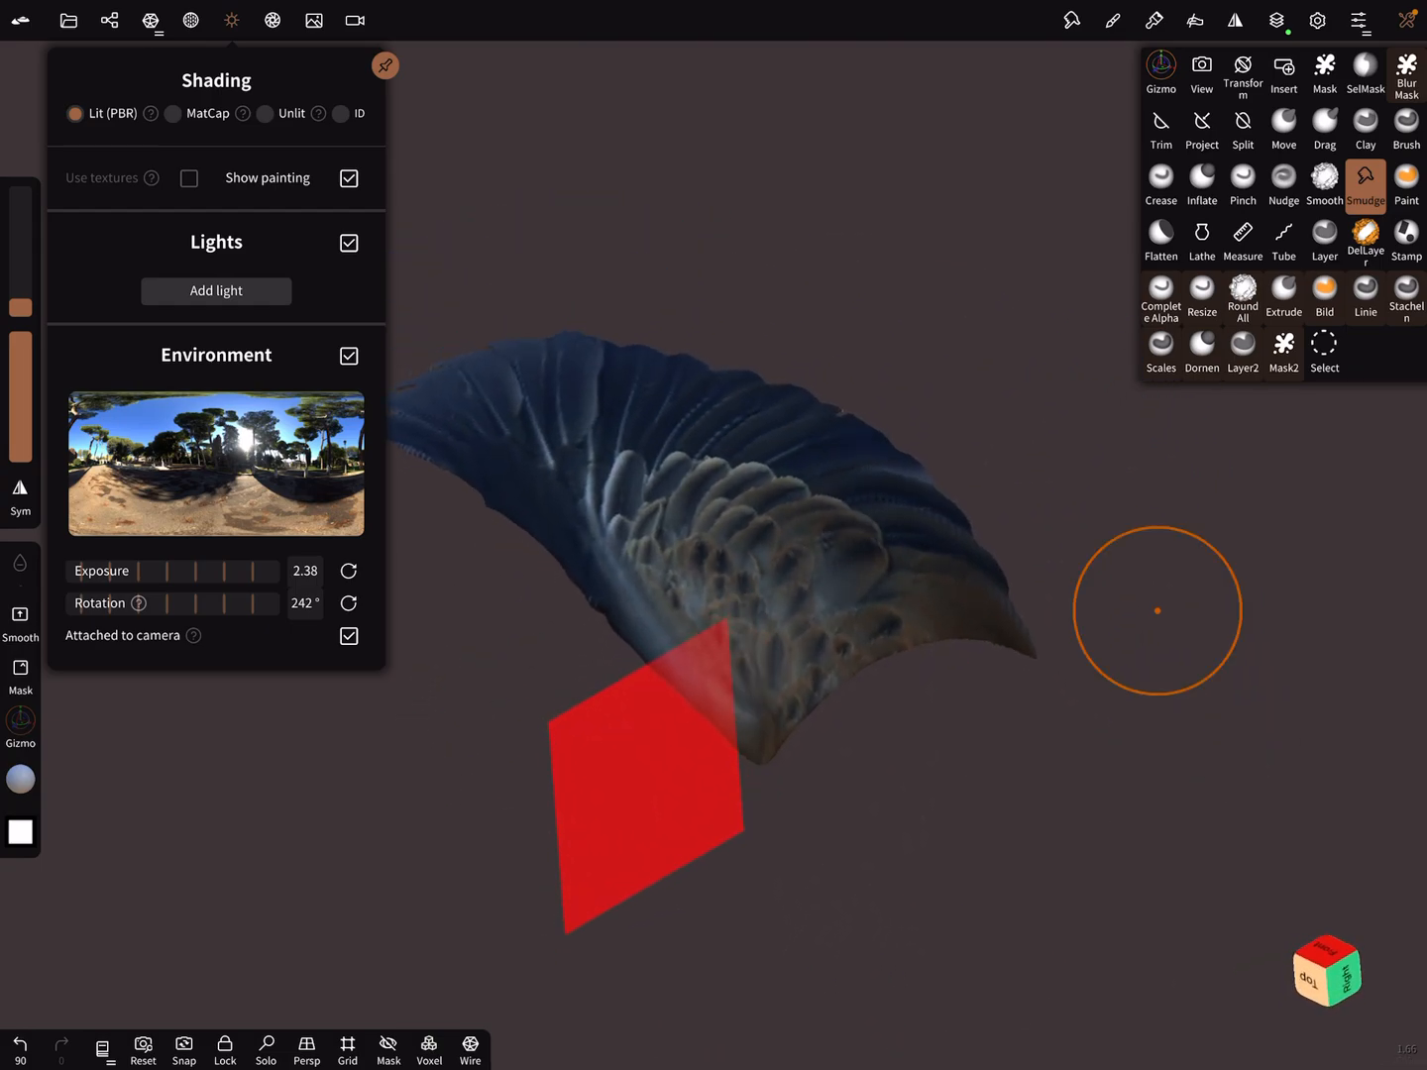
Step: Smudge the feathers on the wing's inner side to soften their detail
left_click(1277, 20)
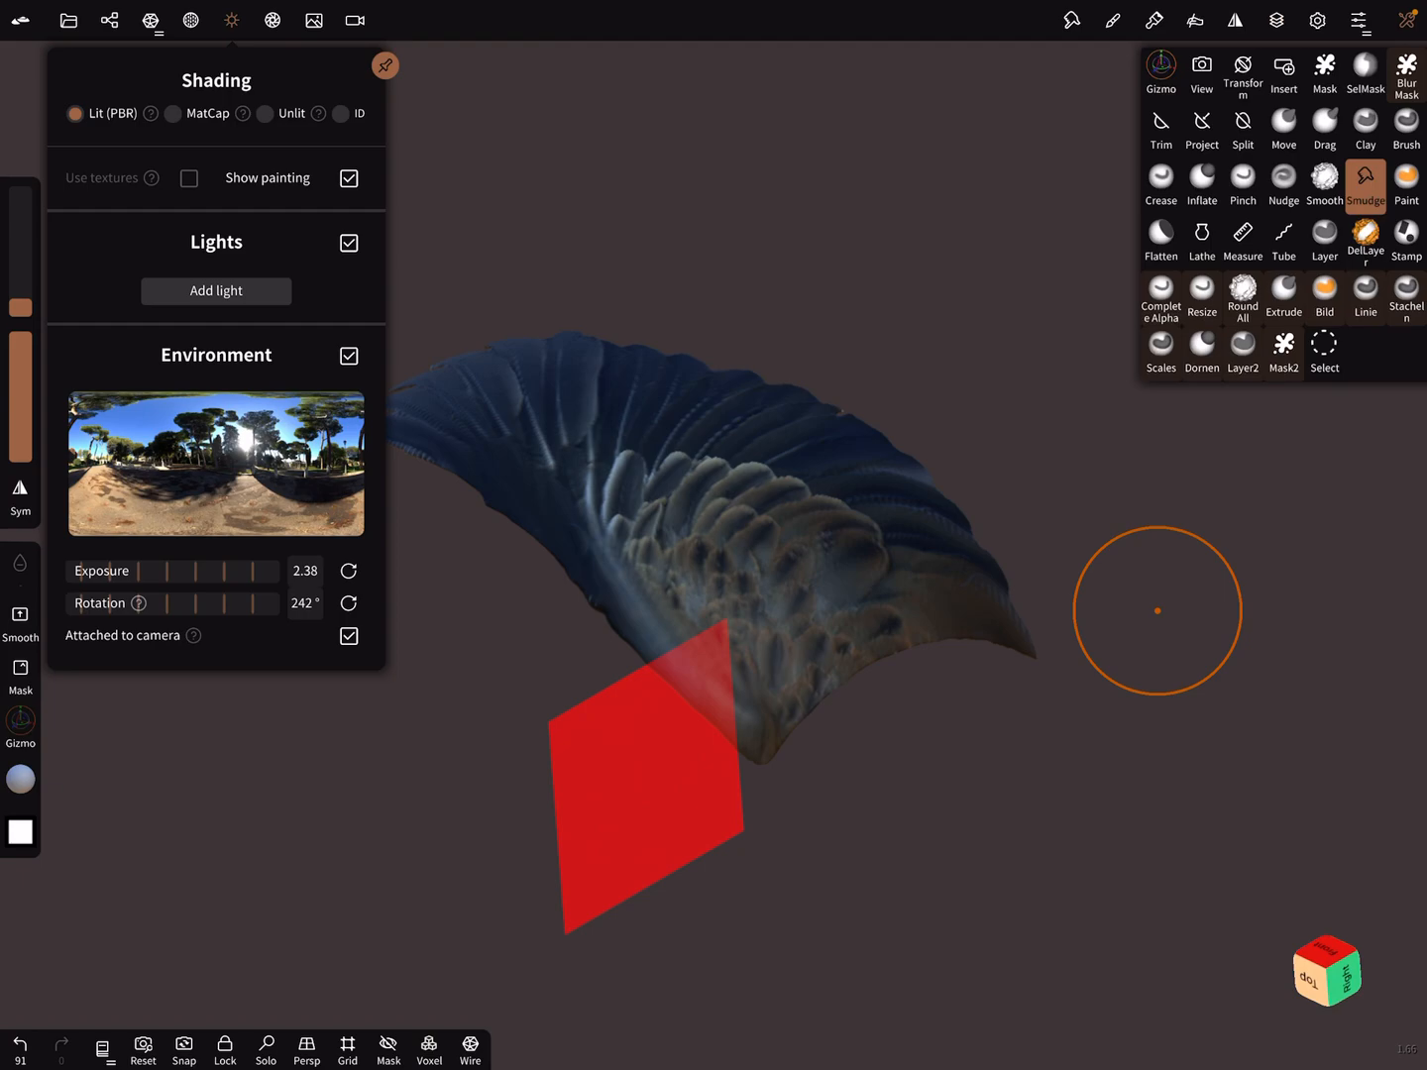
left_click(1324, 187)
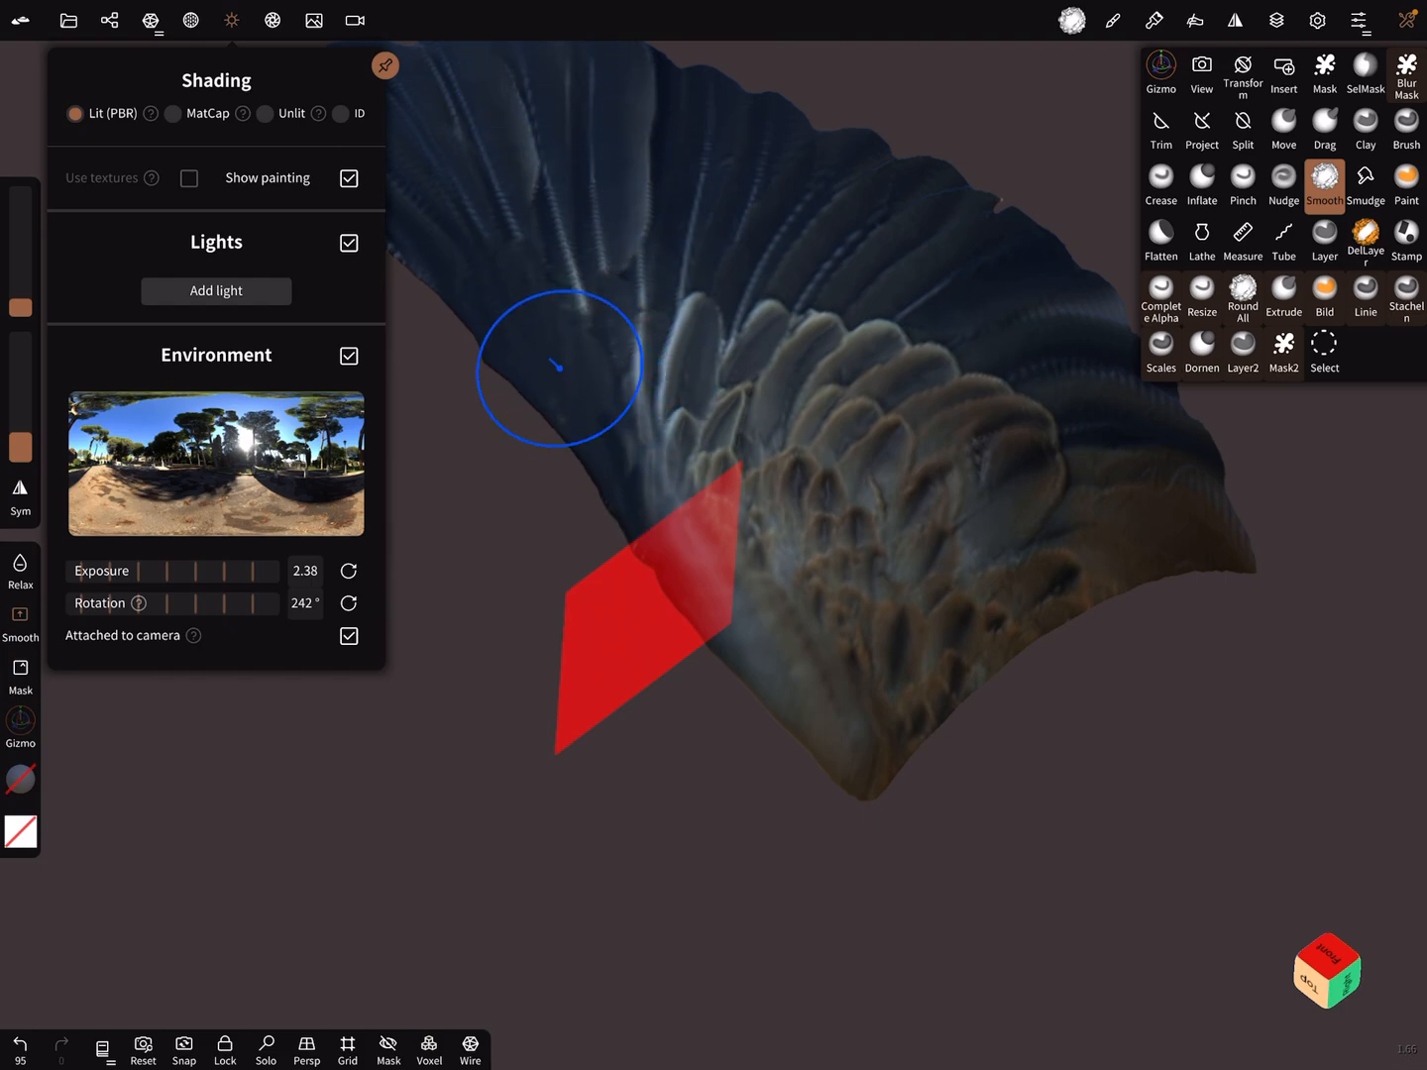
mouse_move(1114, 507)
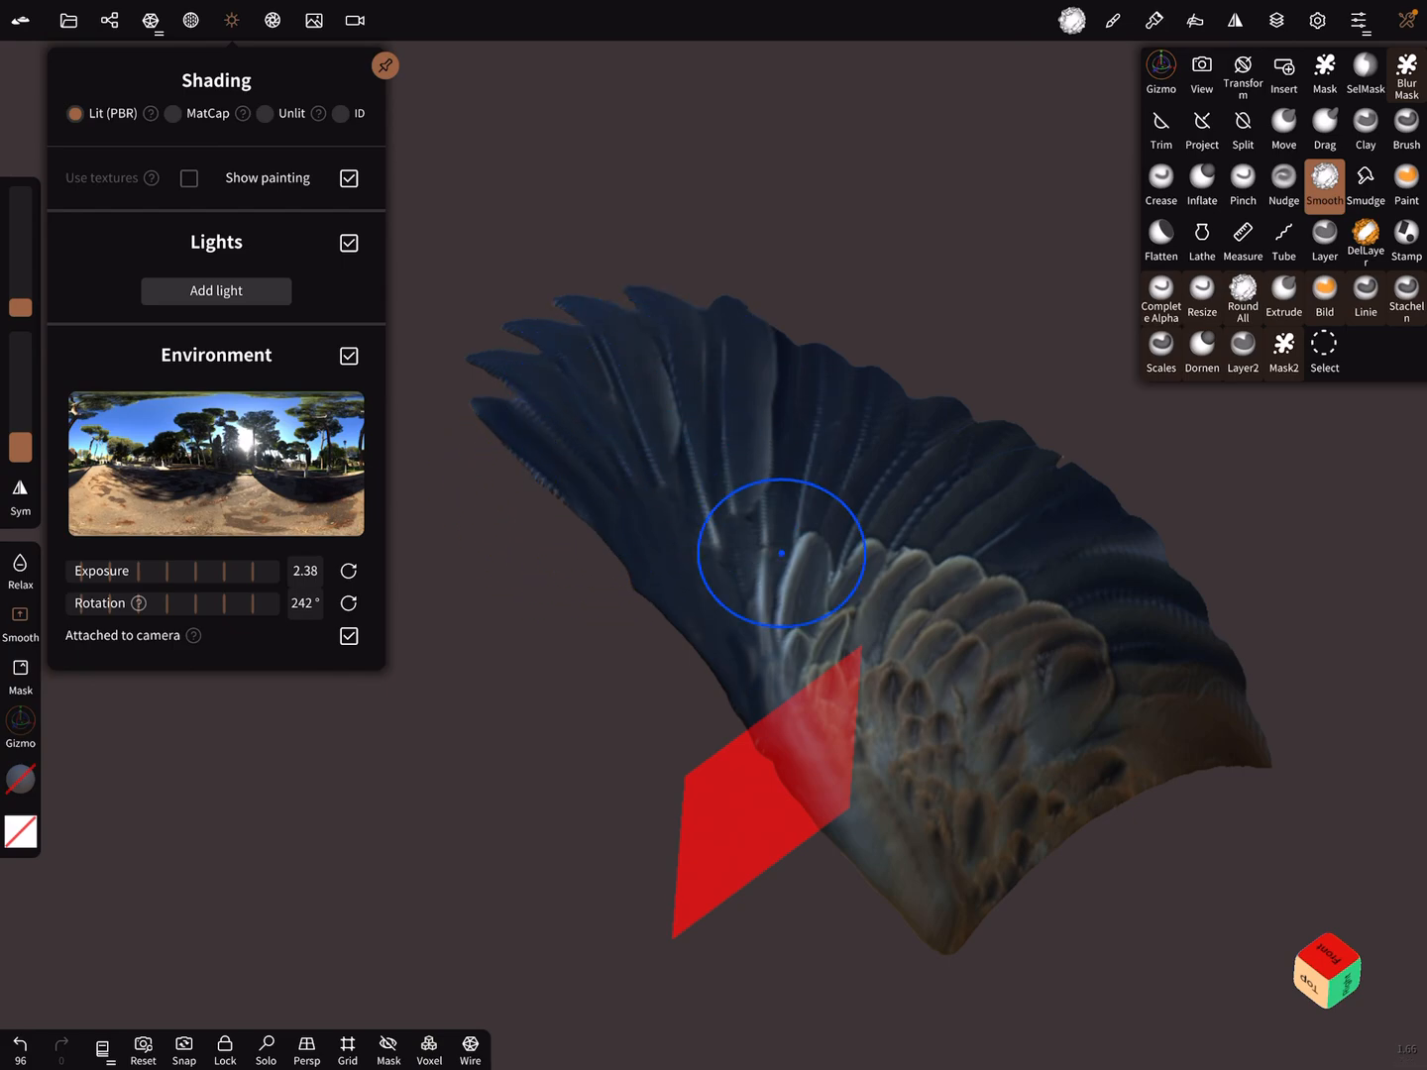
mouse_move(535, 468)
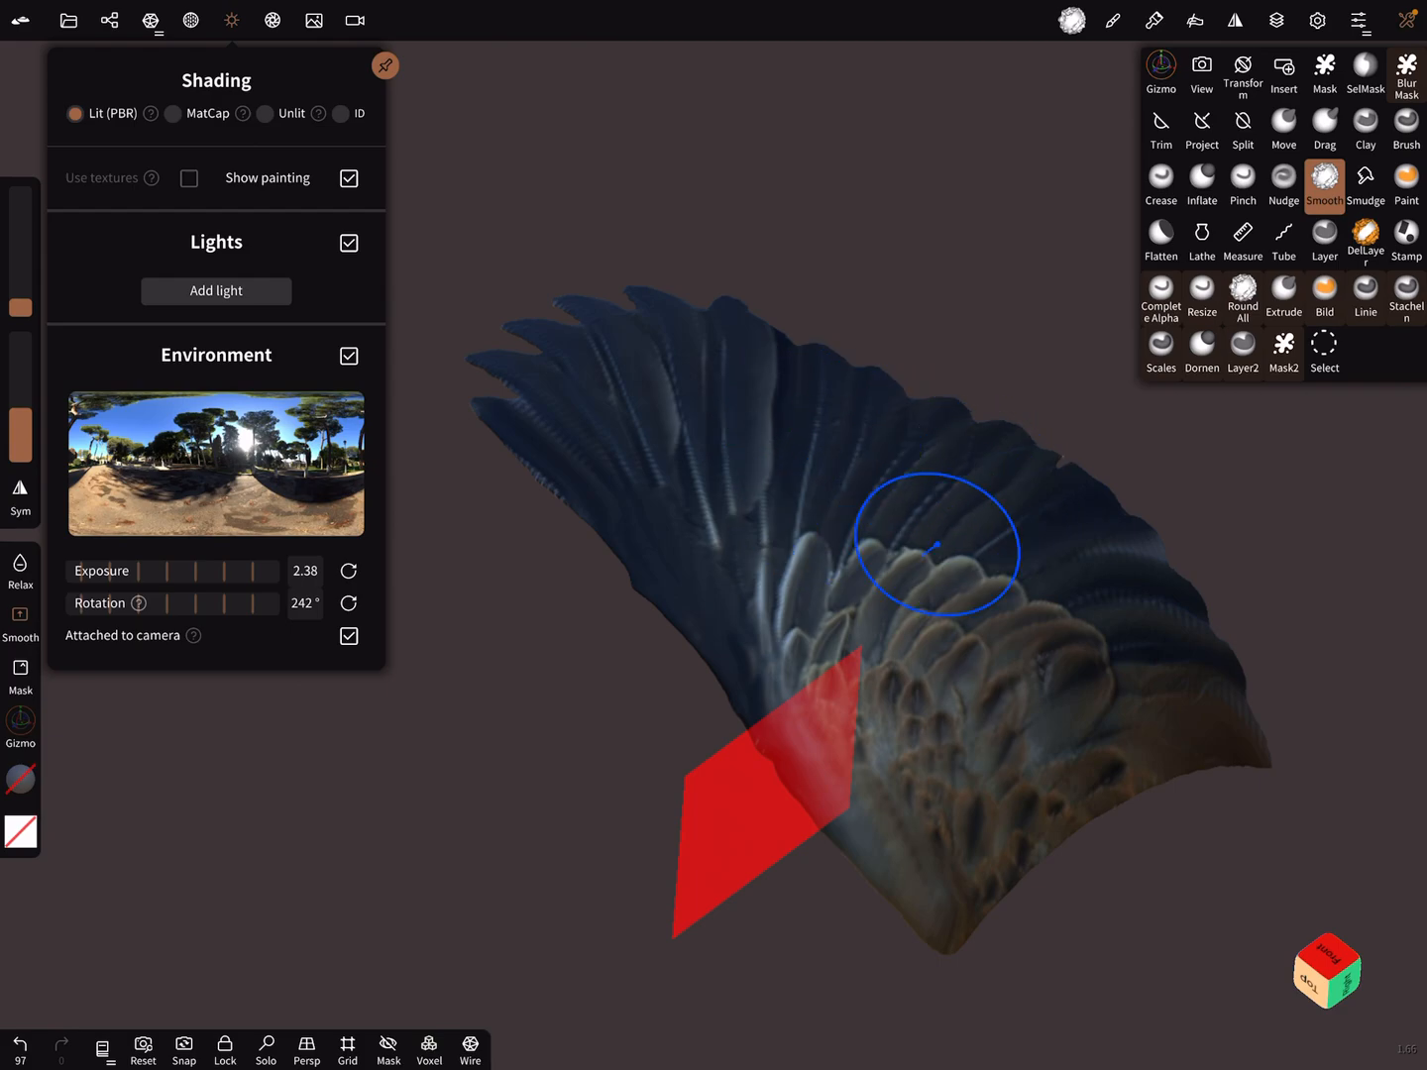
mouse_move(1021, 448)
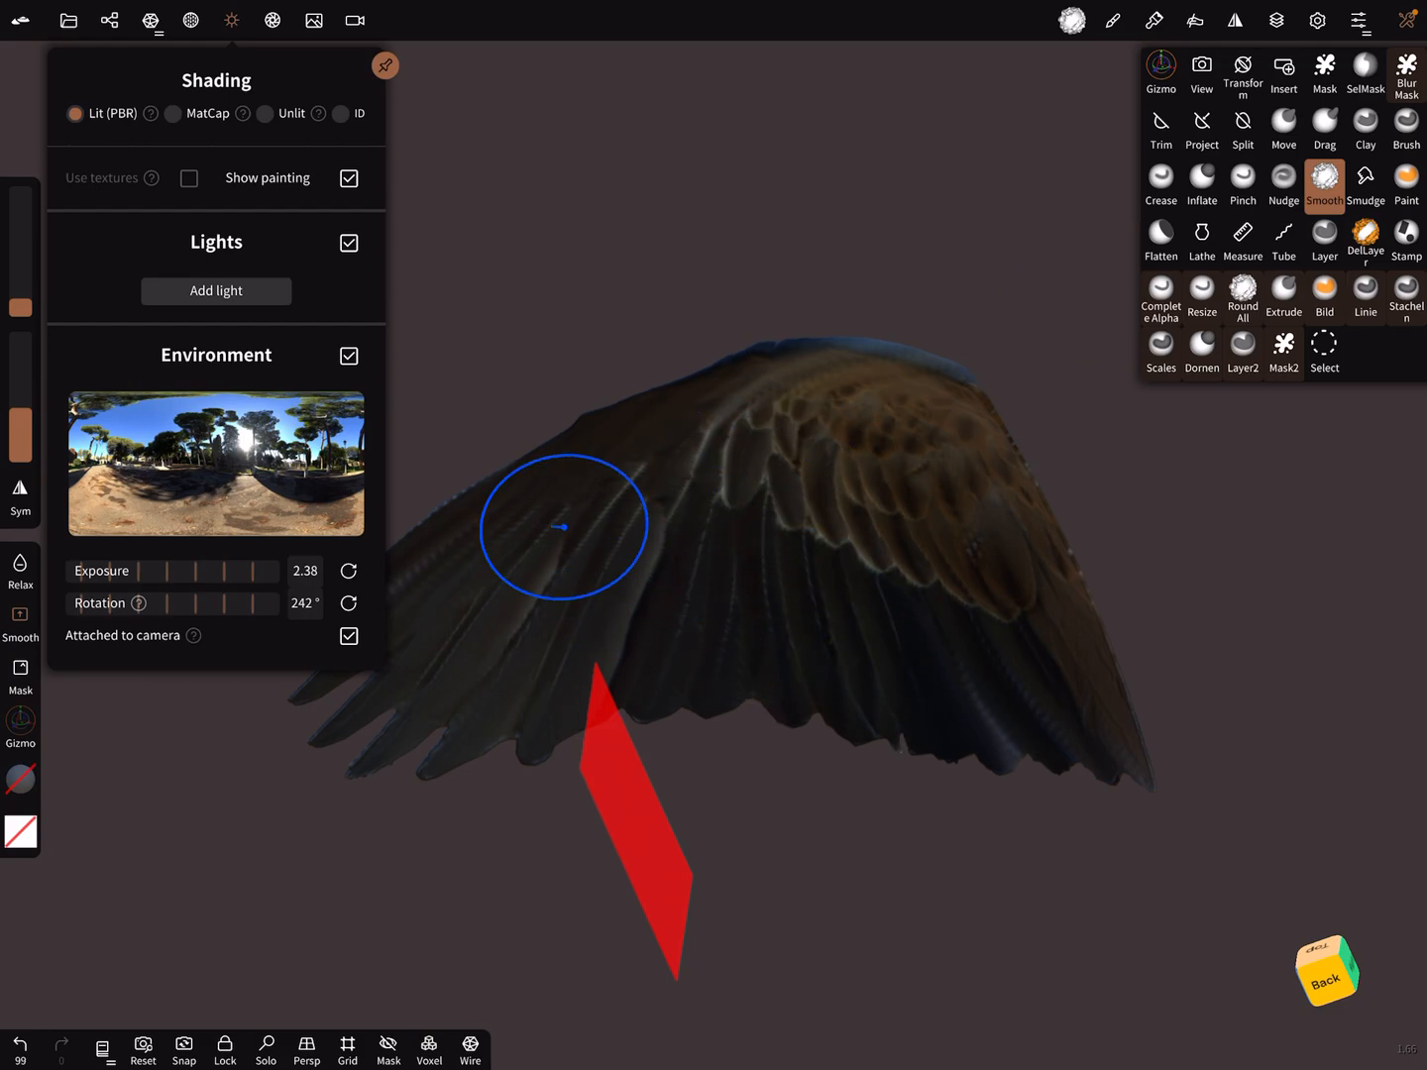
mouse_move(911, 674)
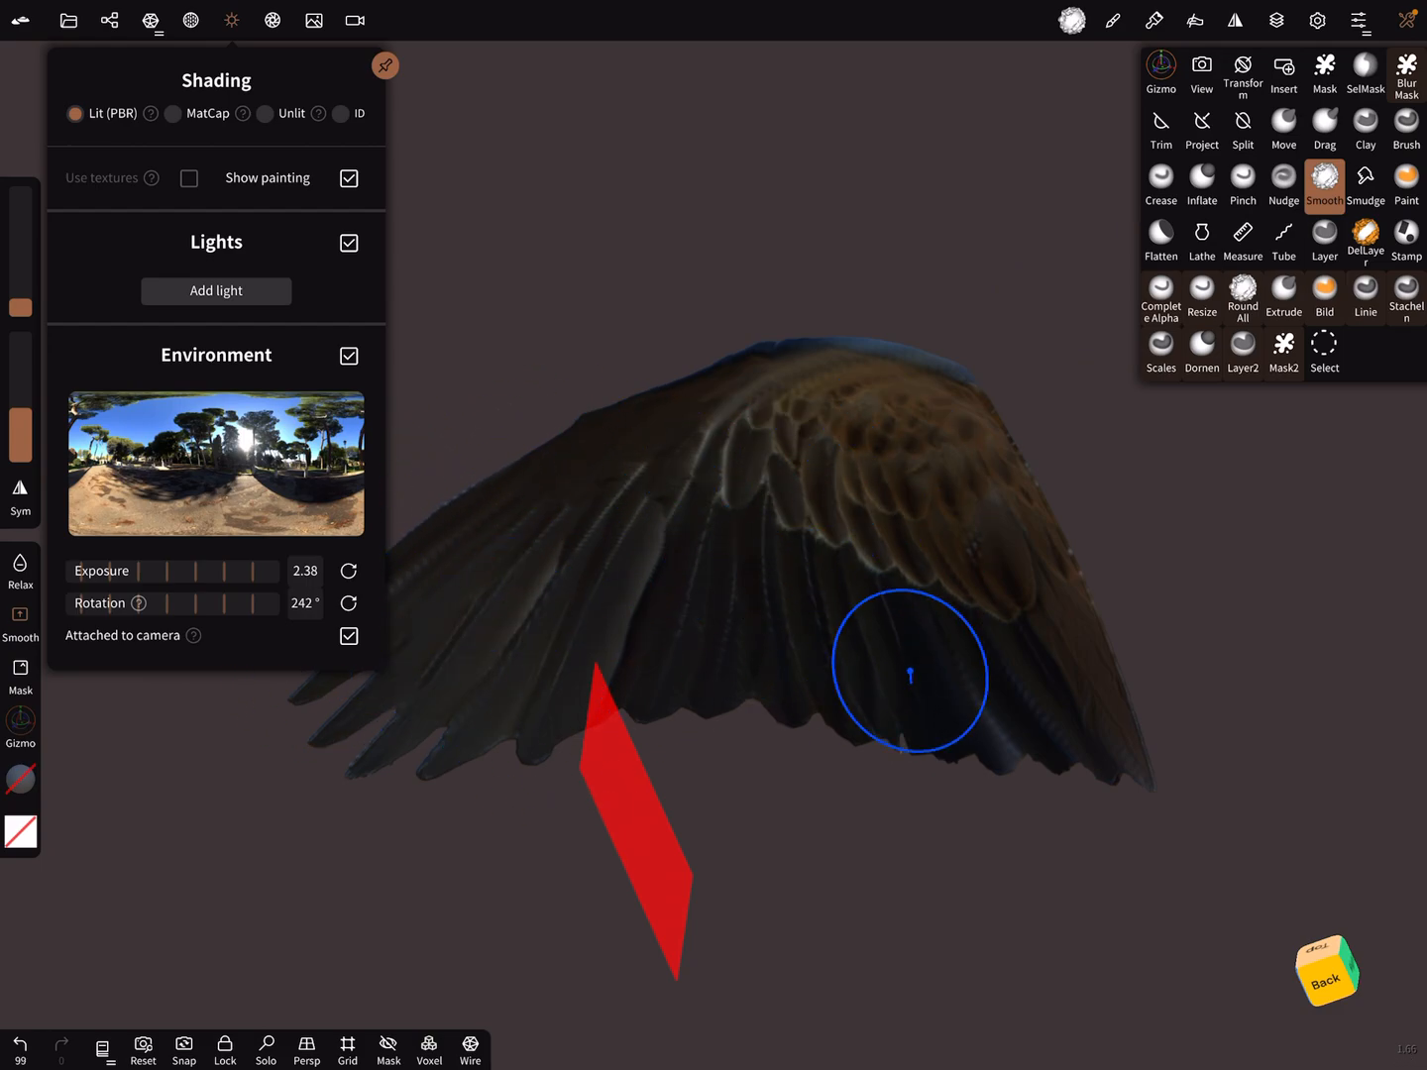
mouse_move(1174, 591)
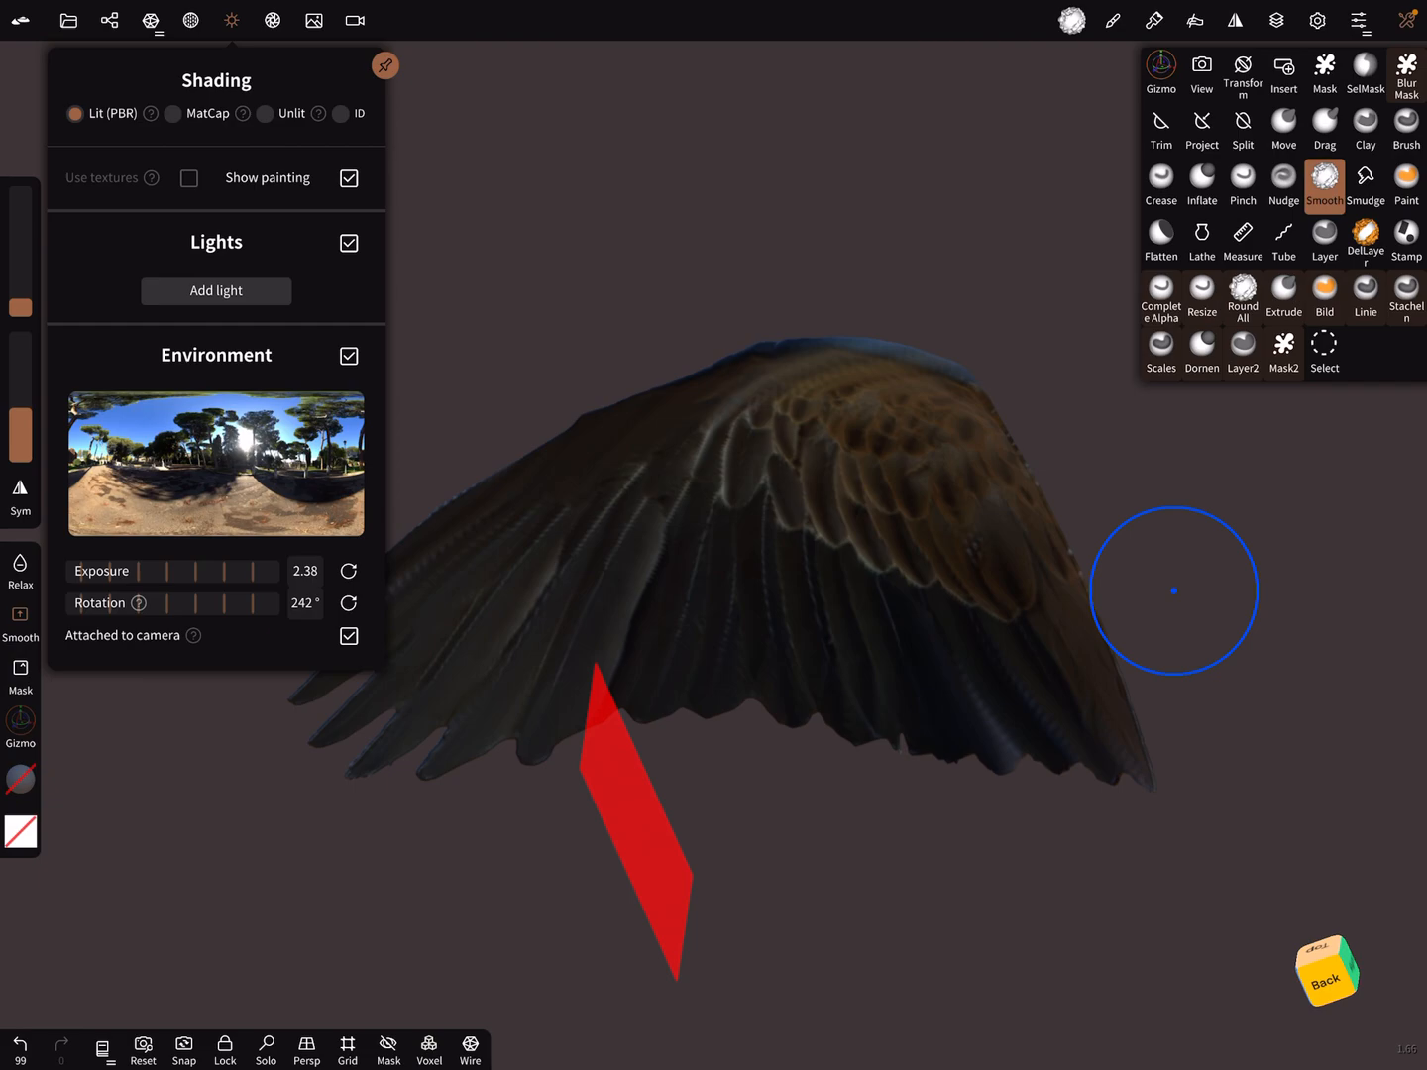
Step: Smooth the streaky flight-feather tips on the inner and outer sides of the wing
left_click(1241, 298)
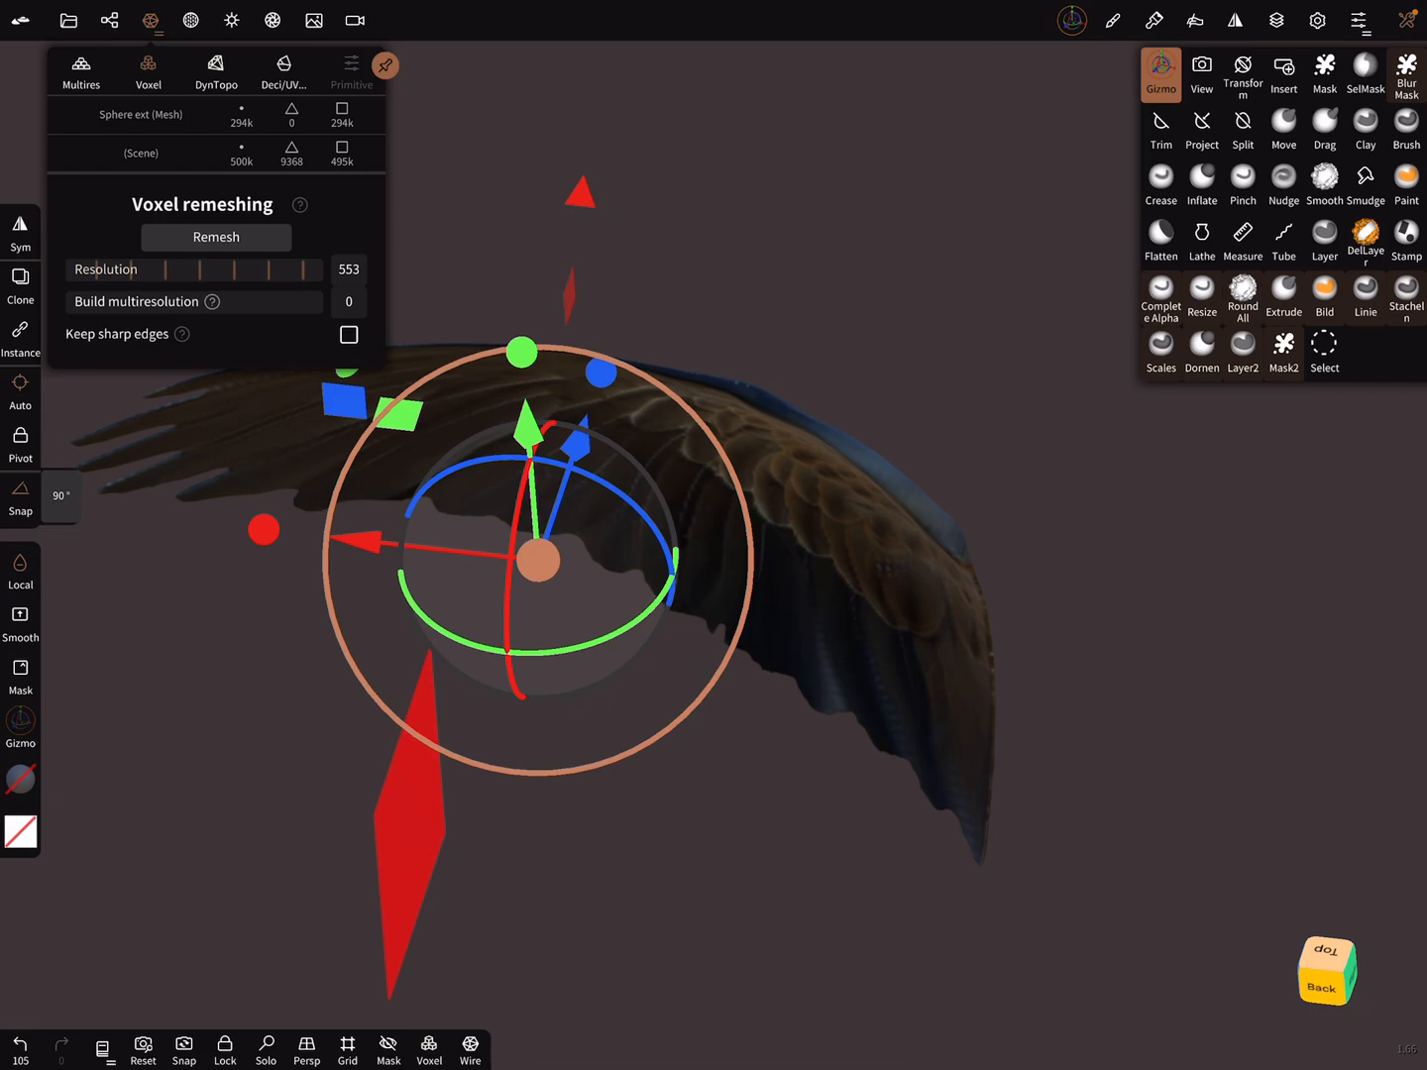
Step: Switch the Topology menu from Voxel to the Deci/UV settings, showing 50% target triangles with painting preserved
left_click(281, 71)
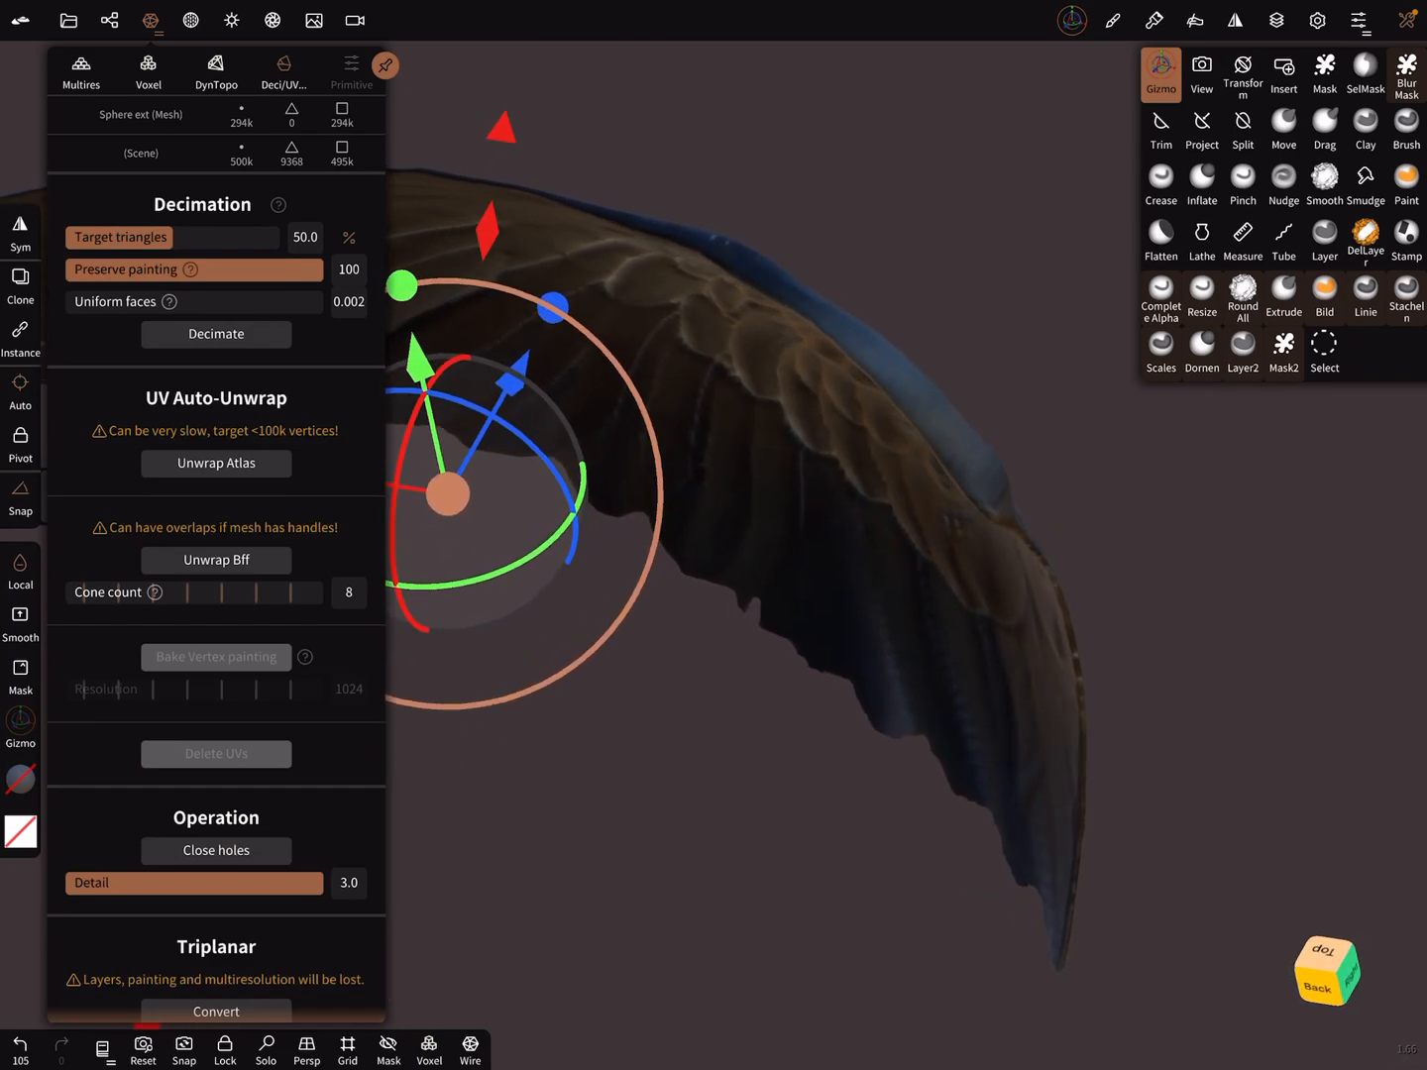
Step: Decimate the wing twice to about 147k triangles, preserving painting, then generate its UVs
left_click(214, 333)
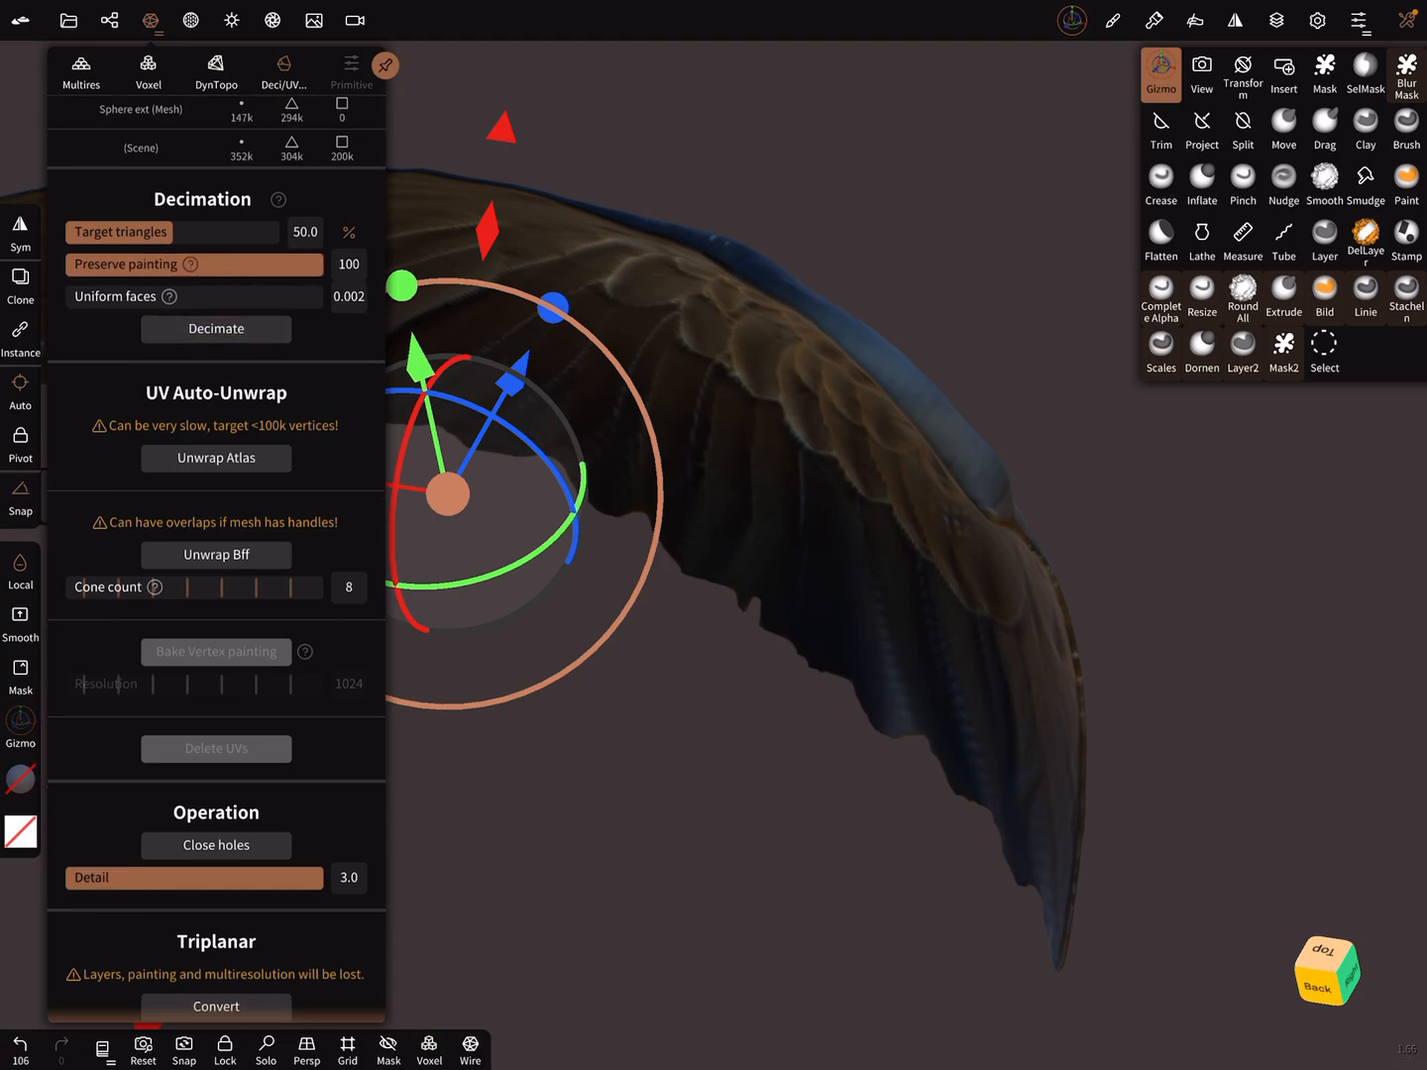
left_click(214, 329)
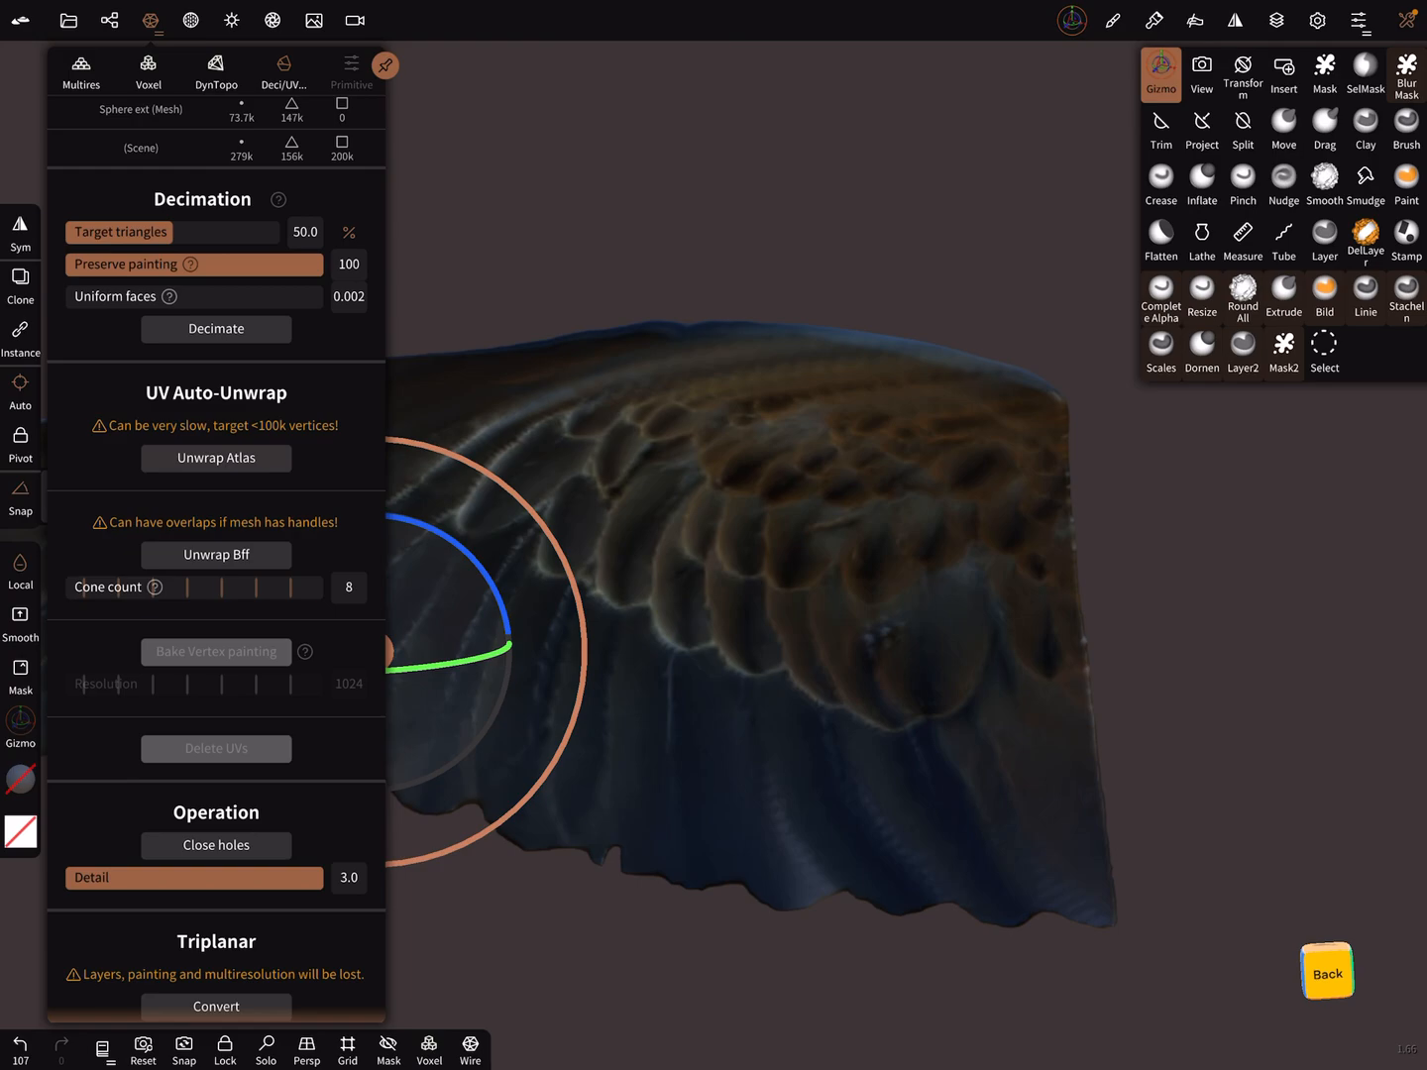
left_click(214, 458)
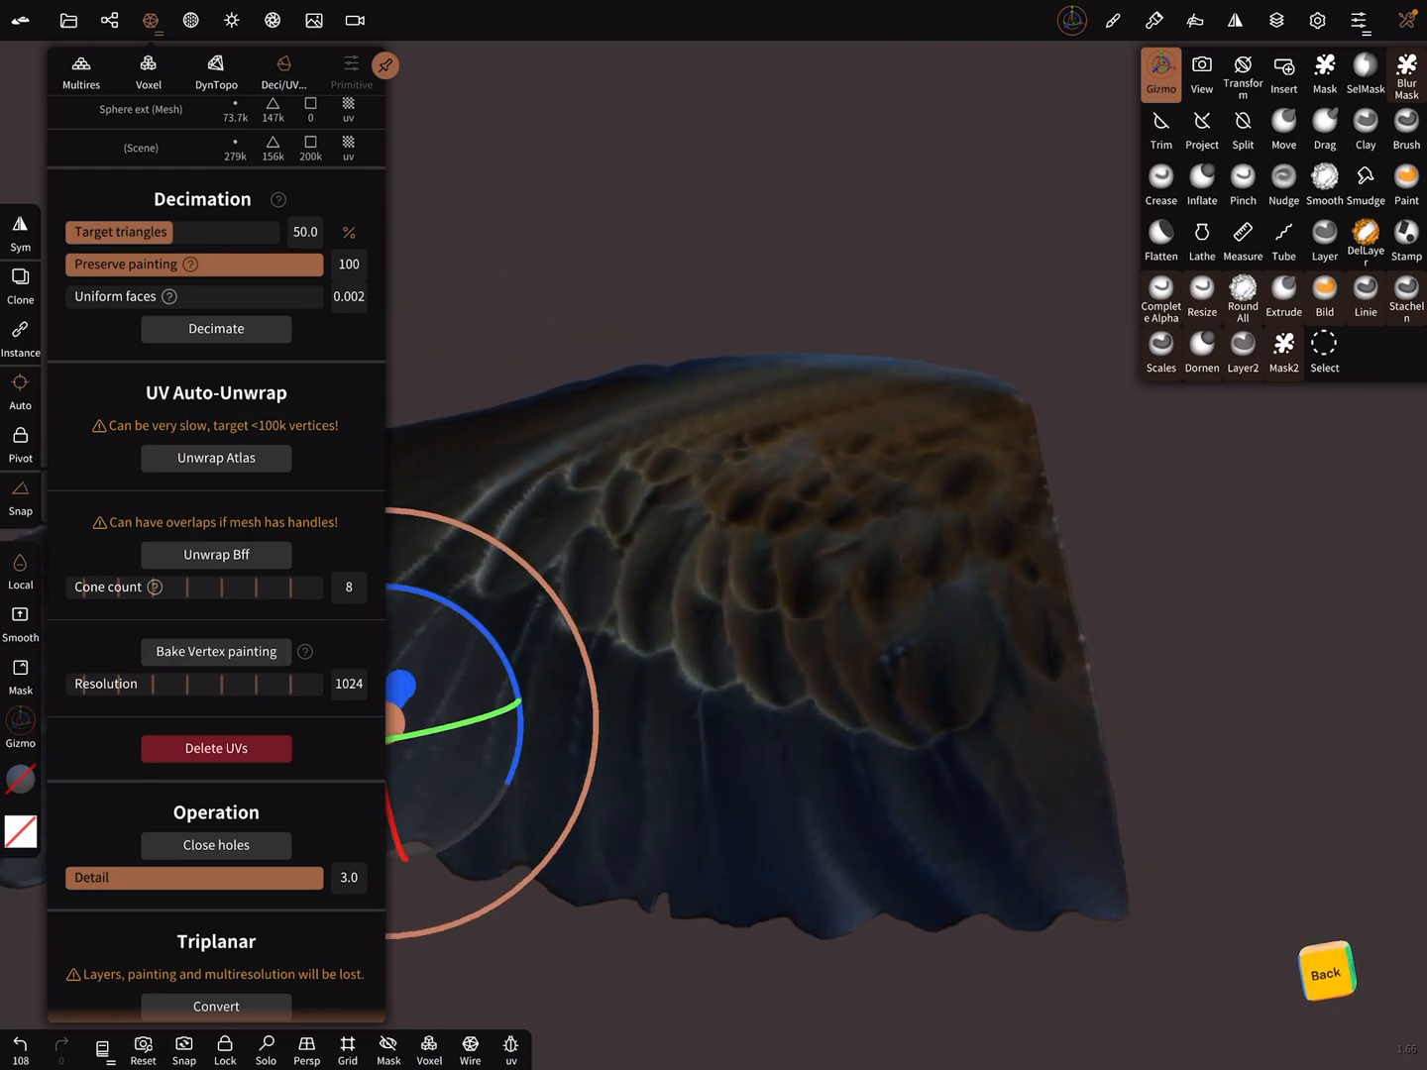
Step: Set the Bake Vertex painting resolution from 1024 to 500
left_click(349, 683)
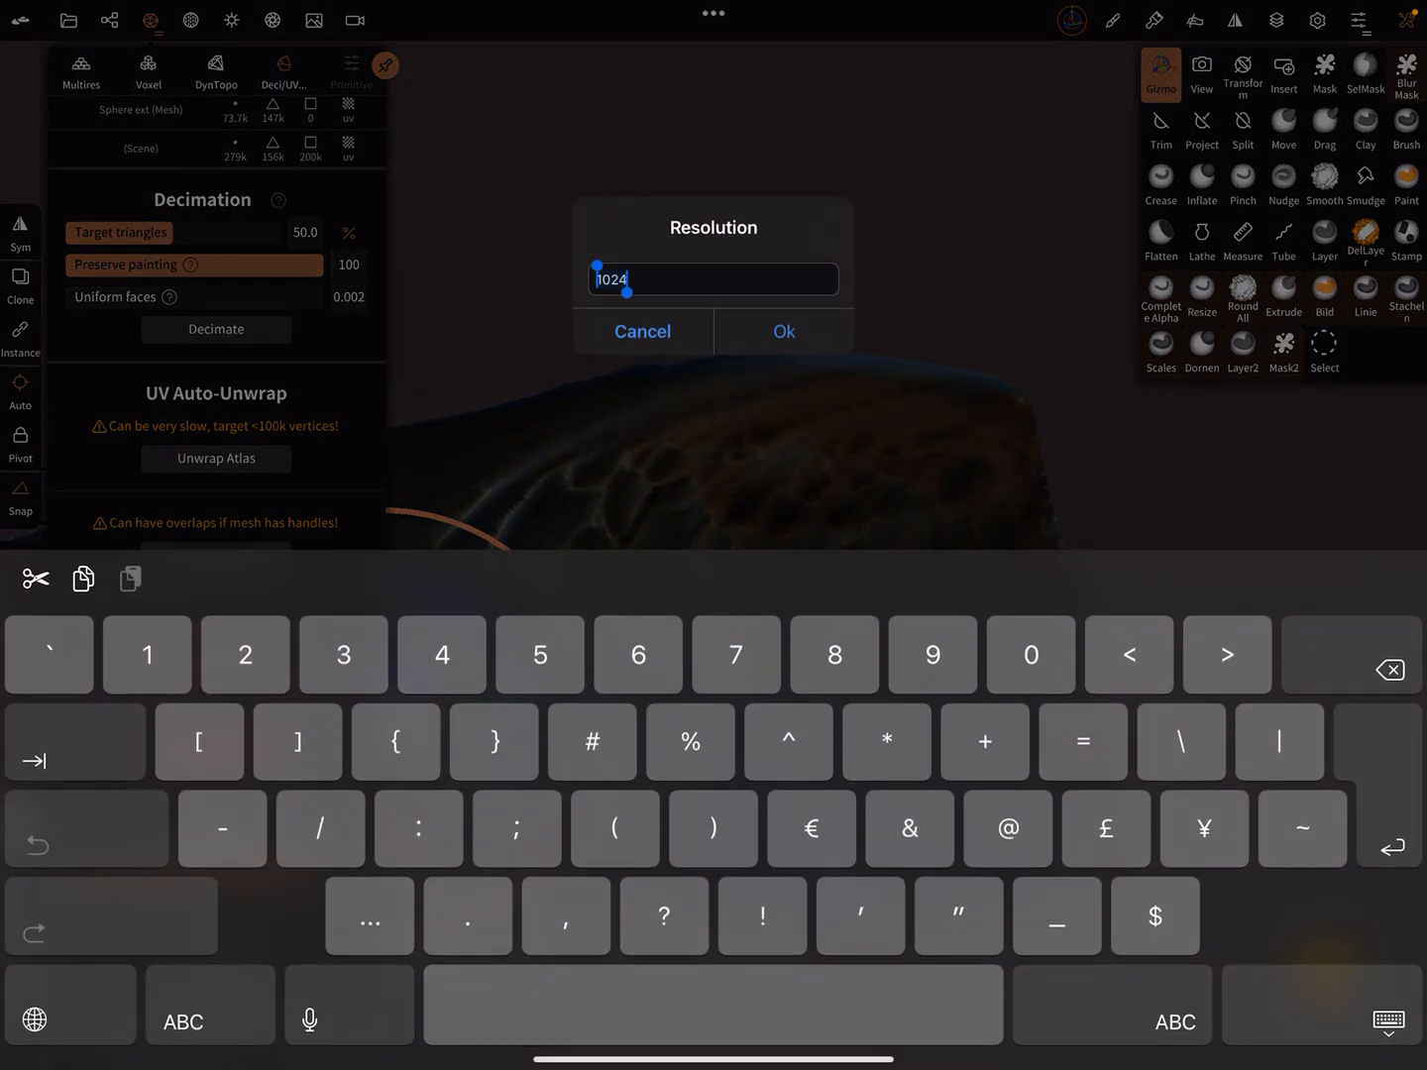
type("500")
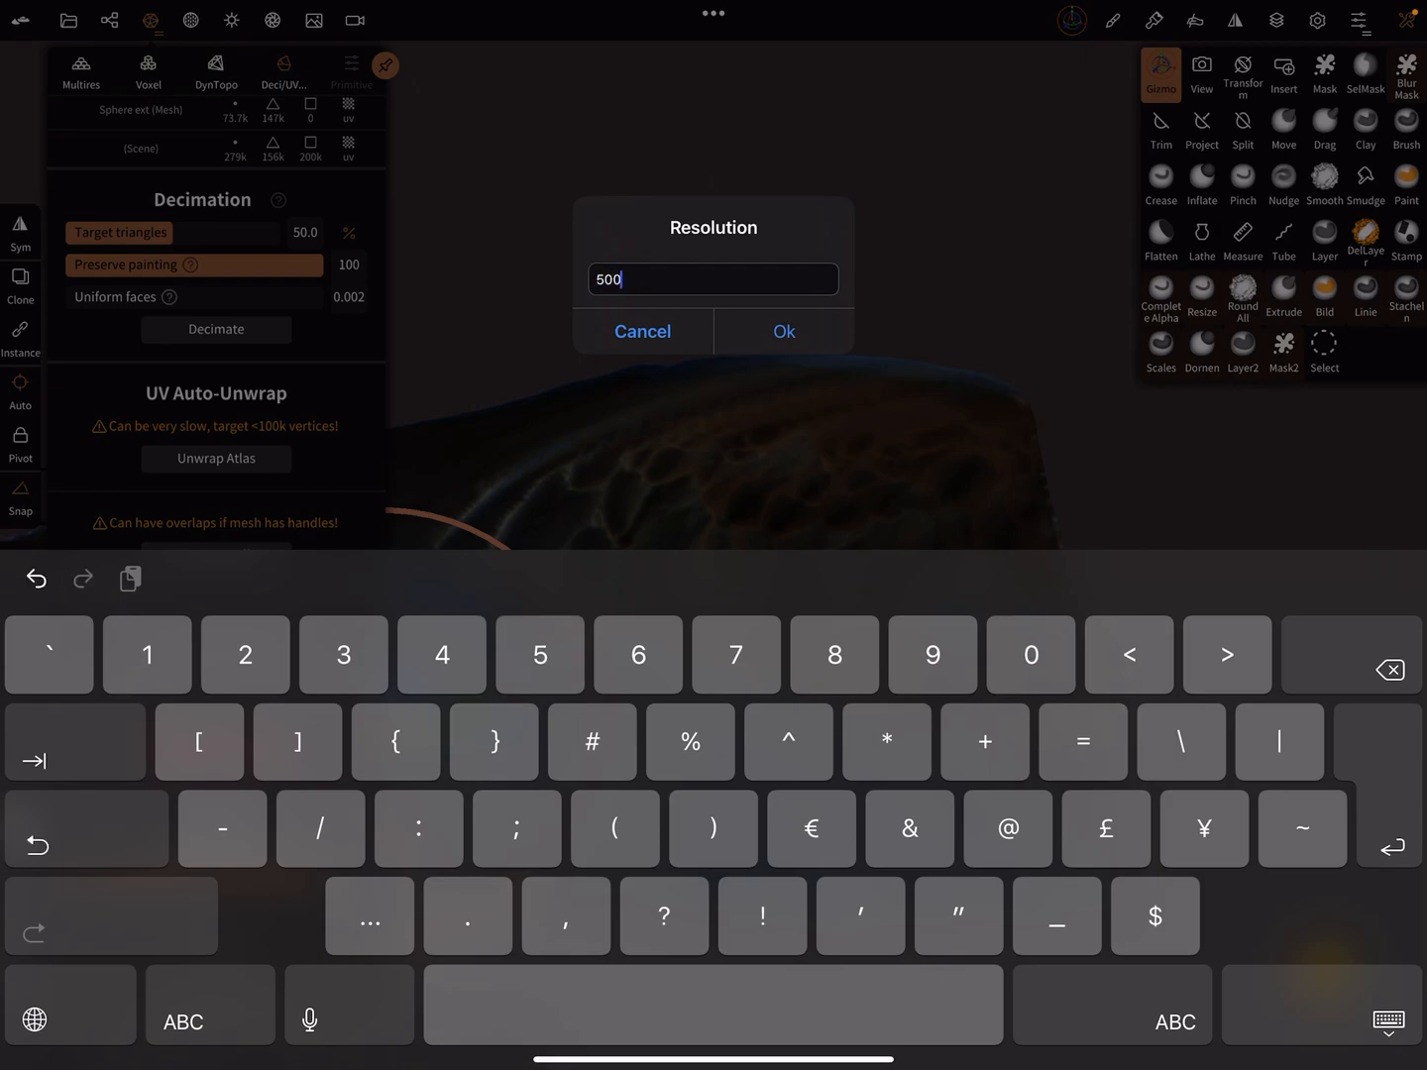
left_click(785, 331)
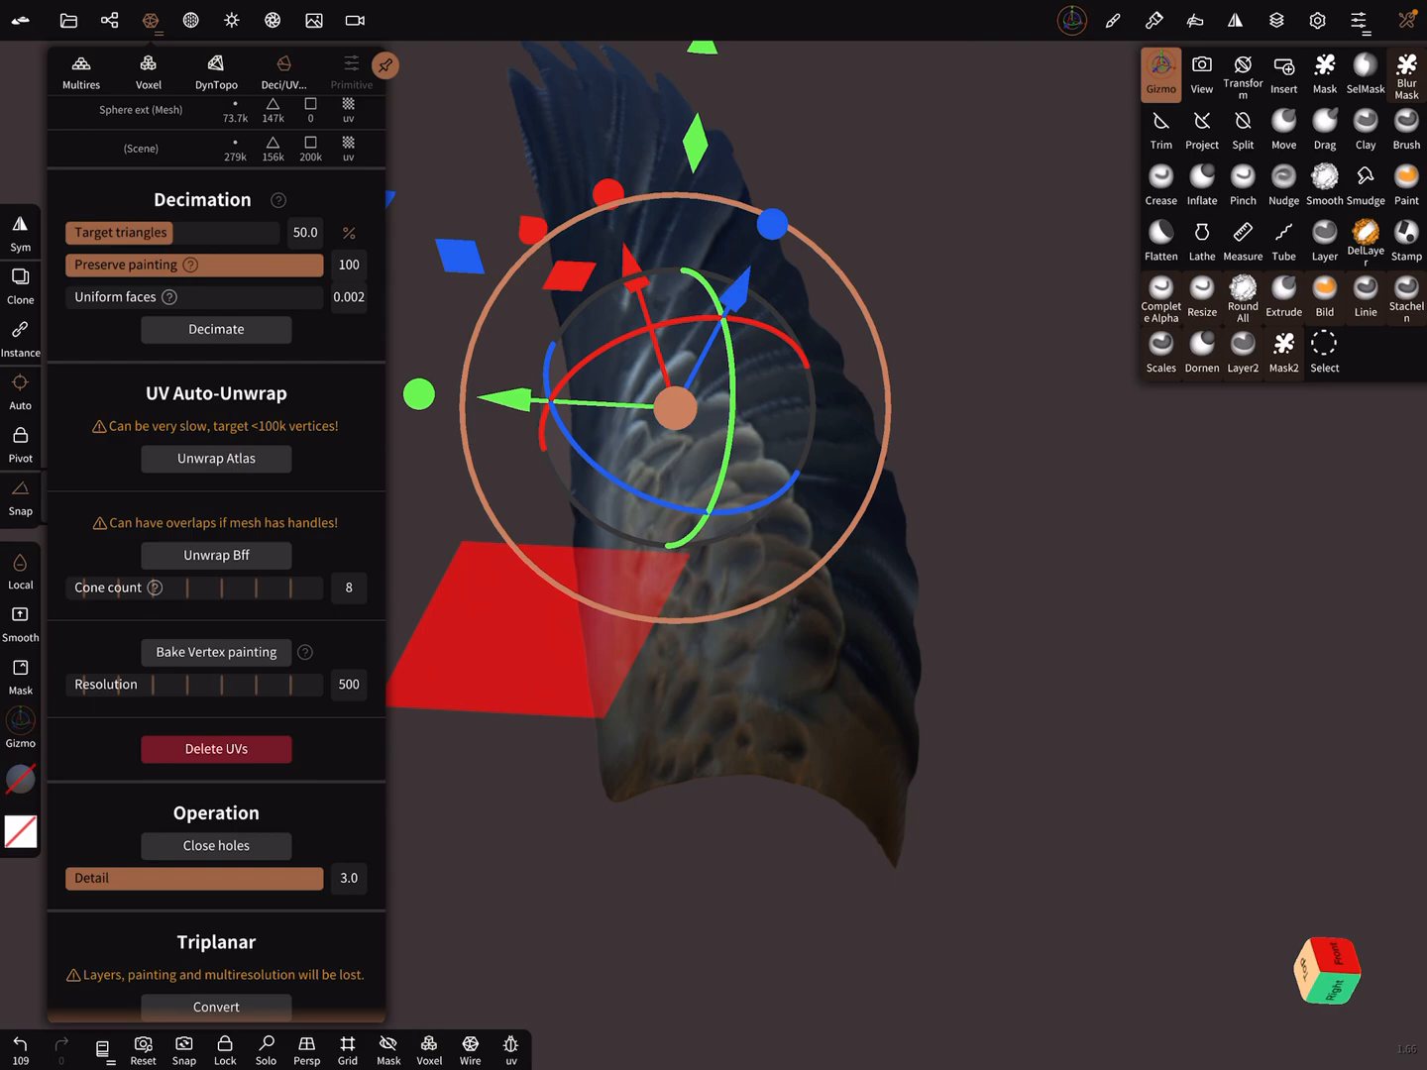
Step: Subdivide the wing in Multires to a level of about 2.35M triangles
left_click(80, 72)
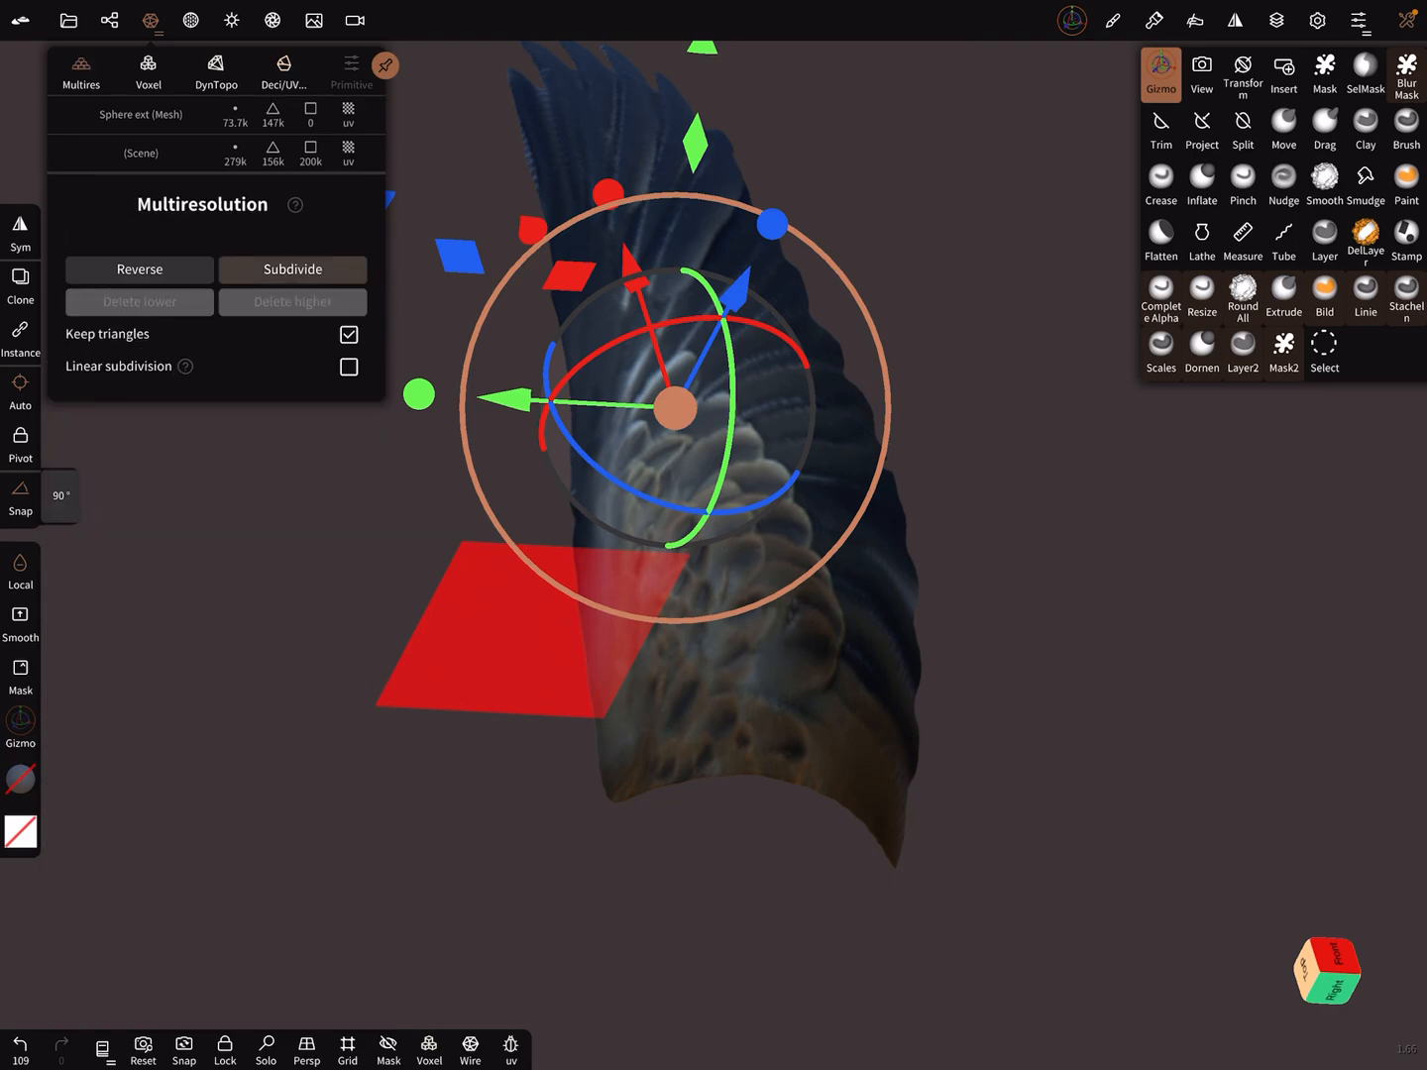
left_click(293, 269)
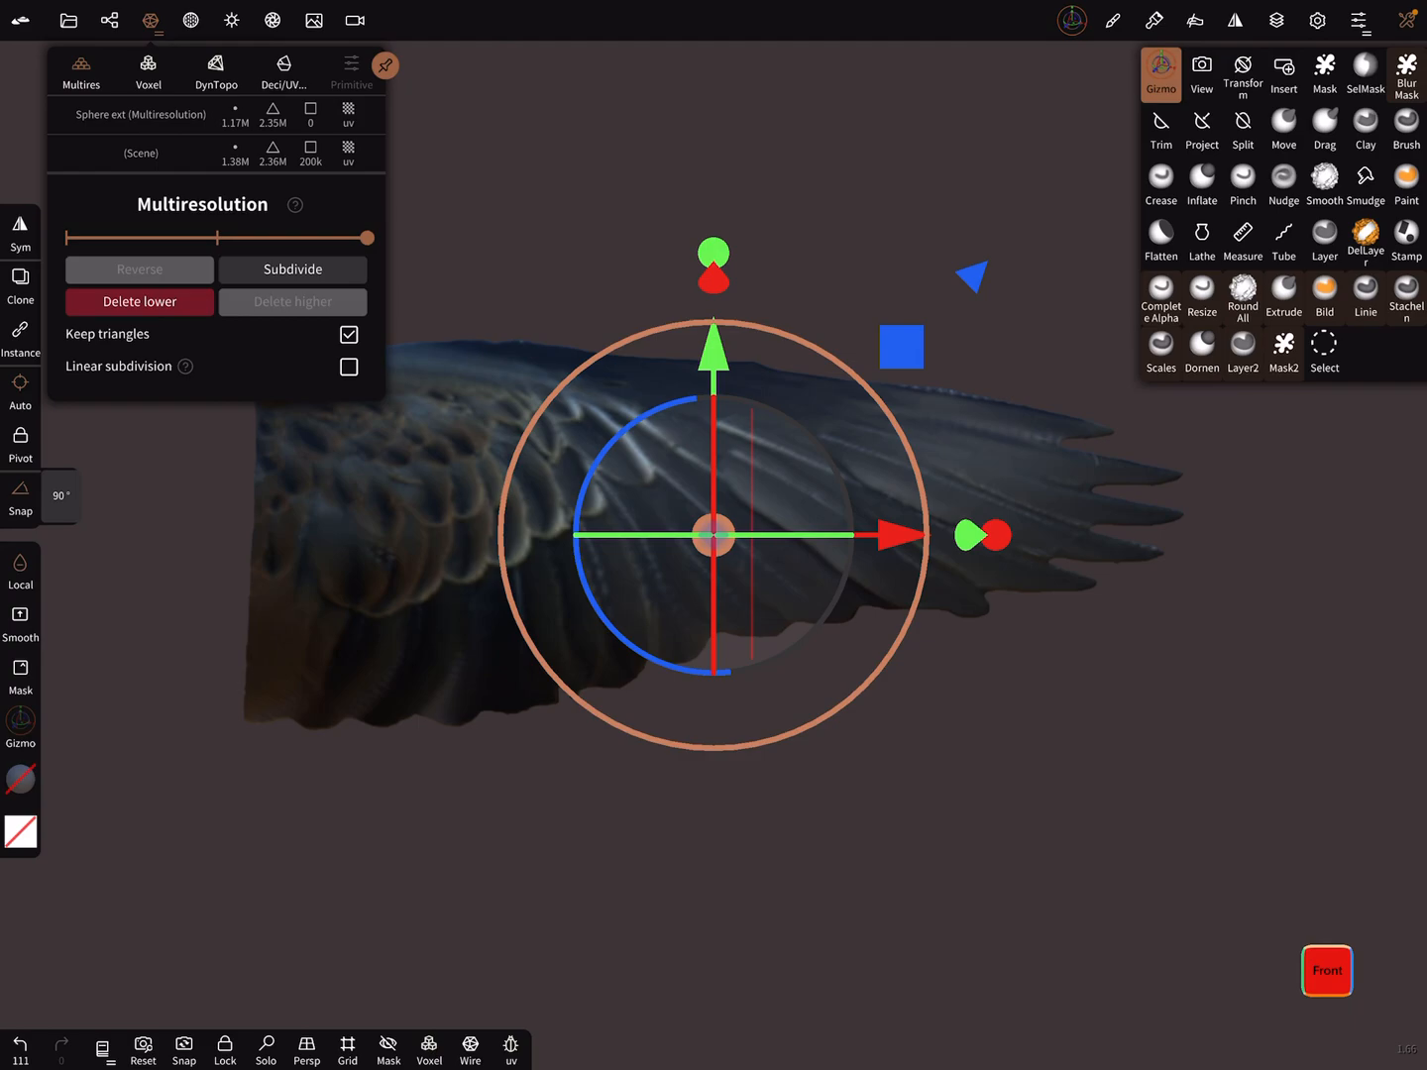
left_click(1405, 242)
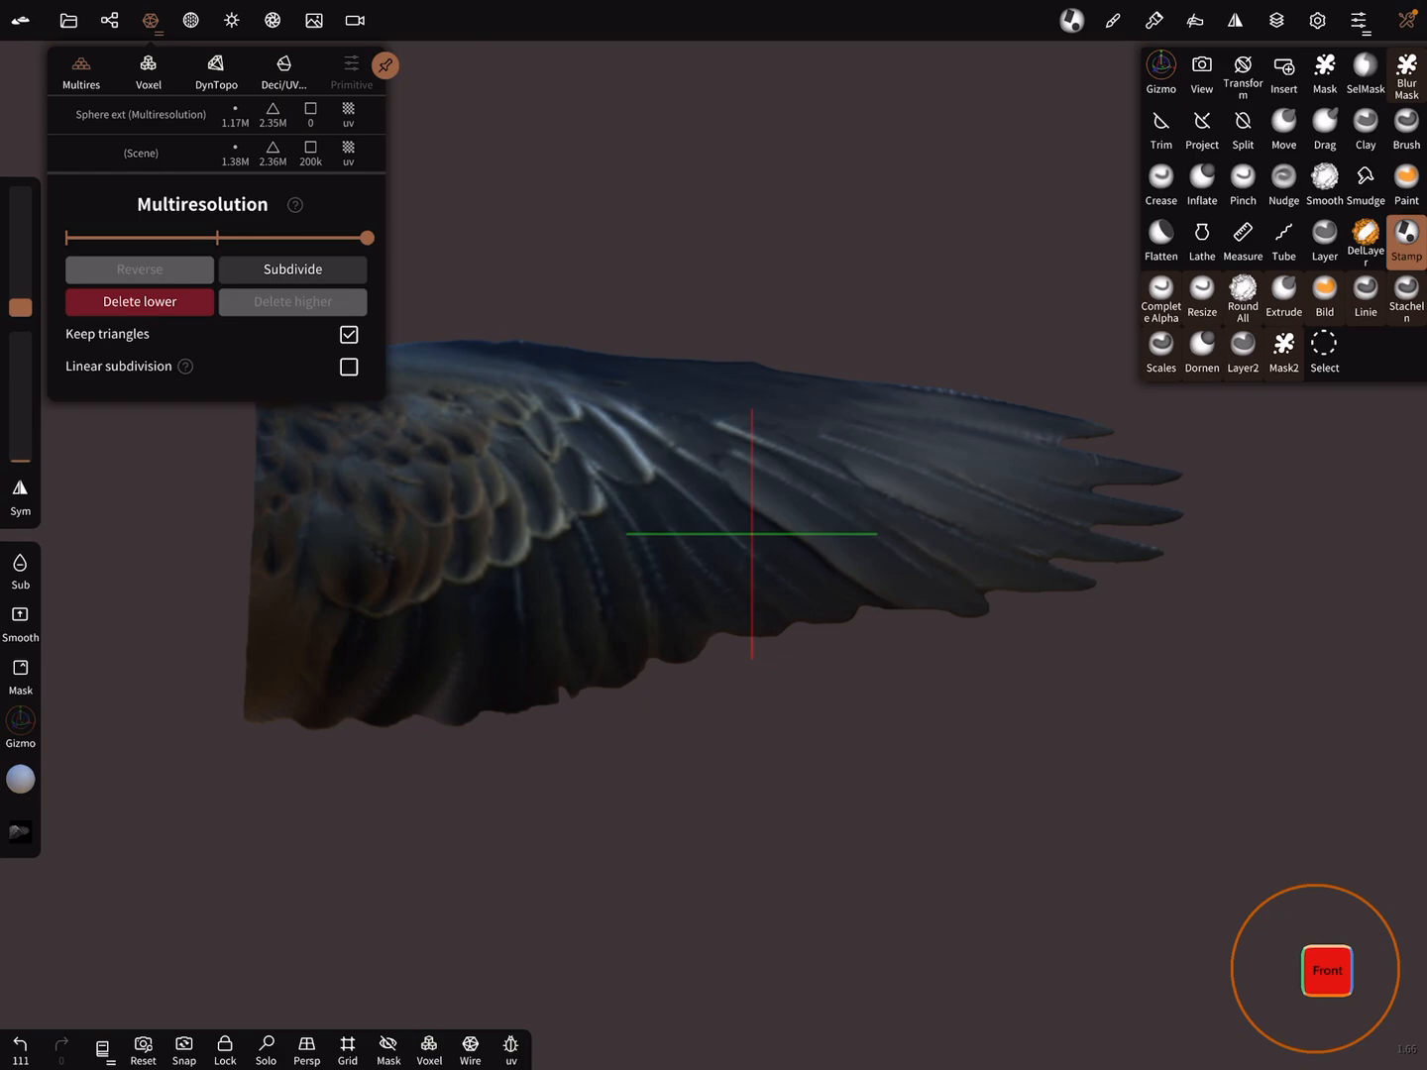
left_click(753, 531)
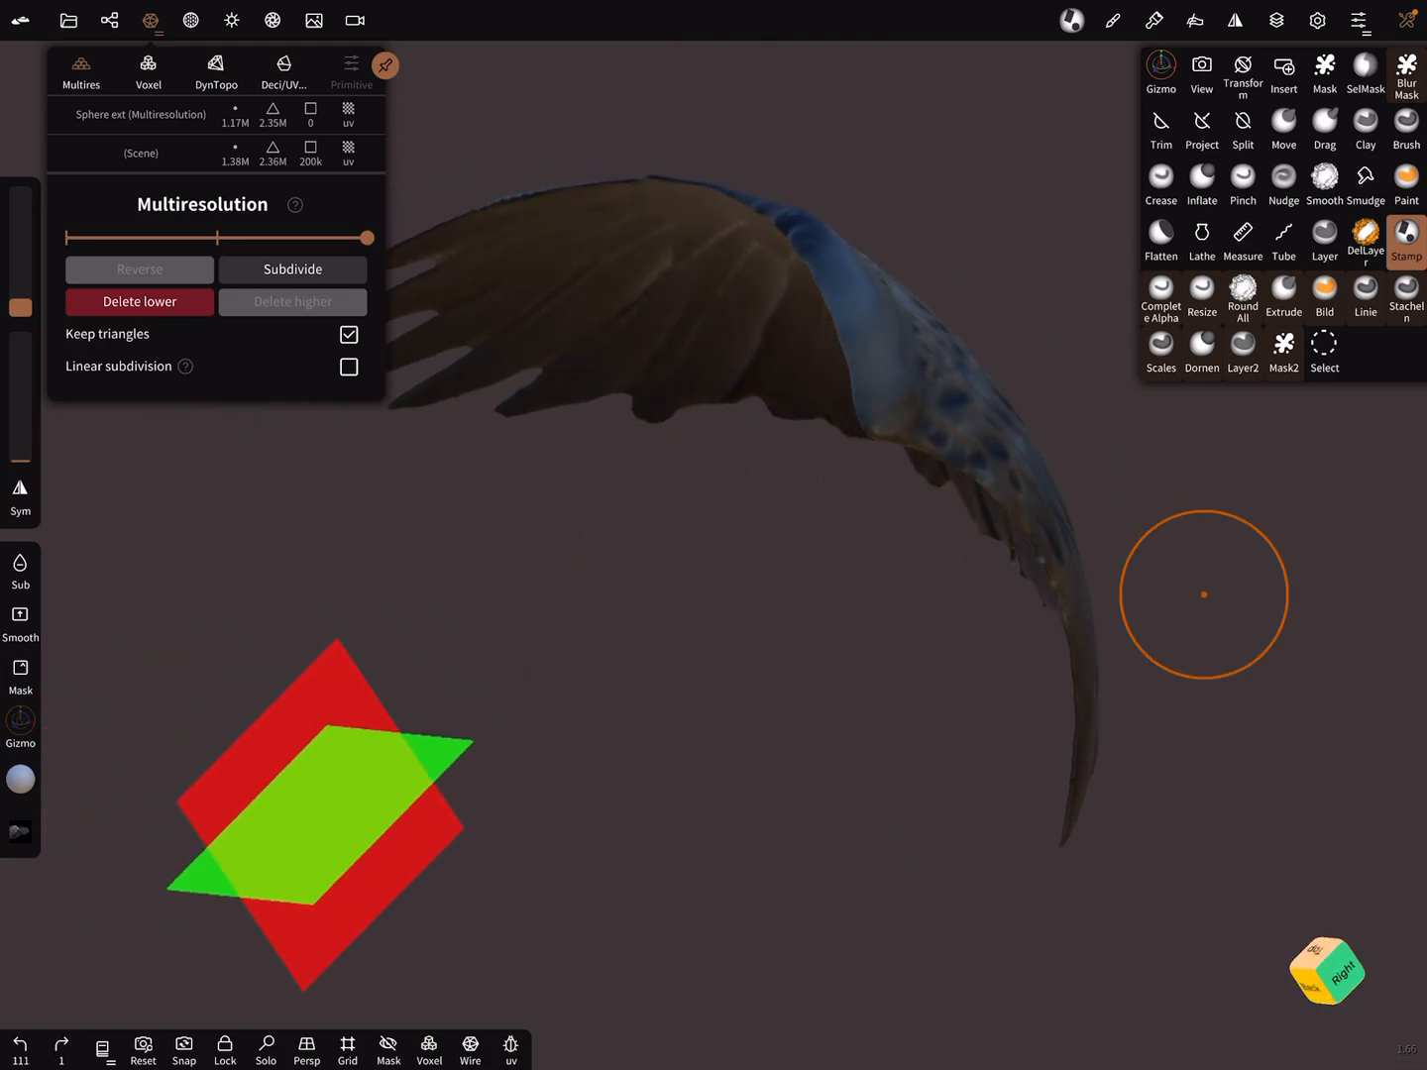
Step: Return the wing to its 147k-triangle base level and bring back the Deci/UV settings
left_click_drag(367, 236, 65, 236)
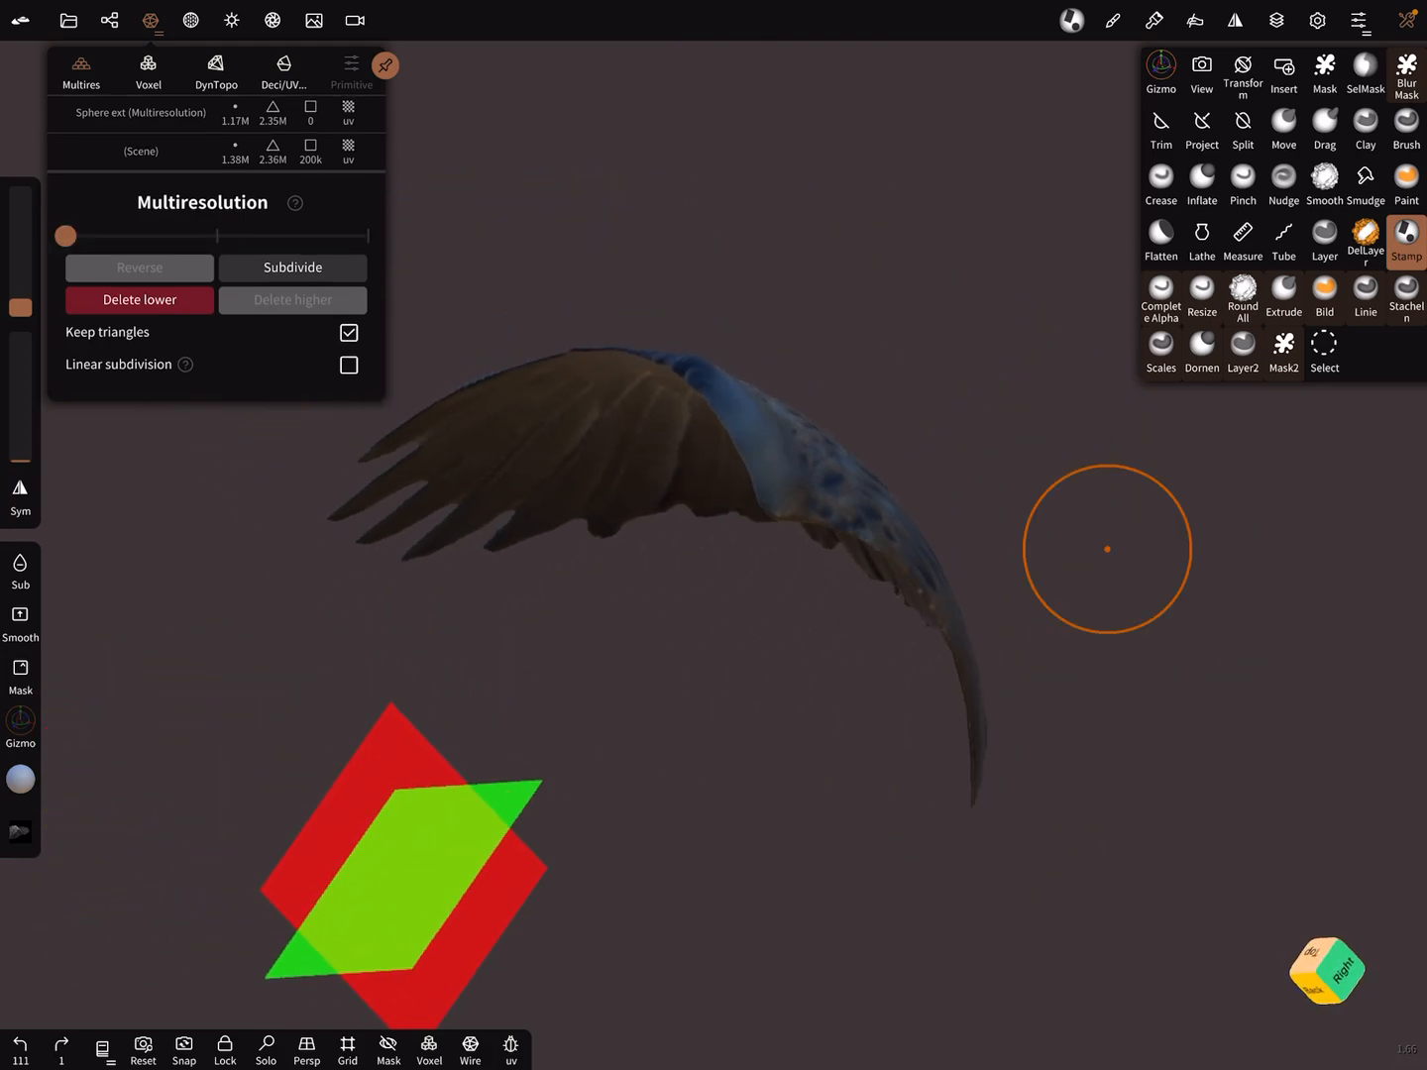
left_click(282, 71)
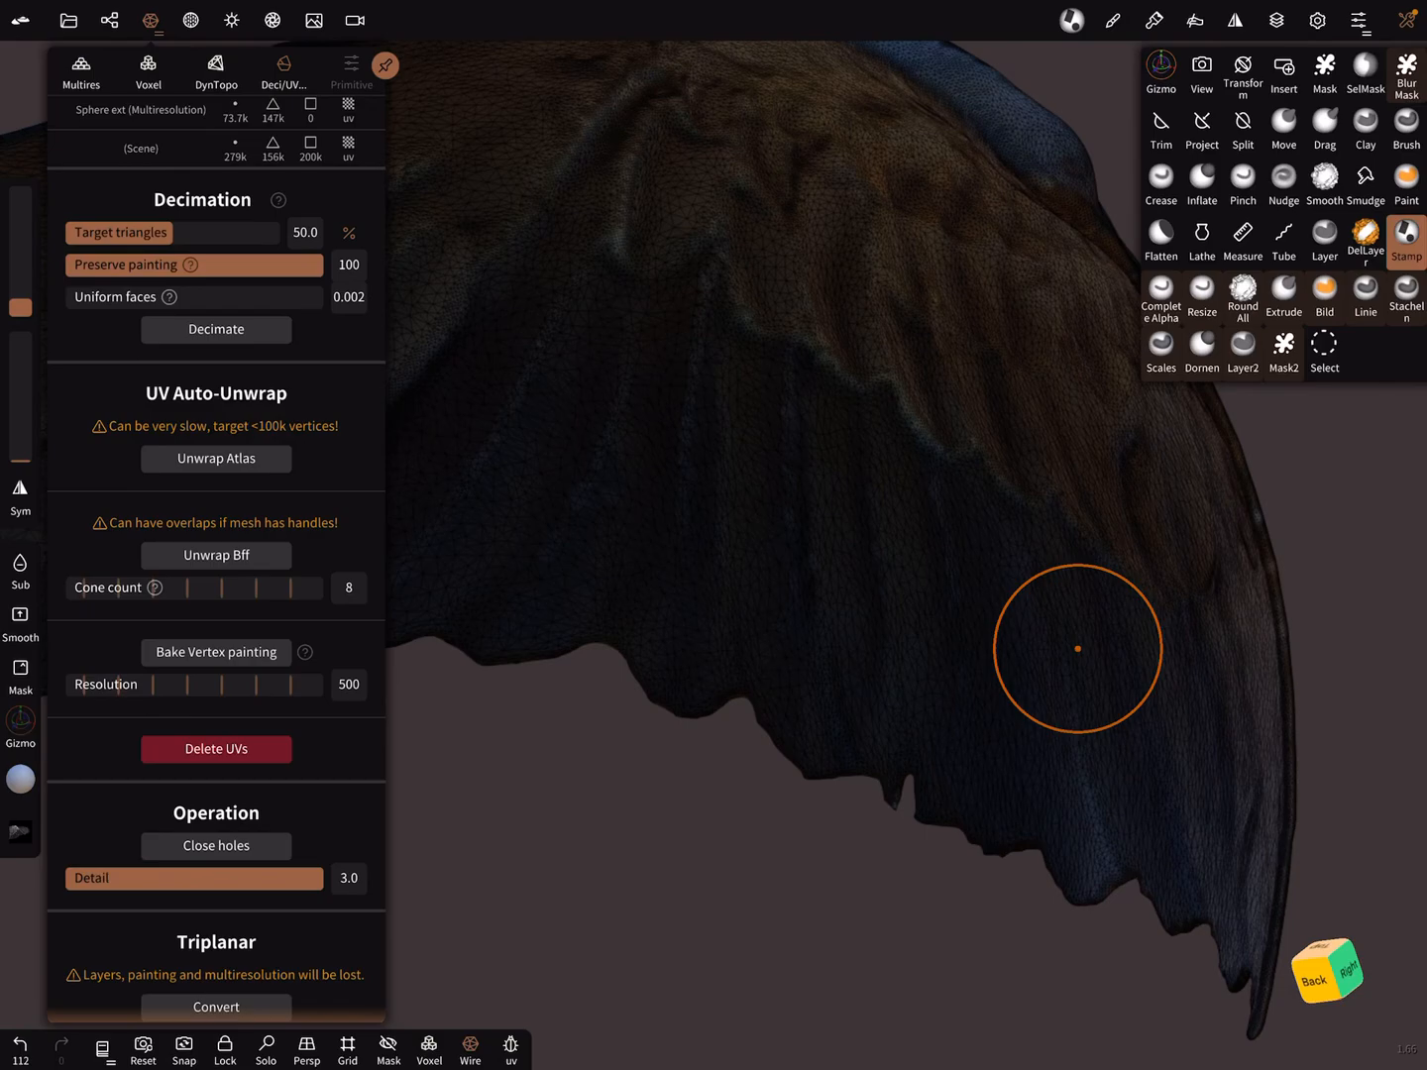
Step: Decimate the wing twice more to about 36.8k triangles and show the scene object list
left_click(214, 329)
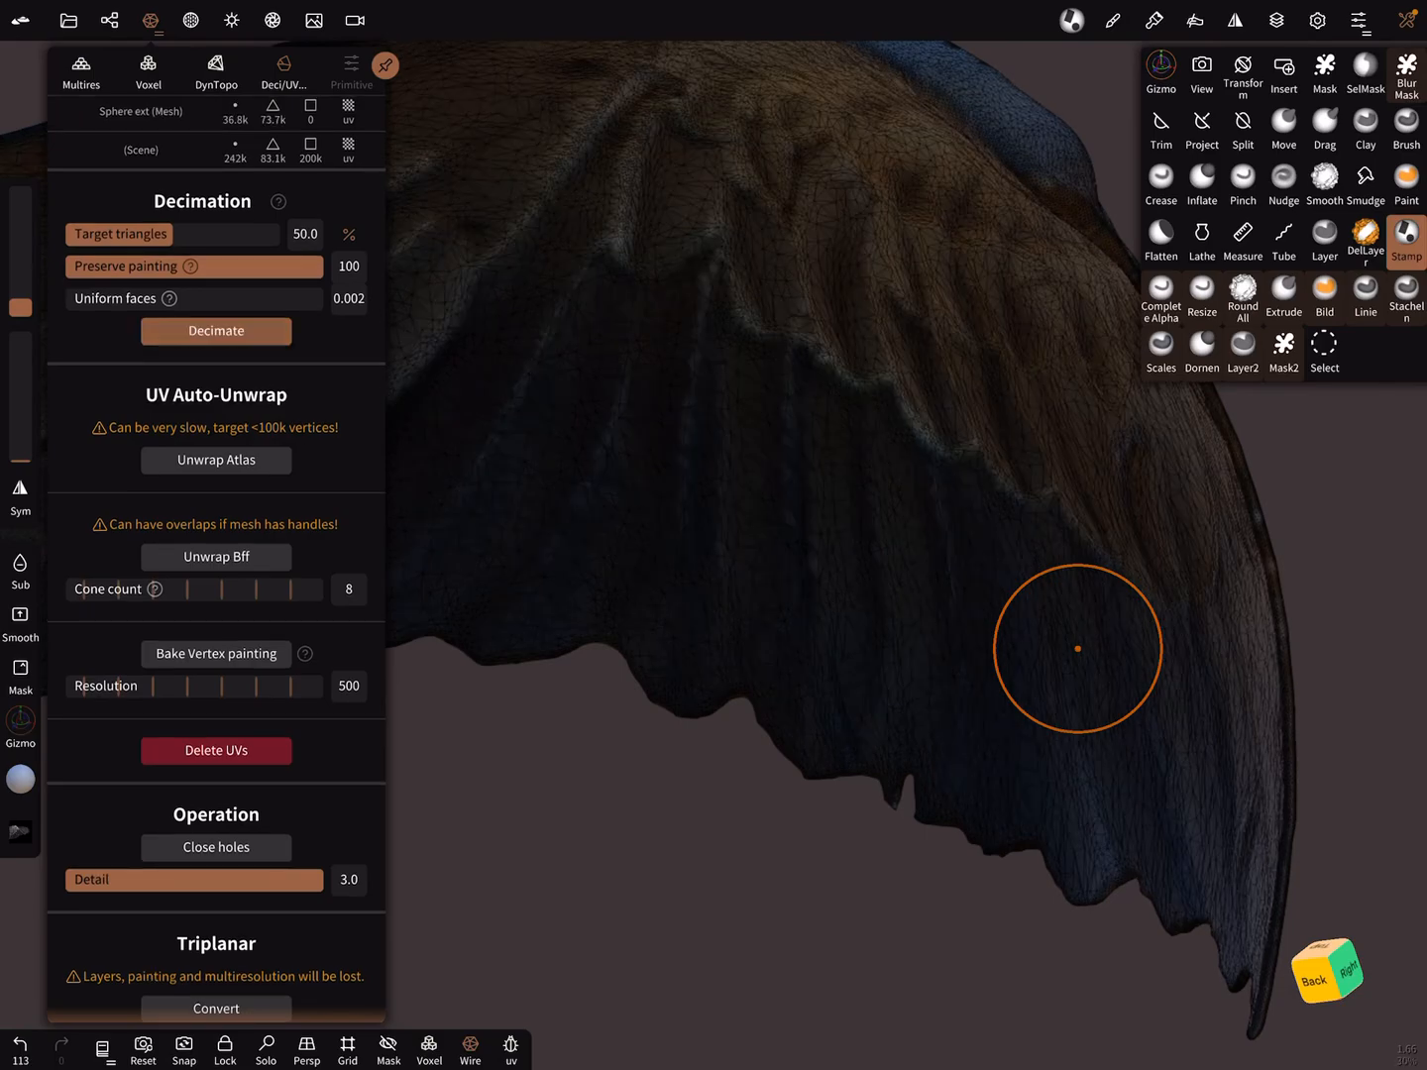
left_click(214, 333)
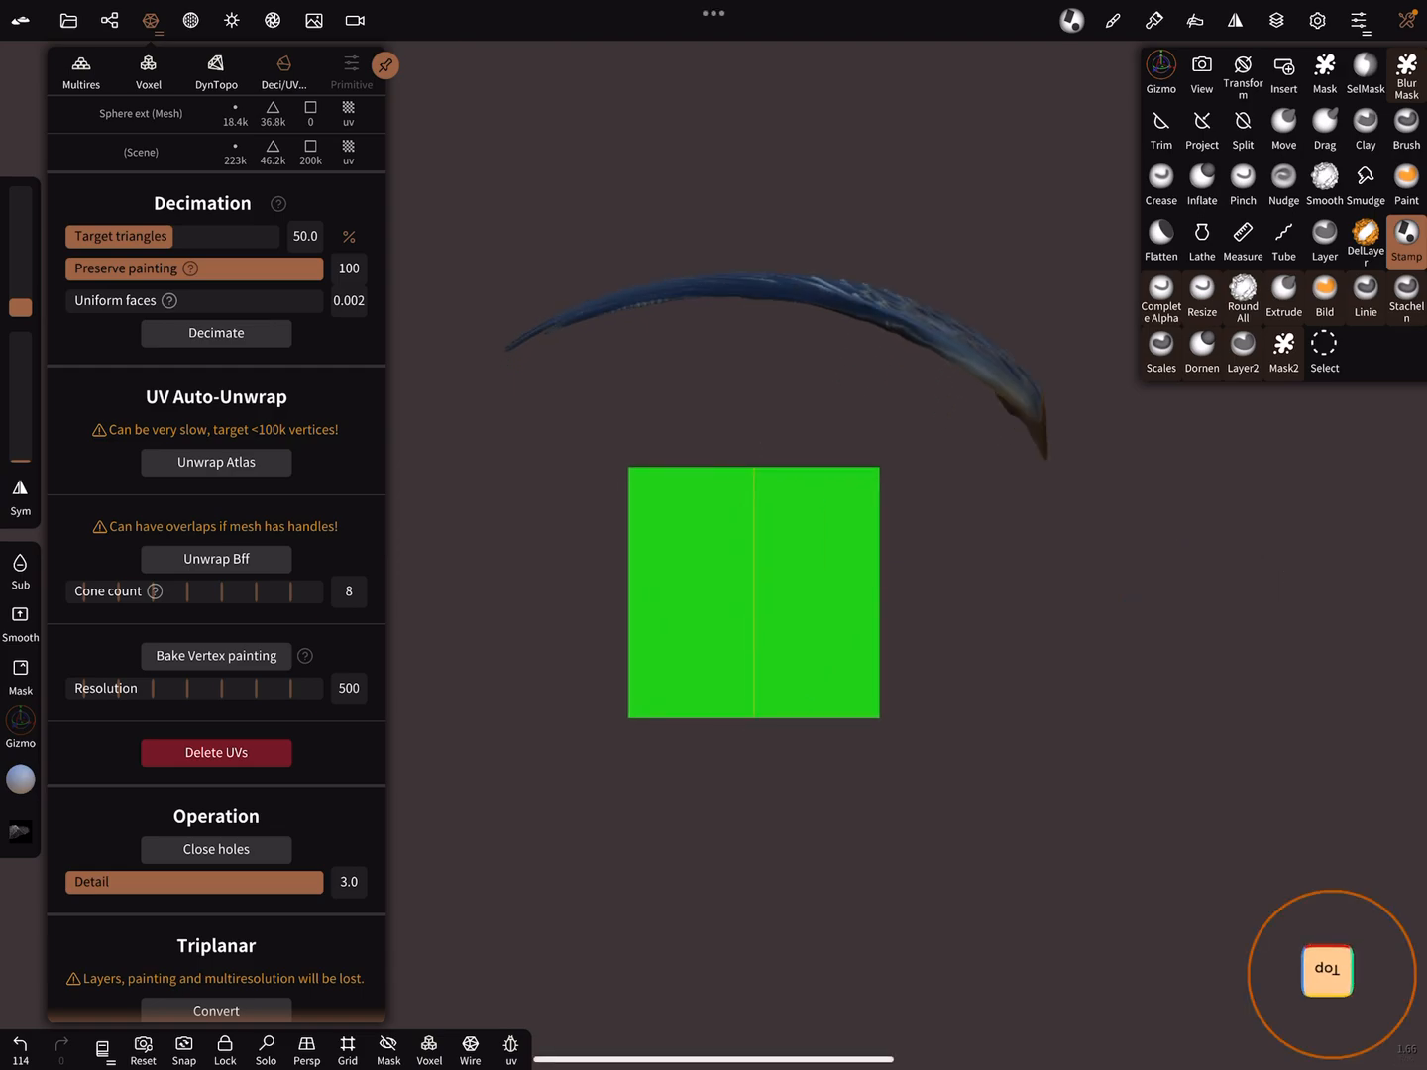
left_click(1162, 76)
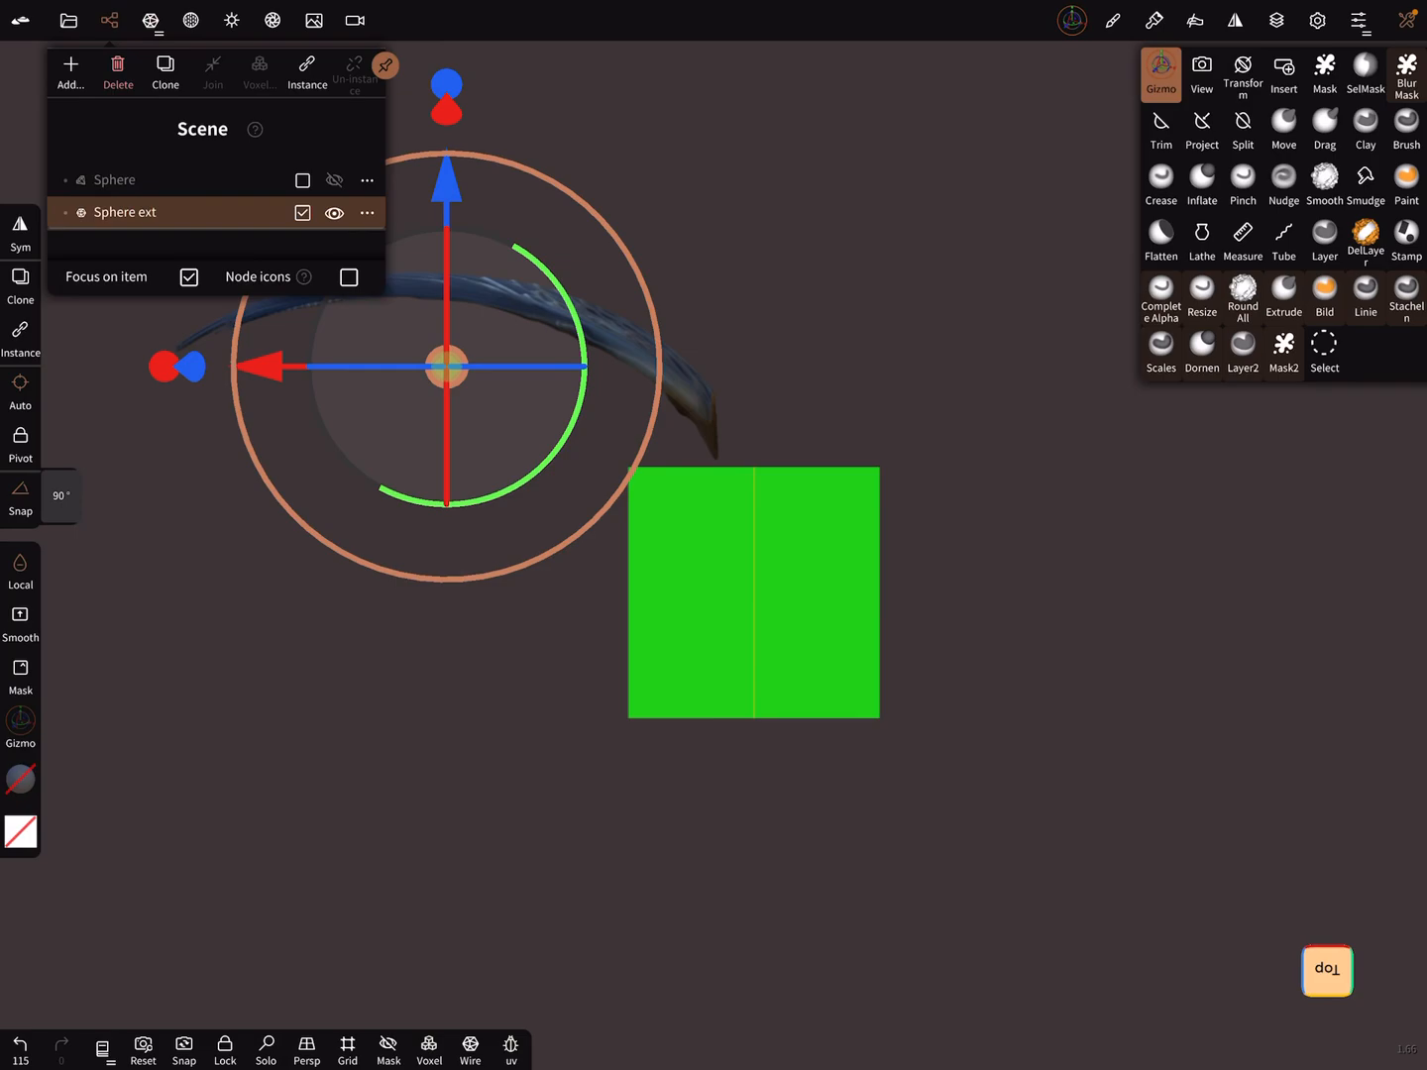
Step: Clone Sphere ext, mirror the copy with a negative Gizmo scale, and select both wings
left_click(164, 64)
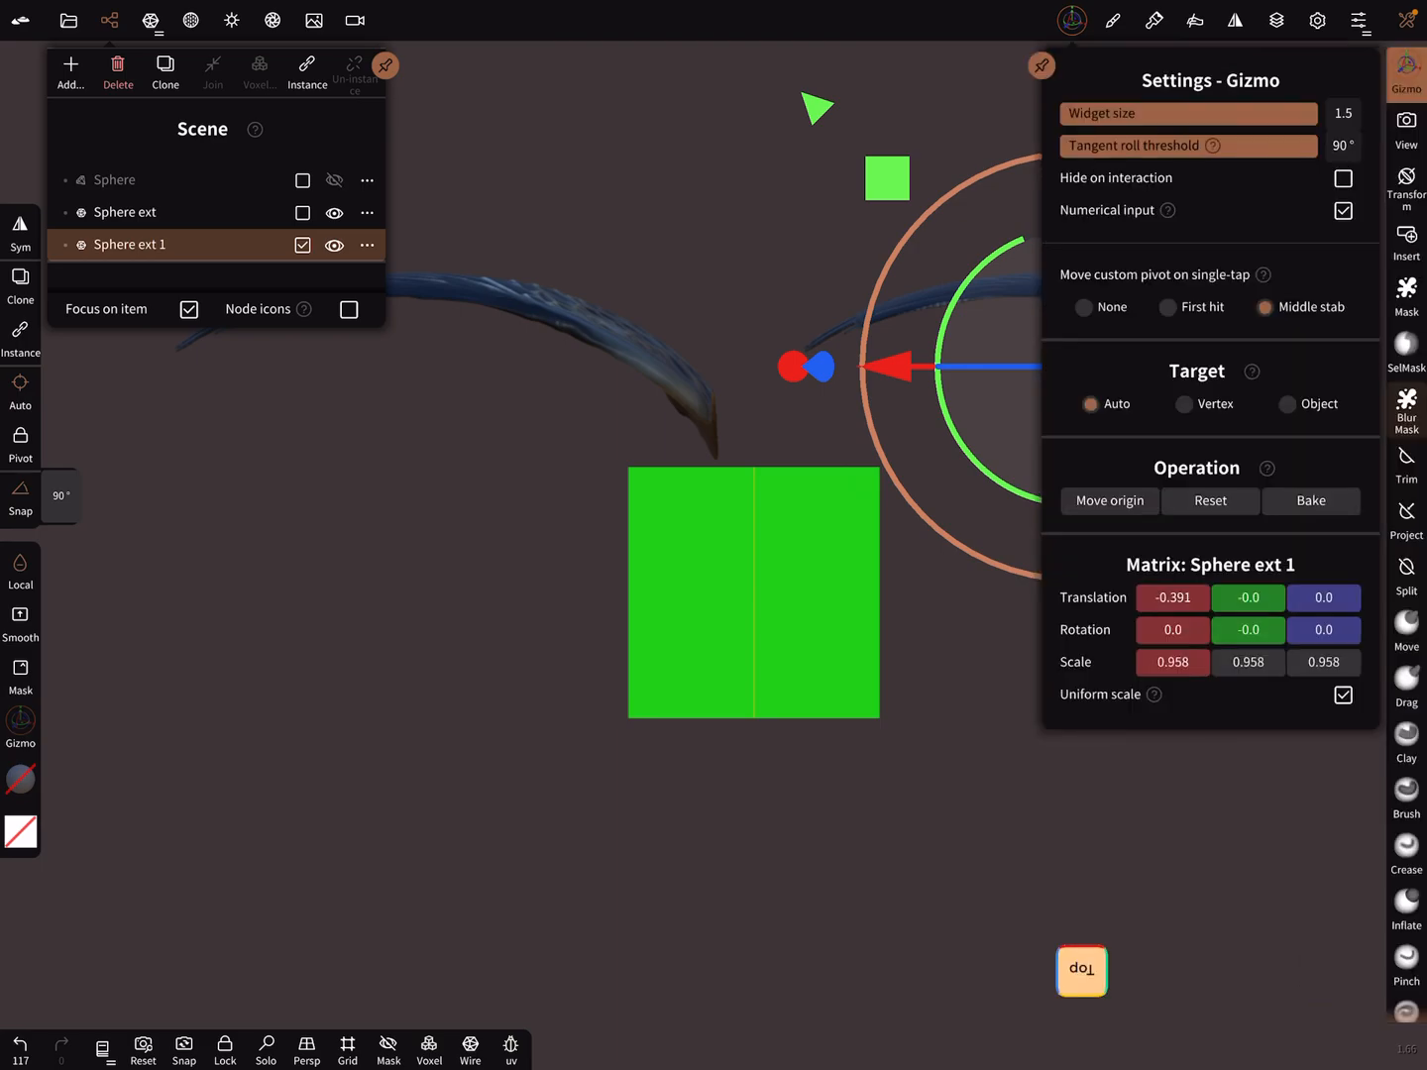
left_click(1171, 662)
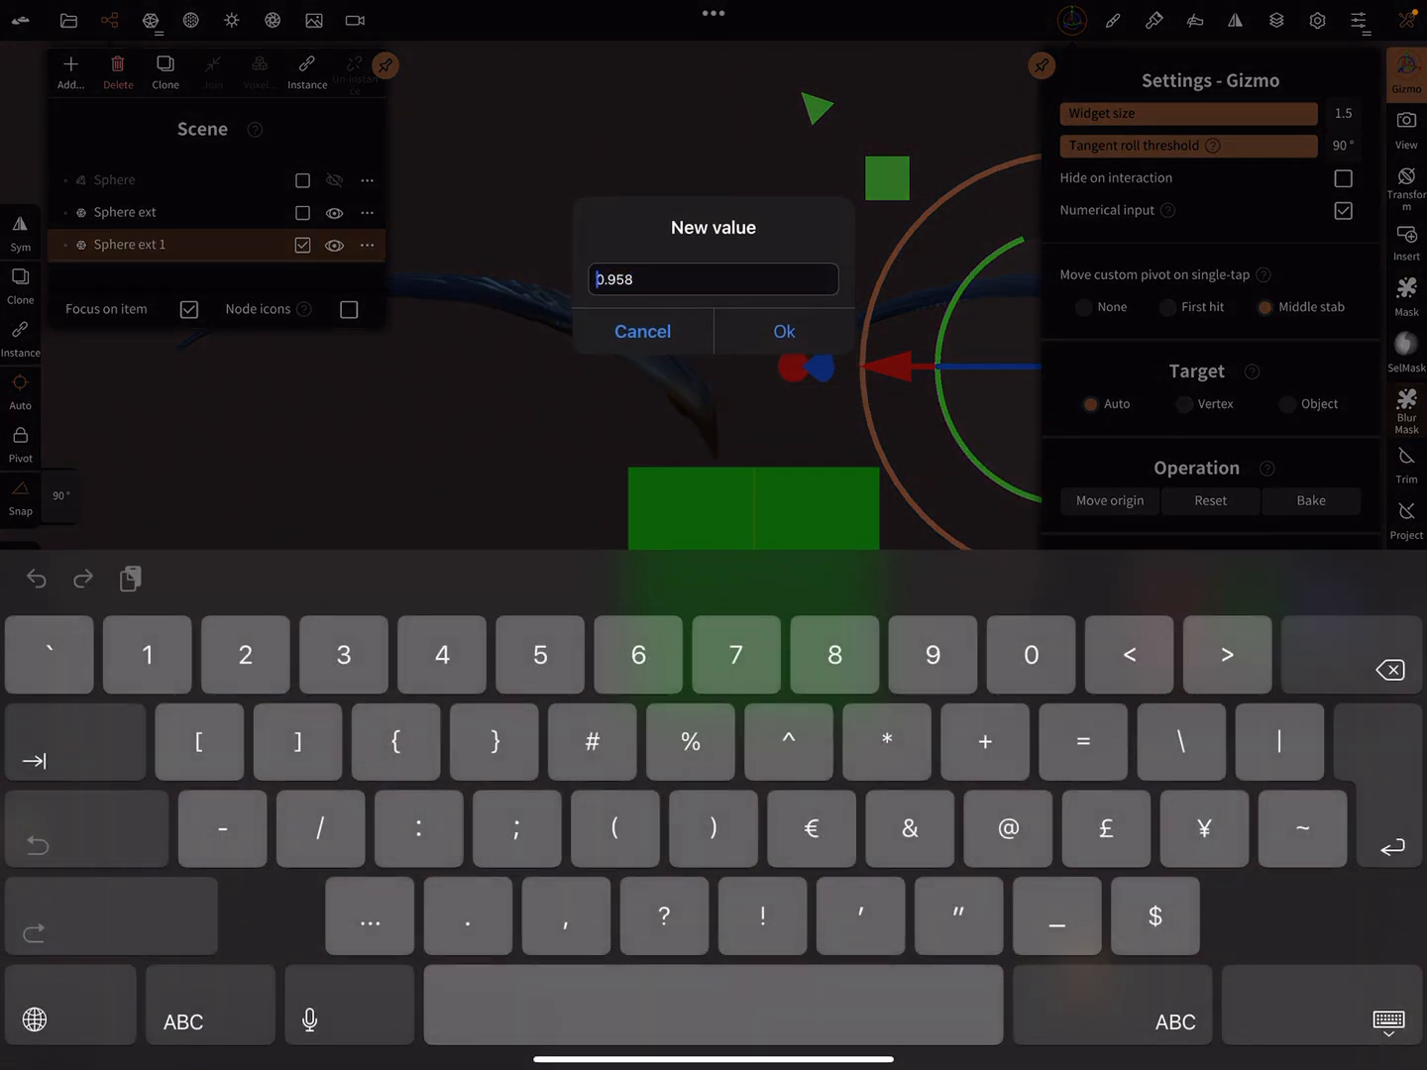
left_click(783, 331)
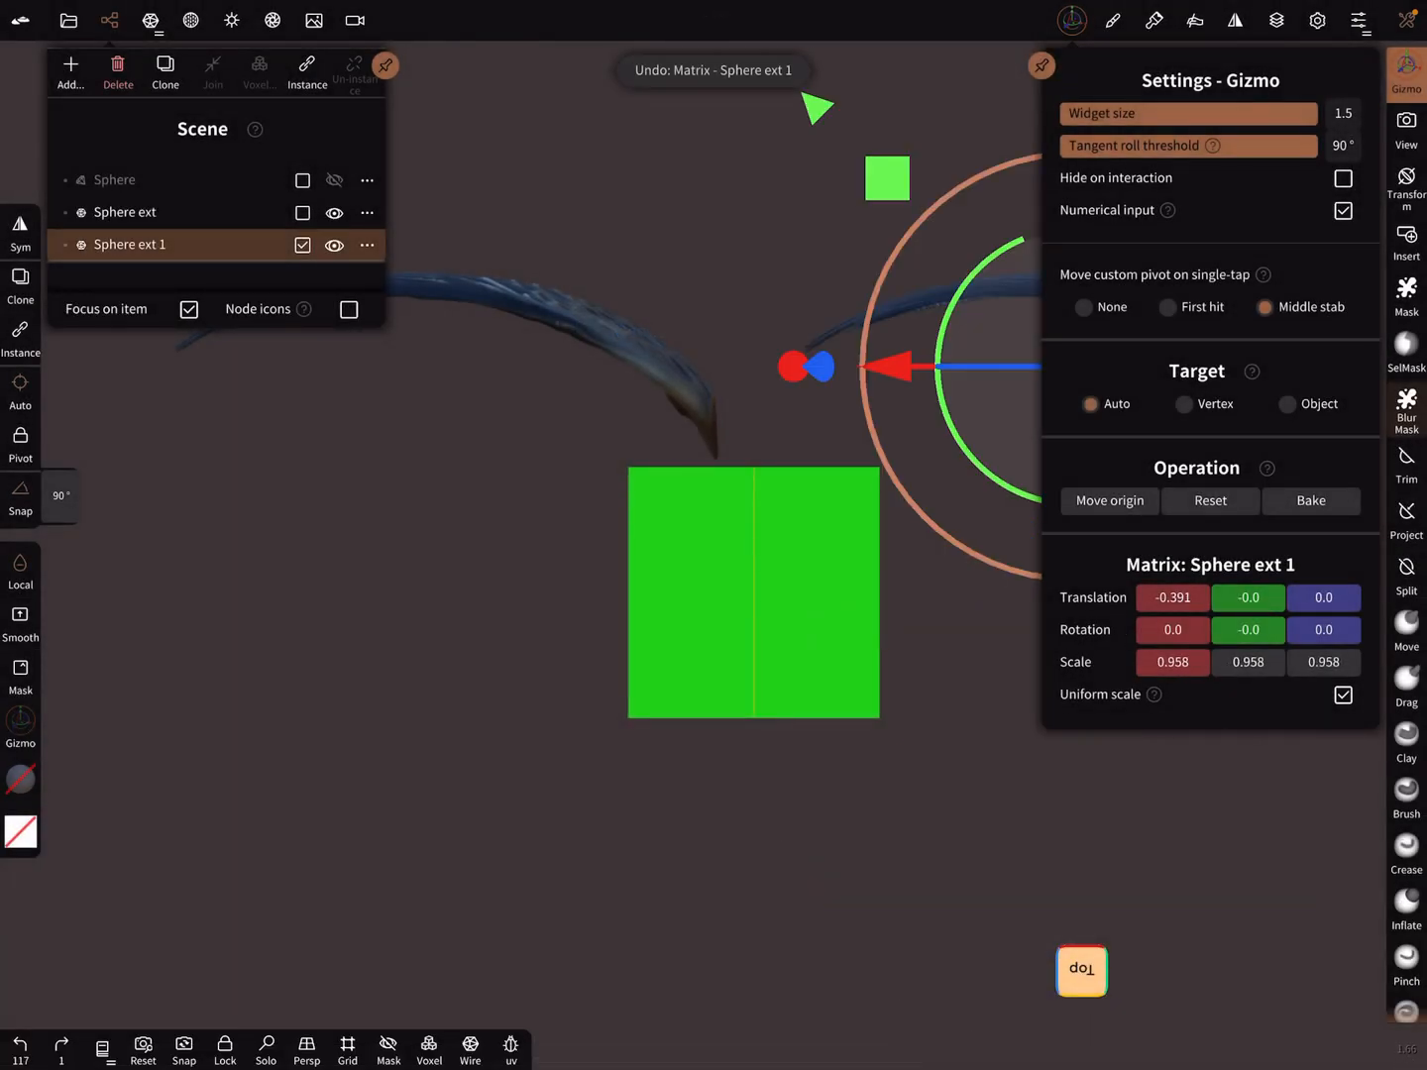
left_click(1344, 694)
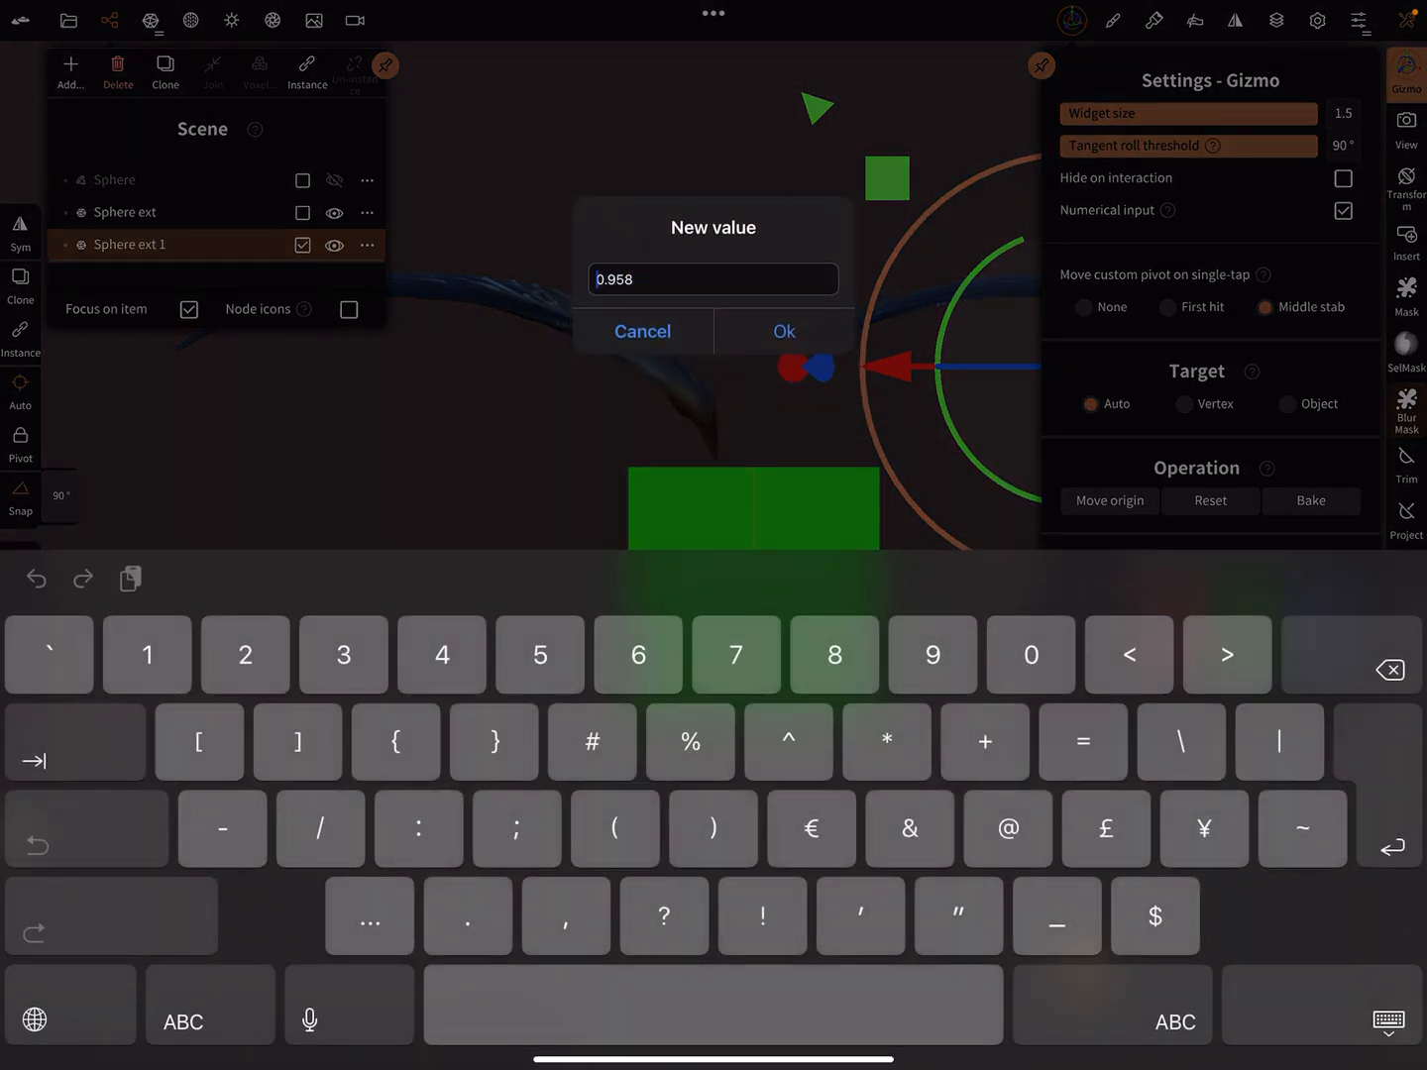
left_click(785, 331)
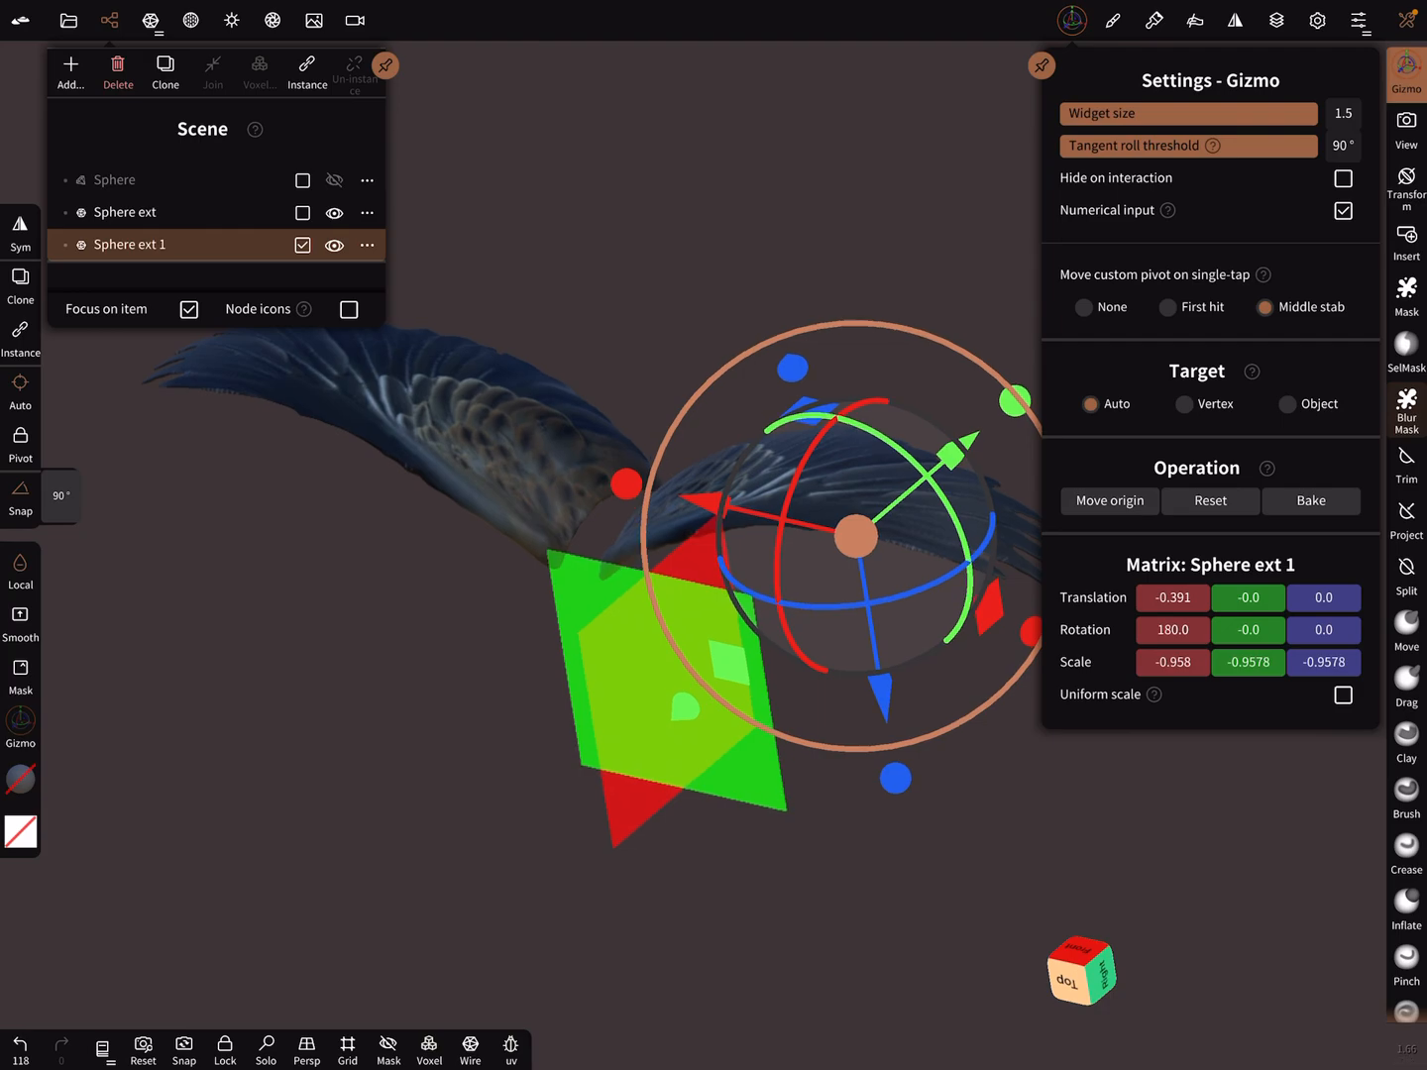
left_click(301, 212)
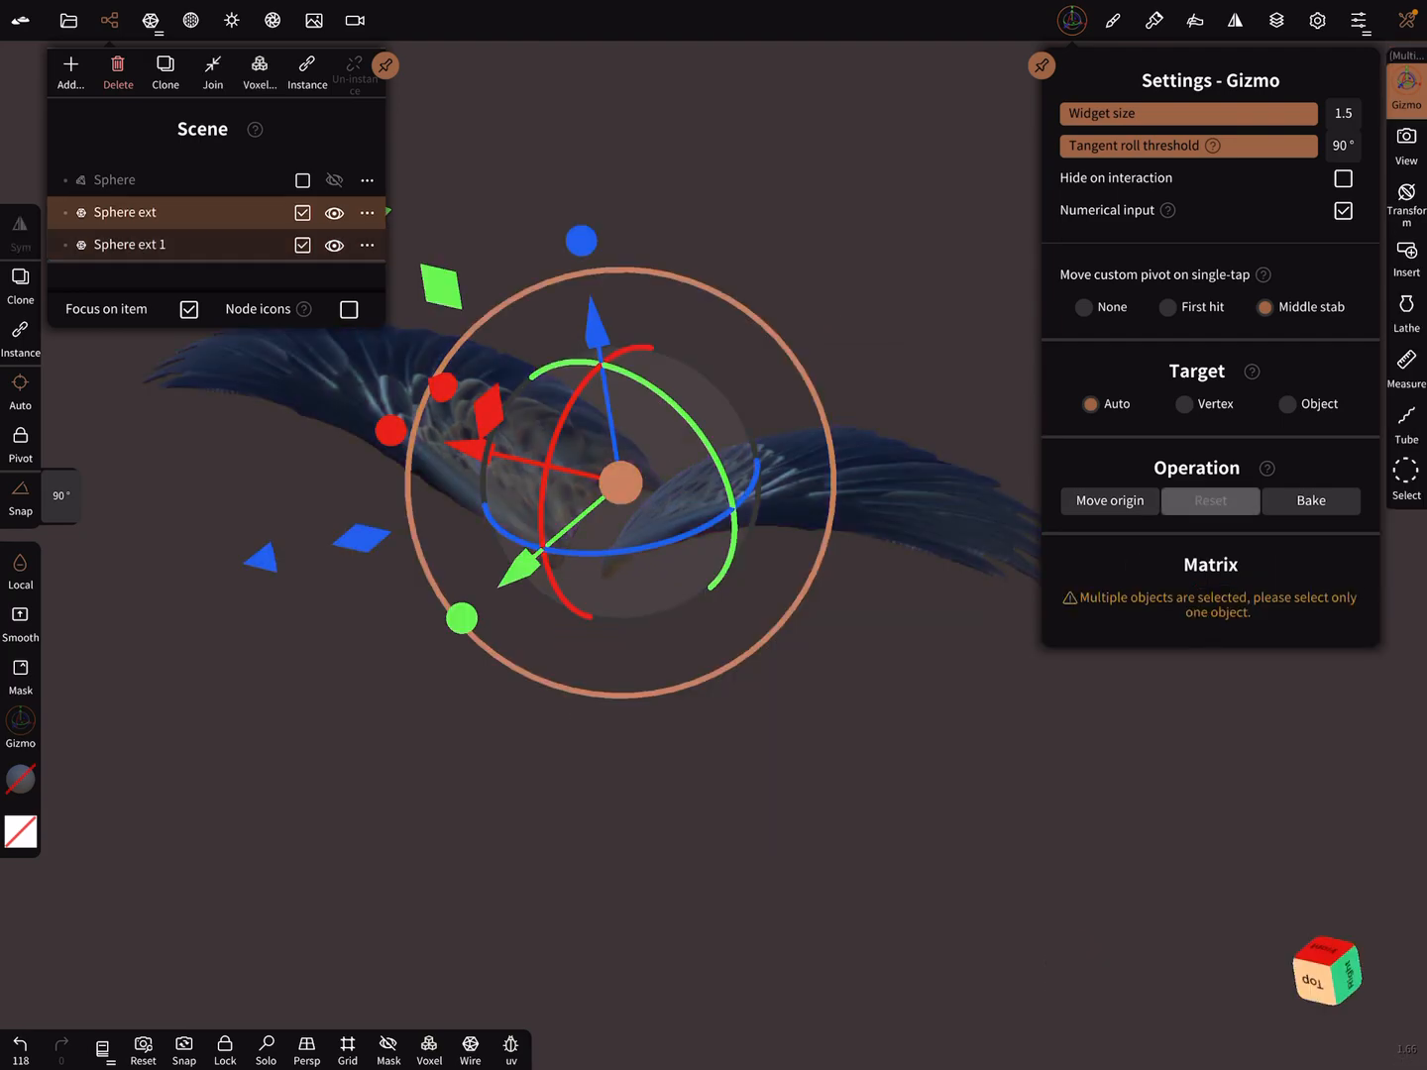
Step: Show the Shading settings with PBR lighting and the environment map at exposure 2.38
left_click(125, 212)
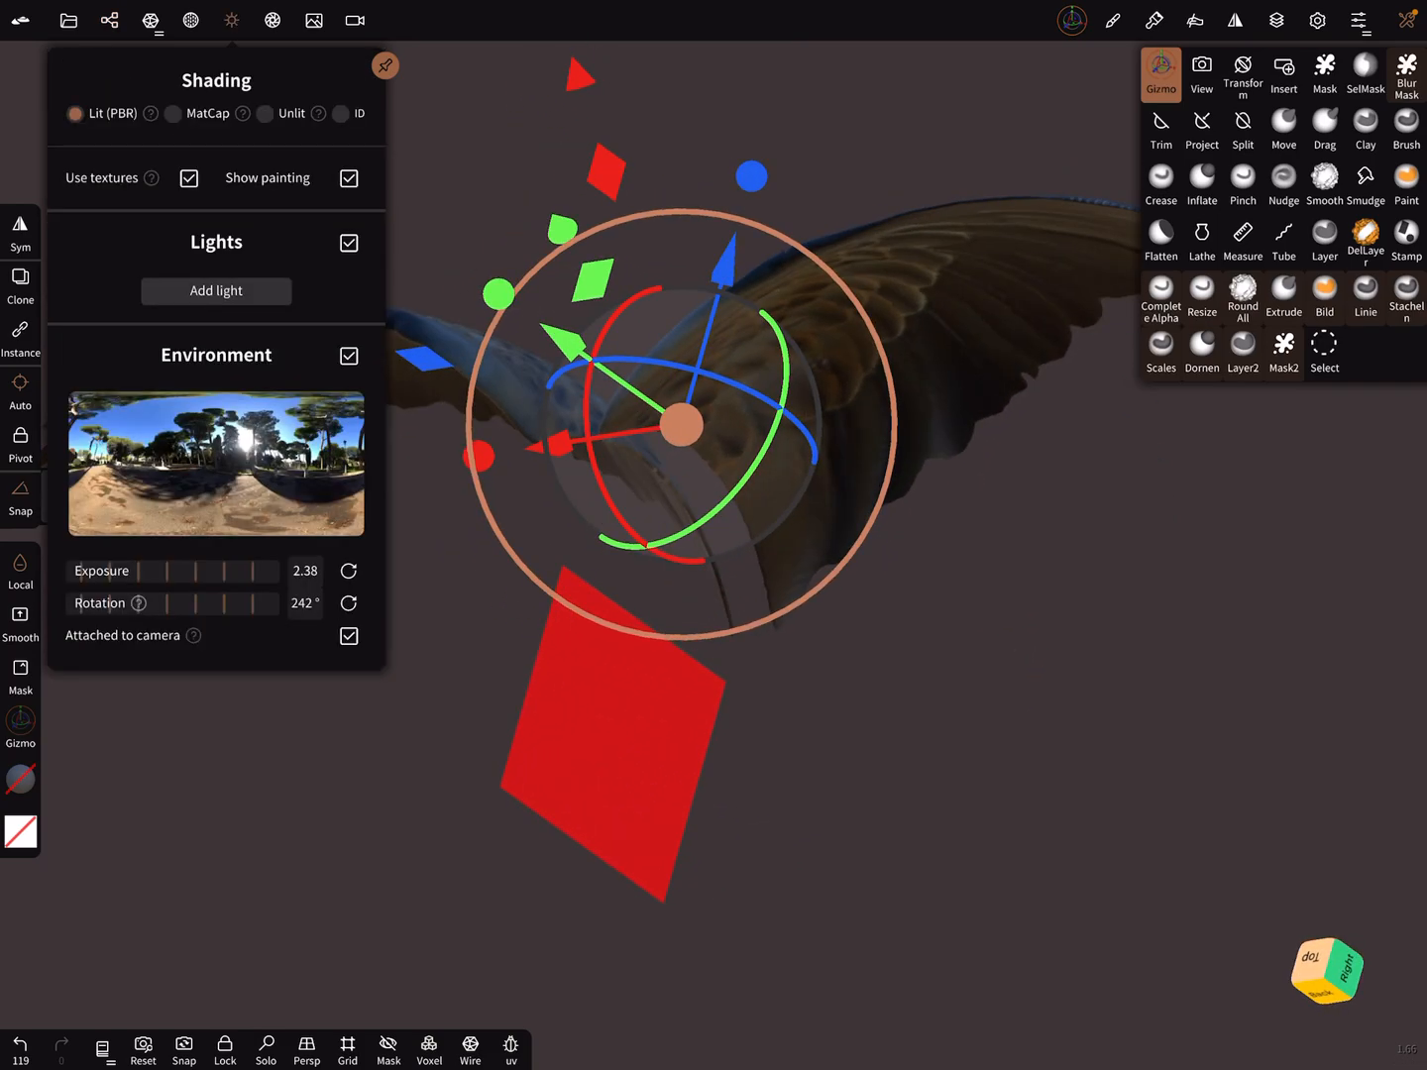
Step: Add a scene light and enable post-processing with ambient occlusion and ACES tone mapping
left_click(215, 290)
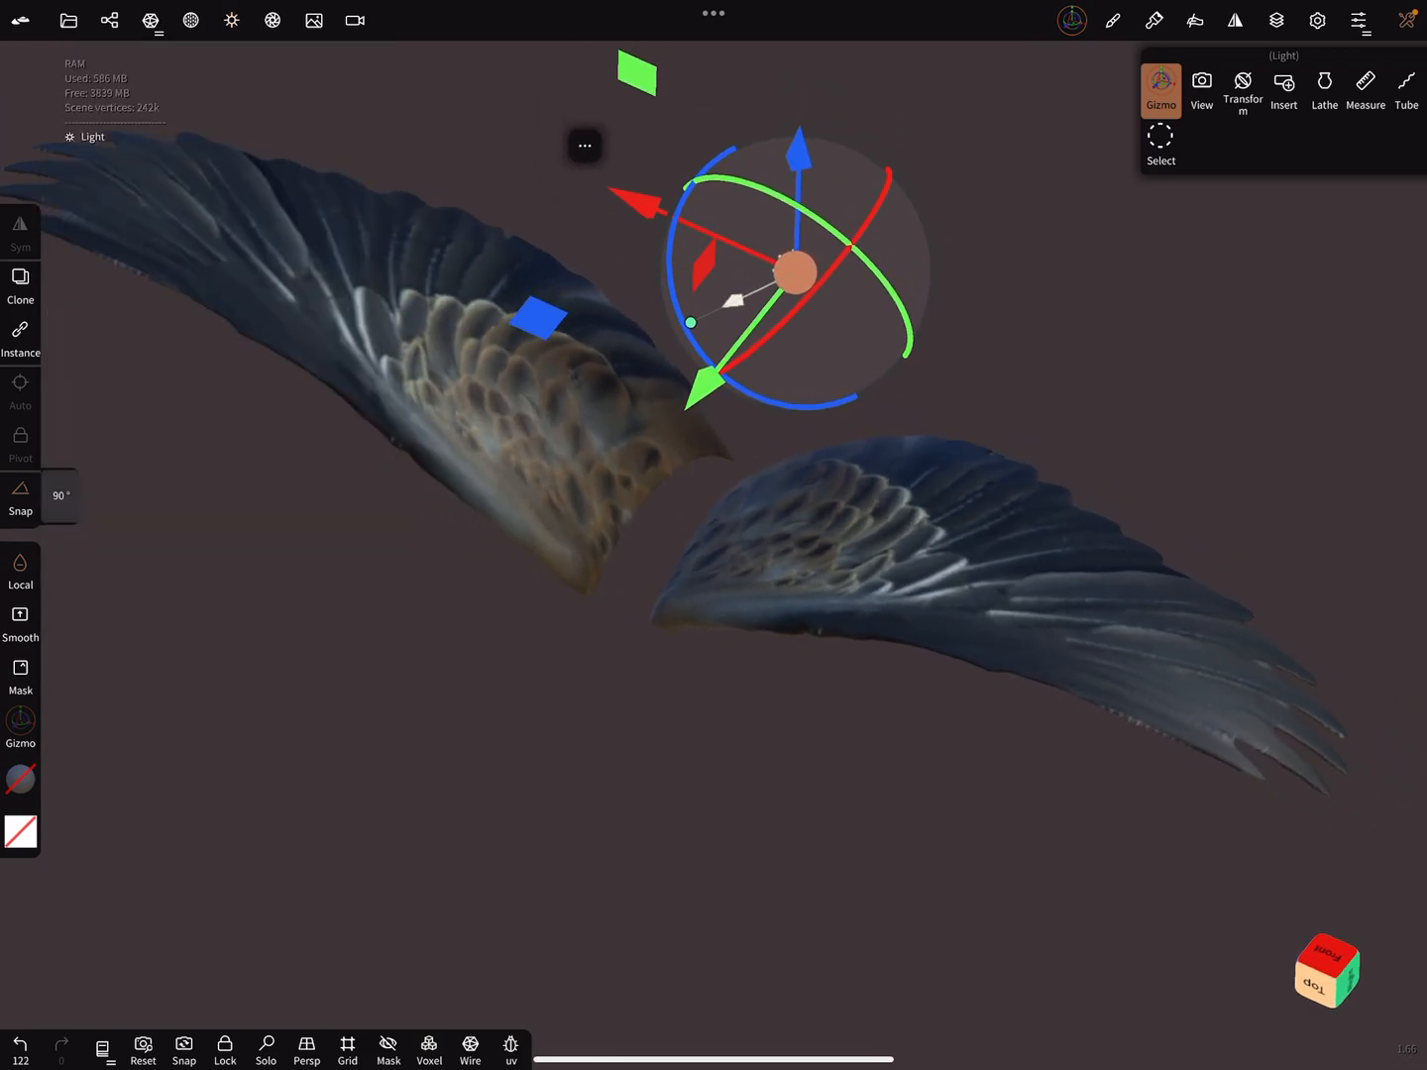
left_click(271, 20)
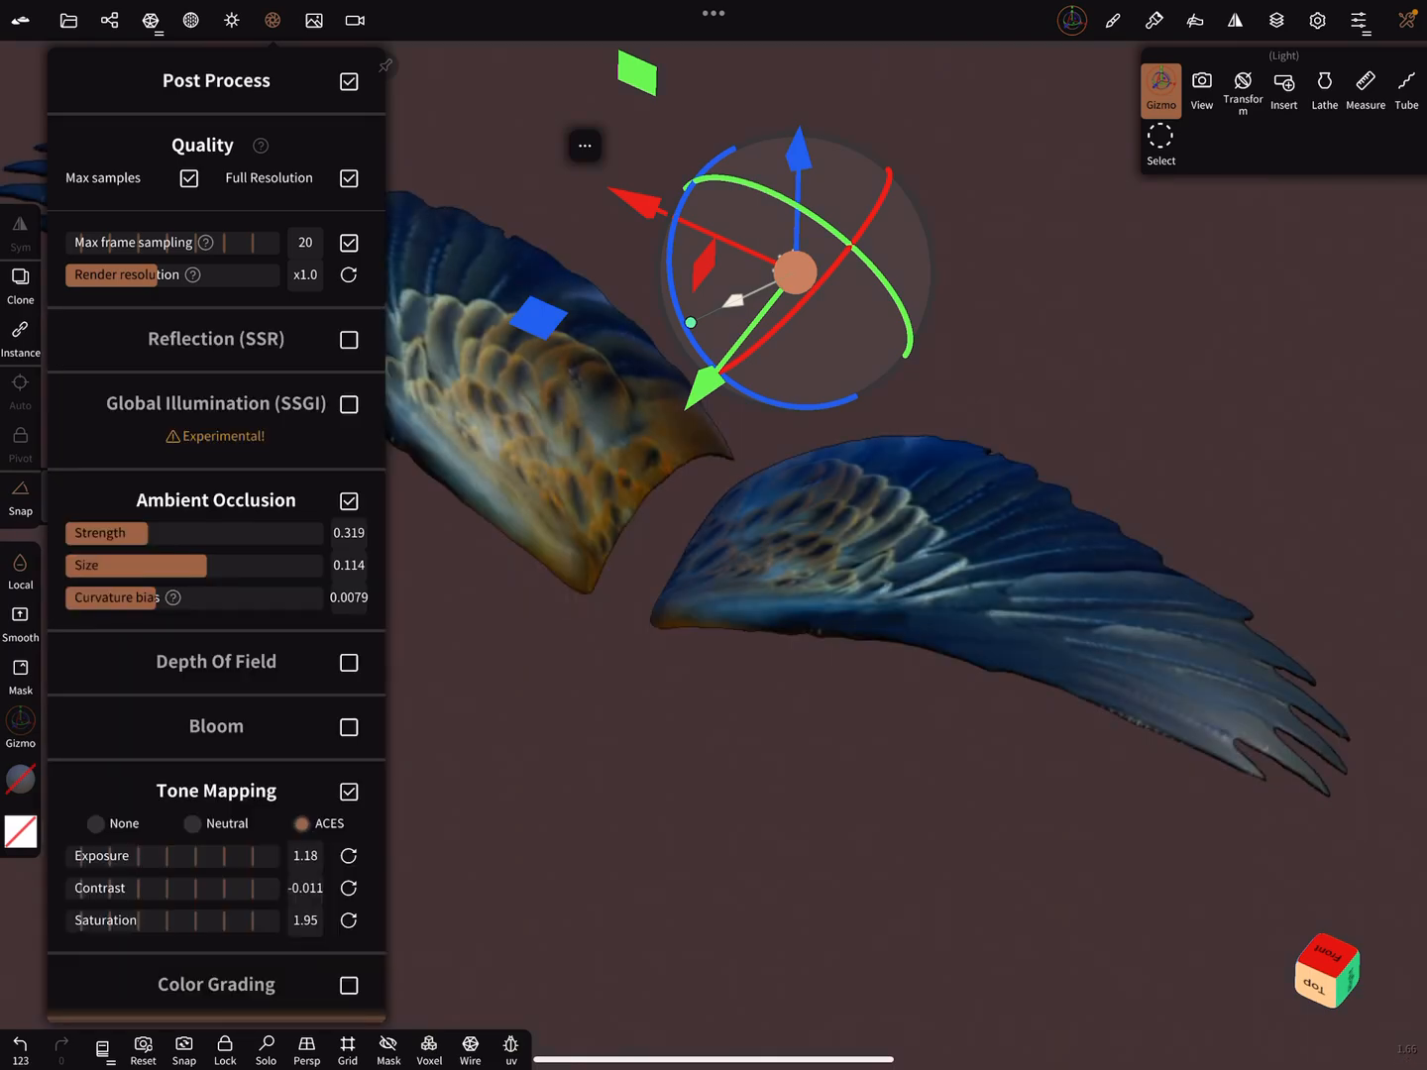